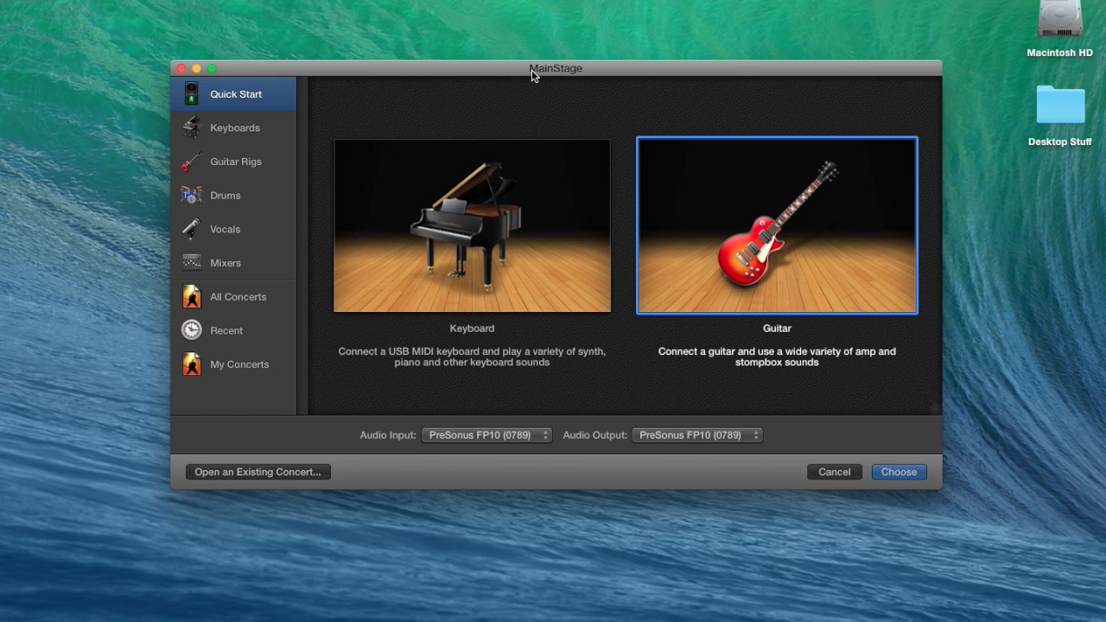
{"action": "mouse_move", "coordinate": [750, 82]}
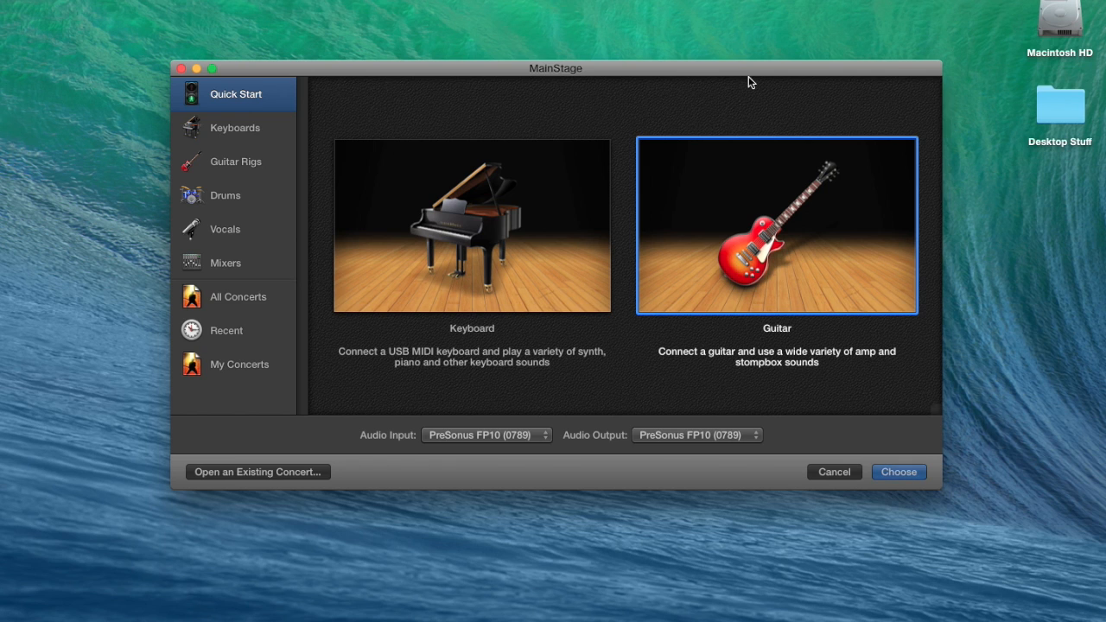
{"action": "mouse_move", "coordinate": [681, 122]}
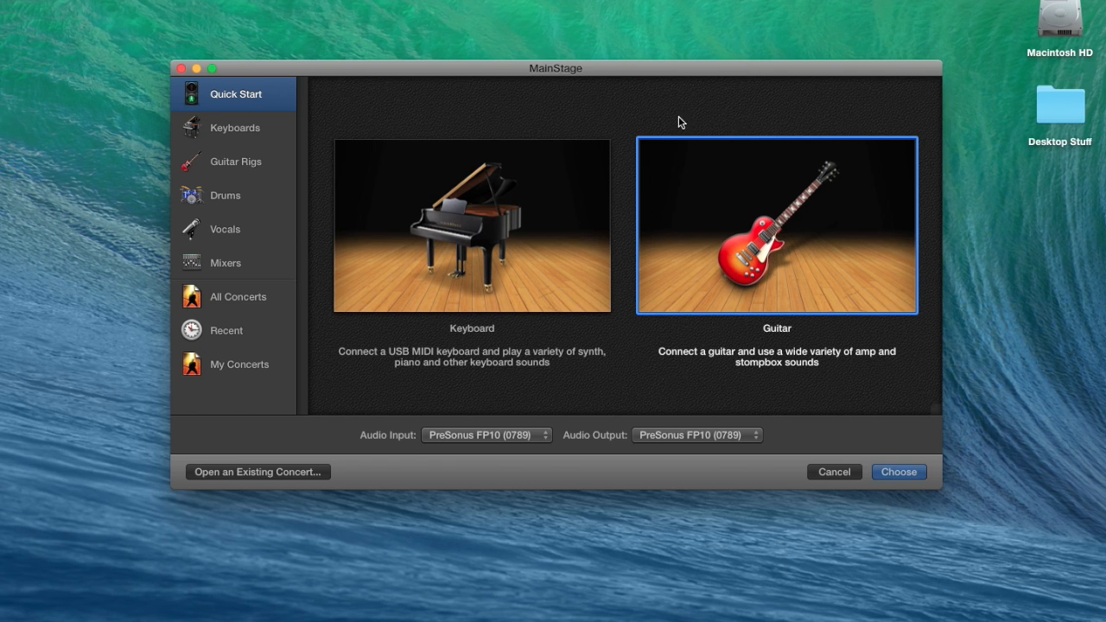
{"action": "mouse_move", "coordinate": [842, 292]}
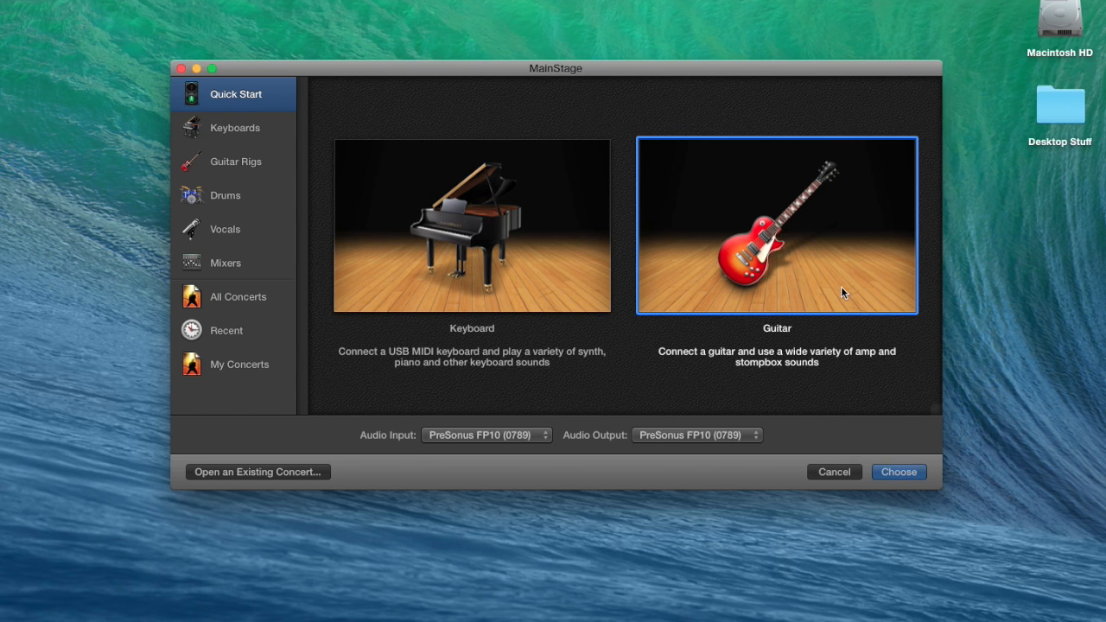
{"action": "mouse_move", "coordinate": [850, 298]}
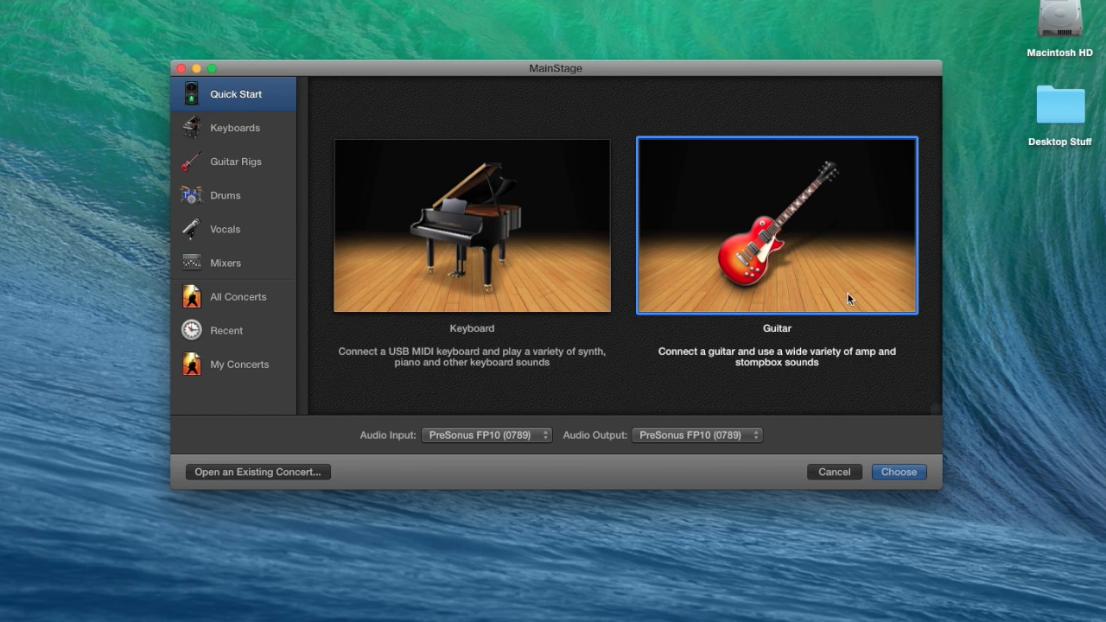
{"action": "mouse_move", "coordinate": [385, 79]}
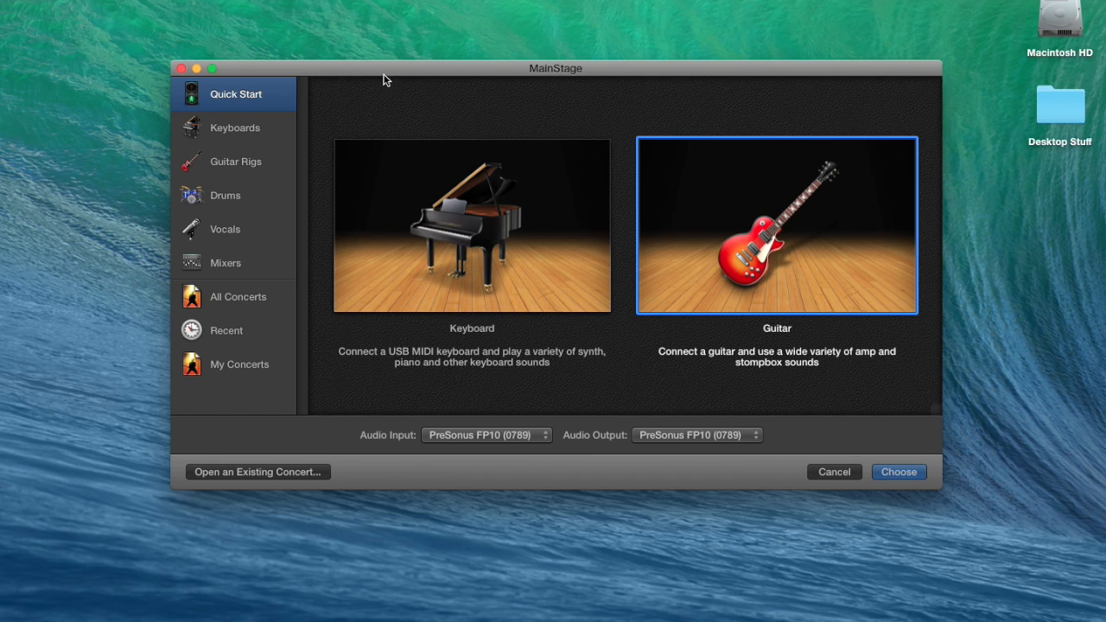
{"action": "mouse_move", "coordinate": [764, 257]}
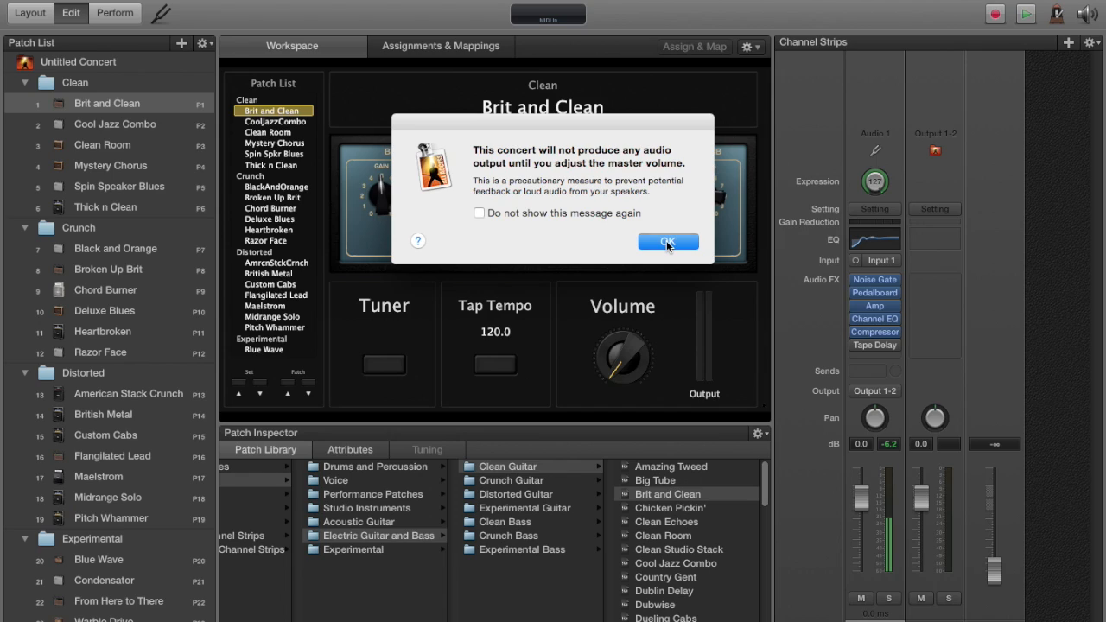
Step: Dismiss the audio output warning and switch to Layout mode
{"action": "left_click", "coordinate": [668, 241]}
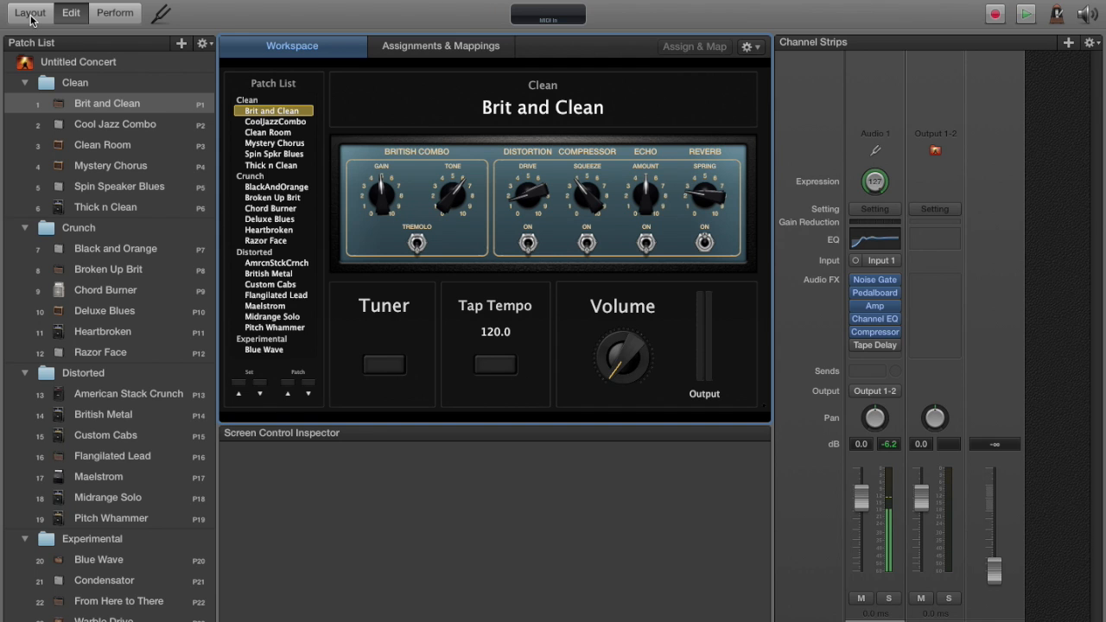
{"action": "left_click", "coordinate": [29, 12]}
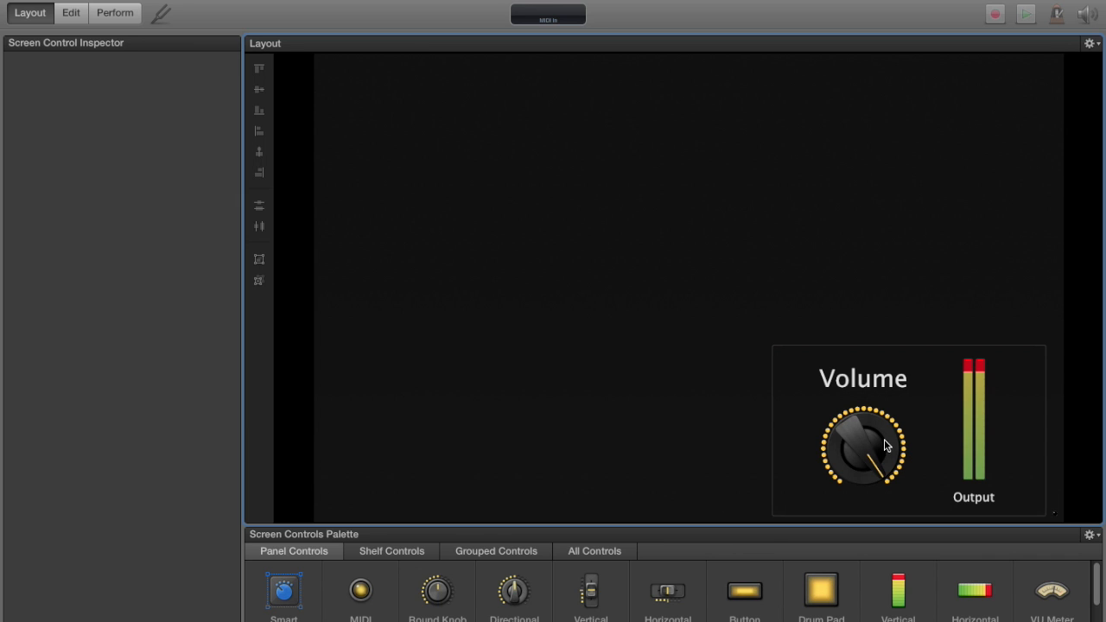
Step: Replace the Volume knob with a foot pedal from the foot controller controls
{"action": "left_click", "coordinate": [862, 446]}
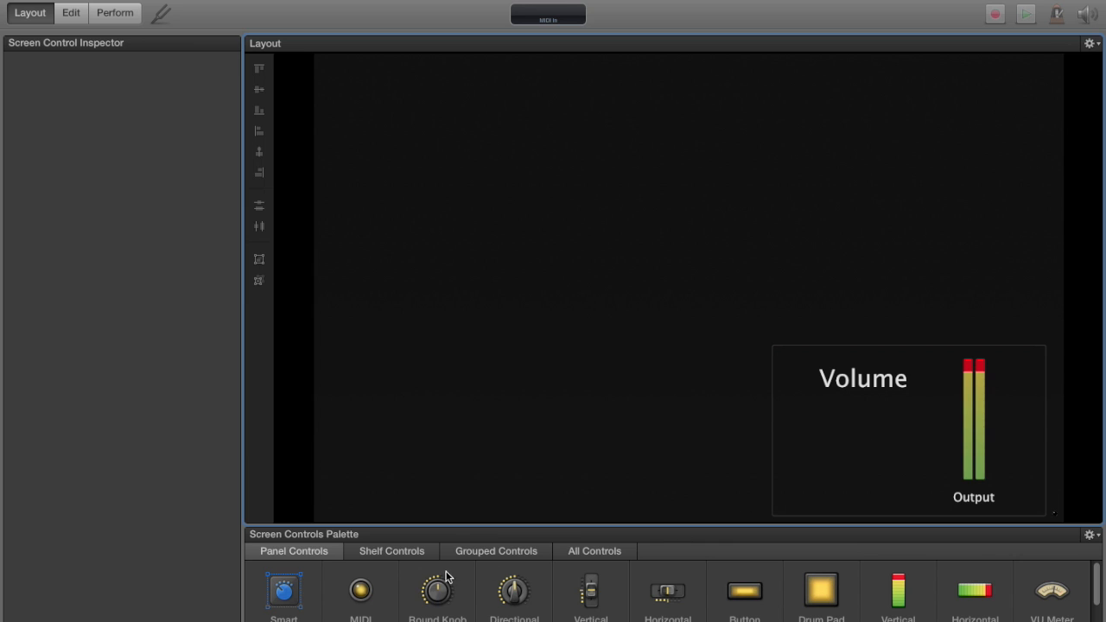
{"action": "mouse_move", "coordinate": [400, 558]}
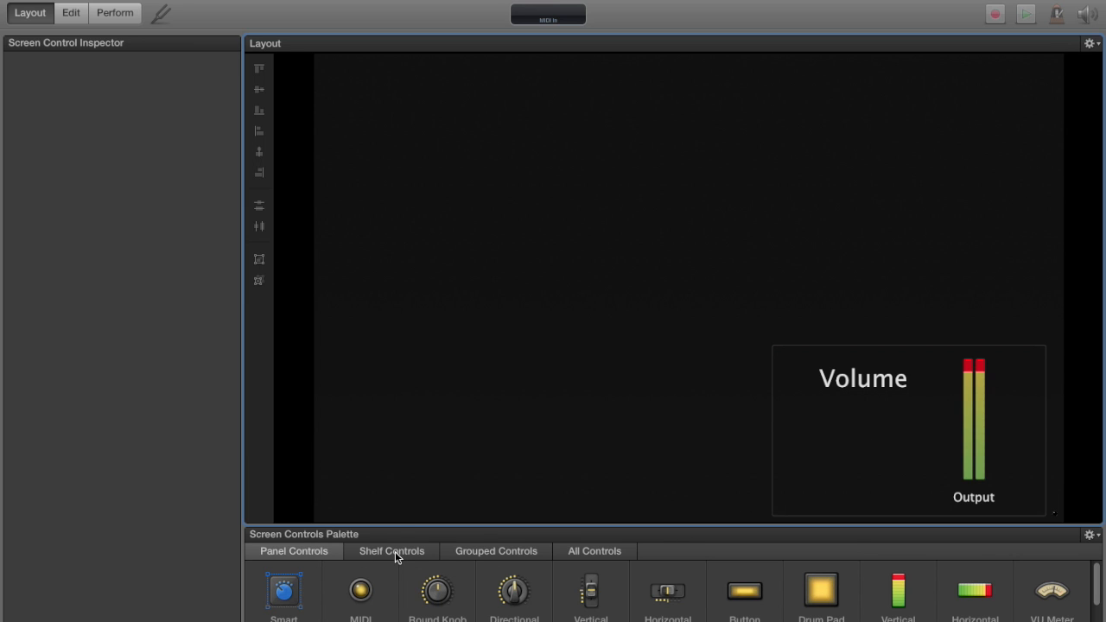
{"action": "left_click", "coordinate": [391, 550]}
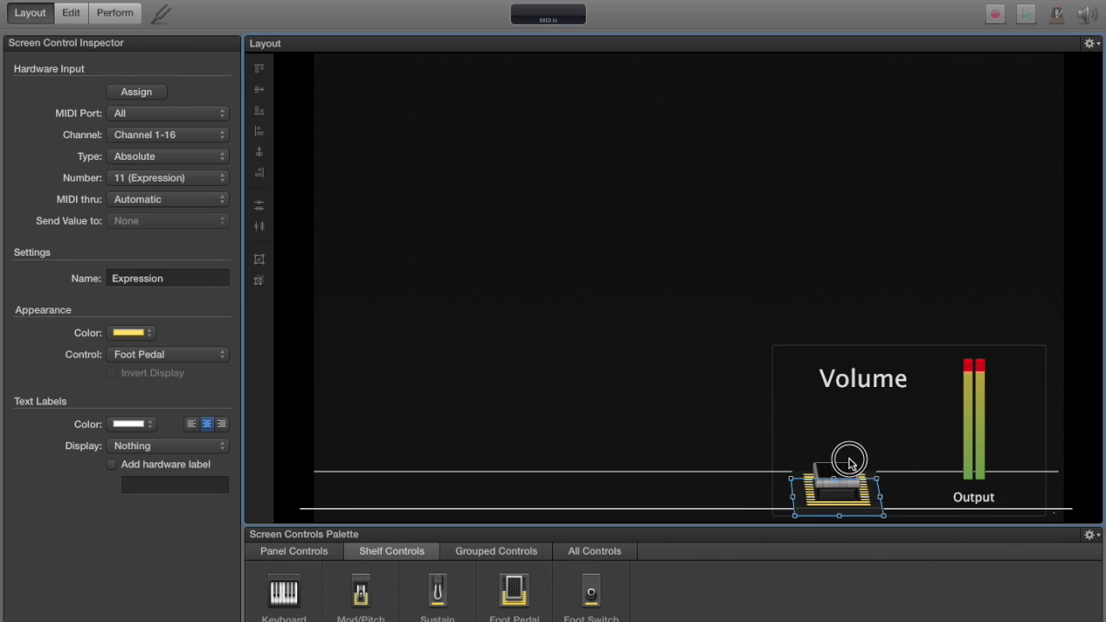
{"action": "left_click_drag", "start_coordinate": [834, 493], "coordinate": [862, 435]}
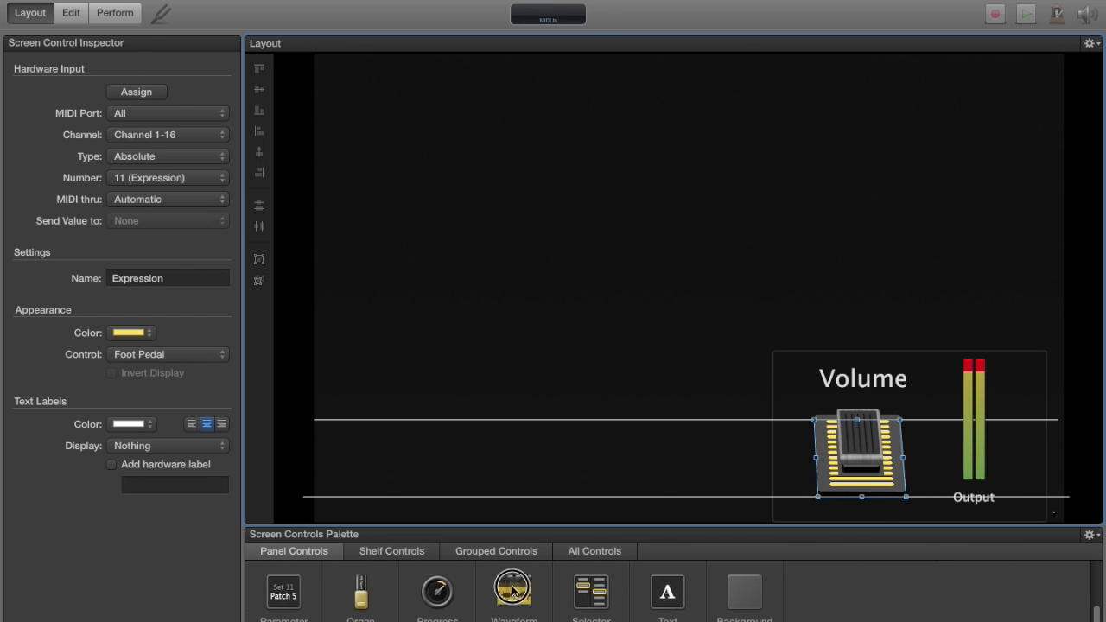
Step: Add a waveform display and stretch it across the full layout width
{"action": "left_click", "coordinate": [513, 591]}
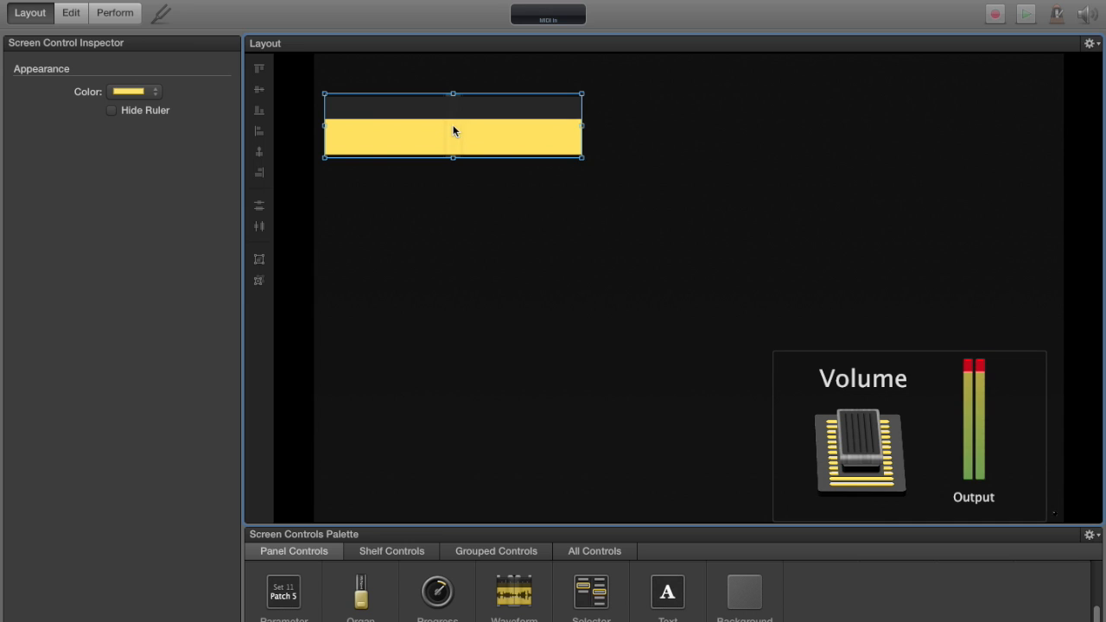
{"action": "left_click_drag", "start_coordinate": [581, 125], "coordinate": [782, 127]}
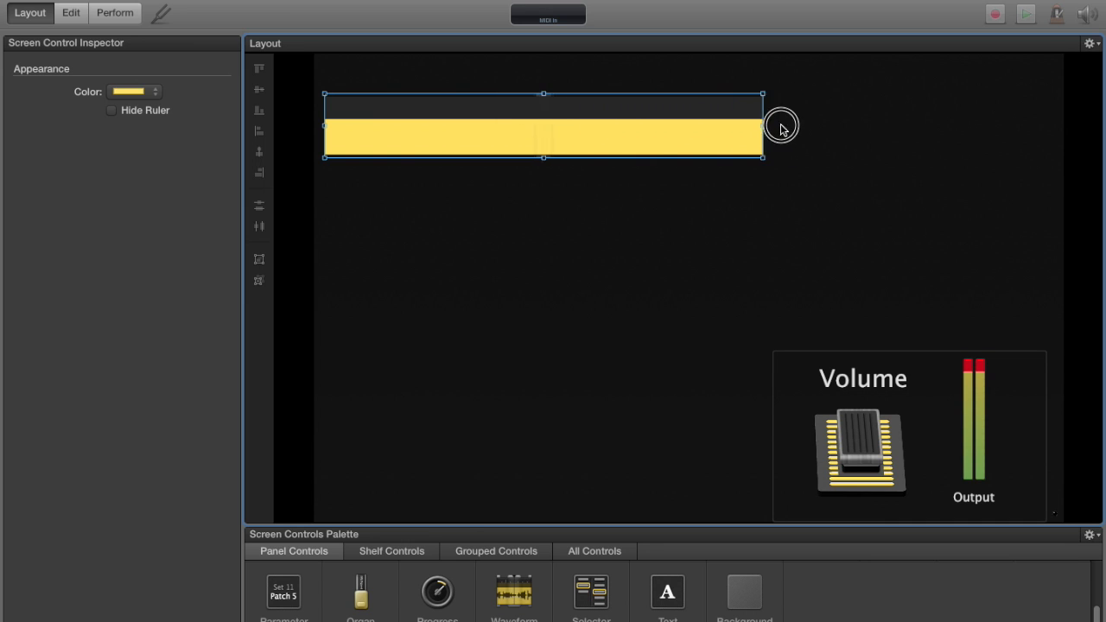
{"action": "left_click_drag", "start_coordinate": [762, 125], "coordinate": [1034, 125]}
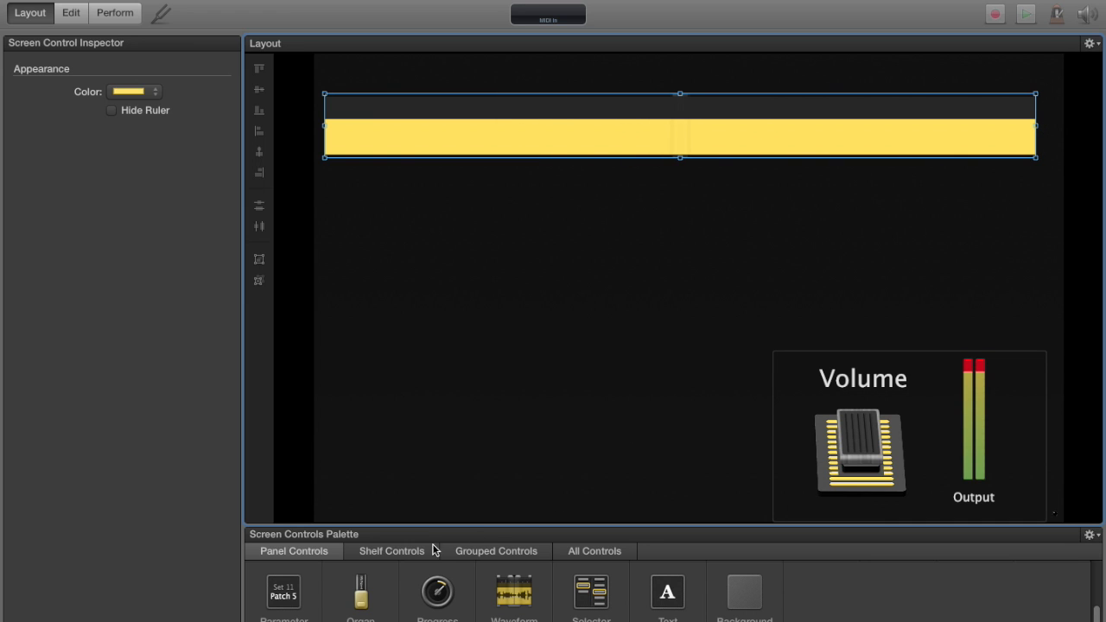
Step: Place a row of foot switches below the waveform bar
{"action": "left_click", "coordinate": [390, 550]}
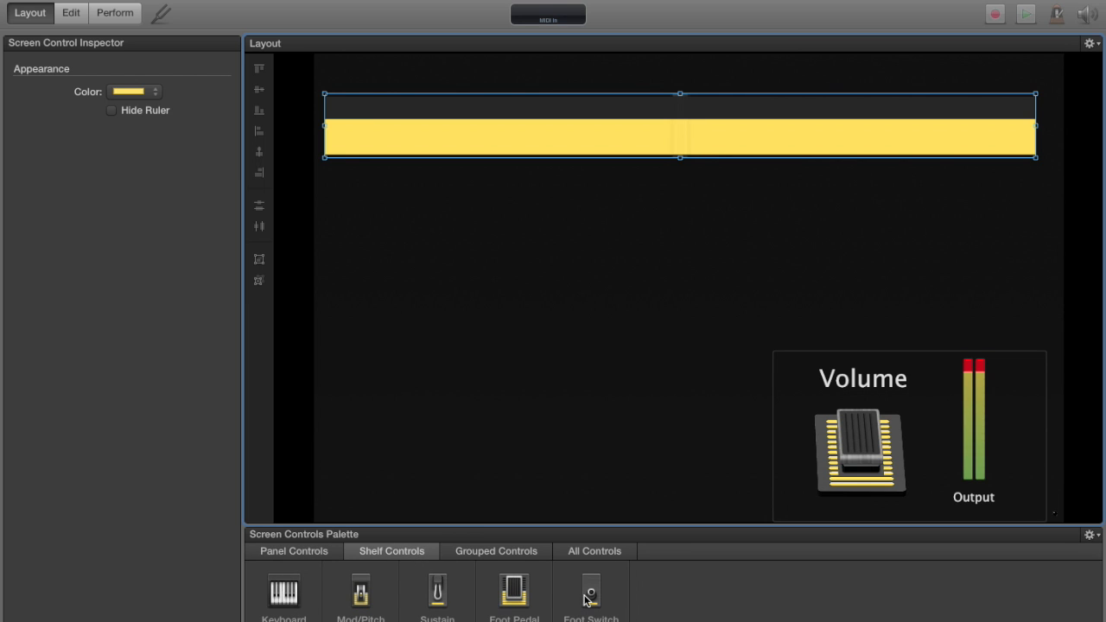
{"action": "left_click_drag", "start_coordinate": [590, 592], "coordinate": [367, 212]}
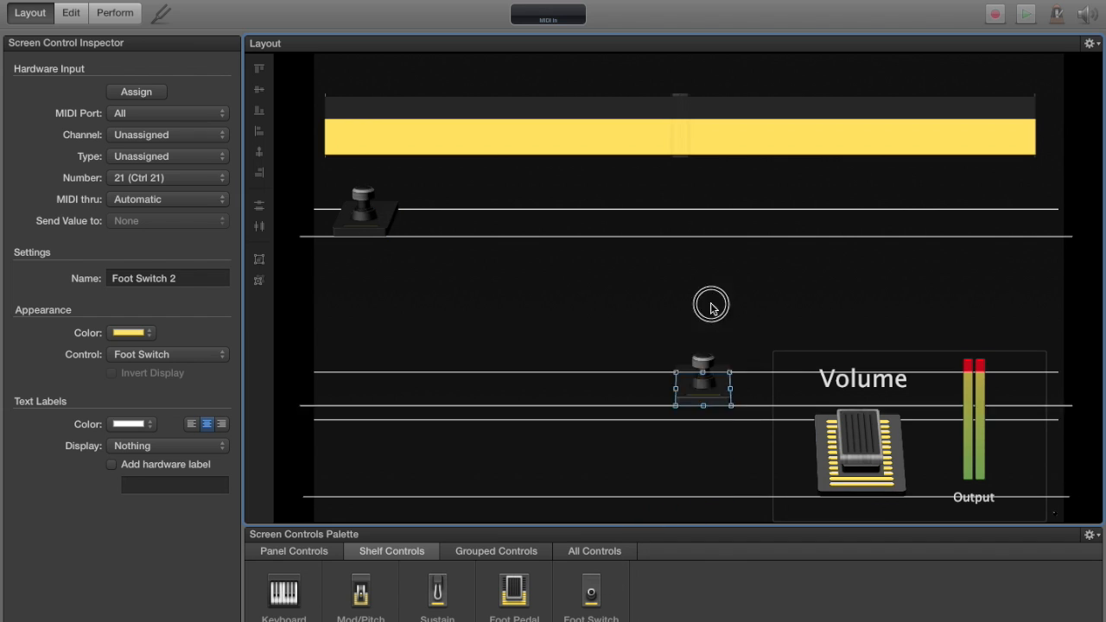
{"action": "left_click_drag", "start_coordinate": [704, 384], "coordinate": [691, 214]}
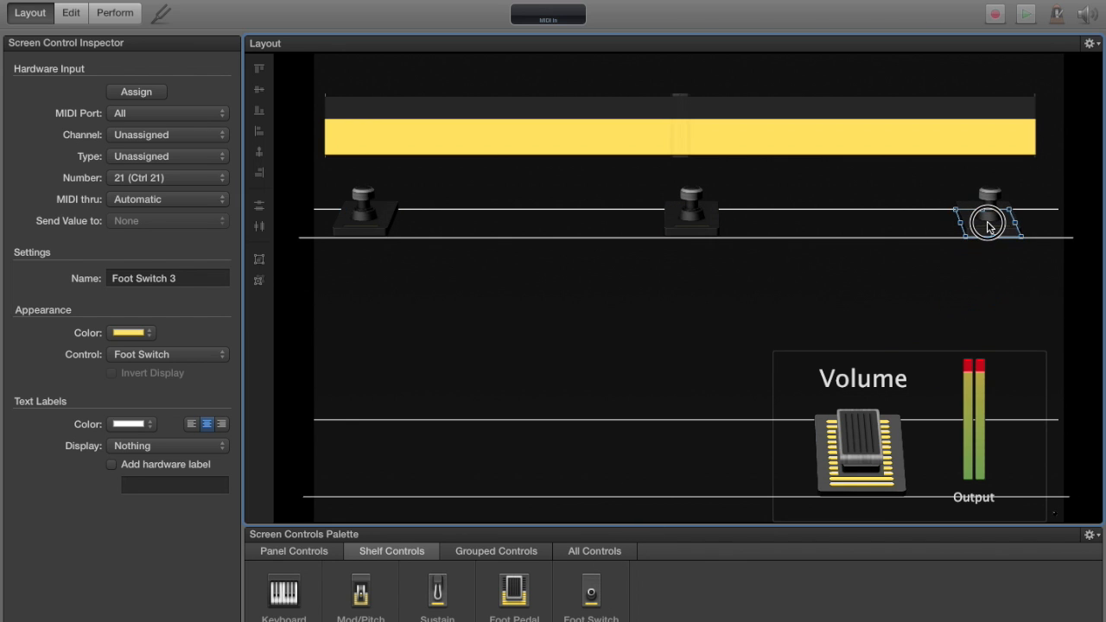
{"action": "mouse_move", "coordinate": [603, 600]}
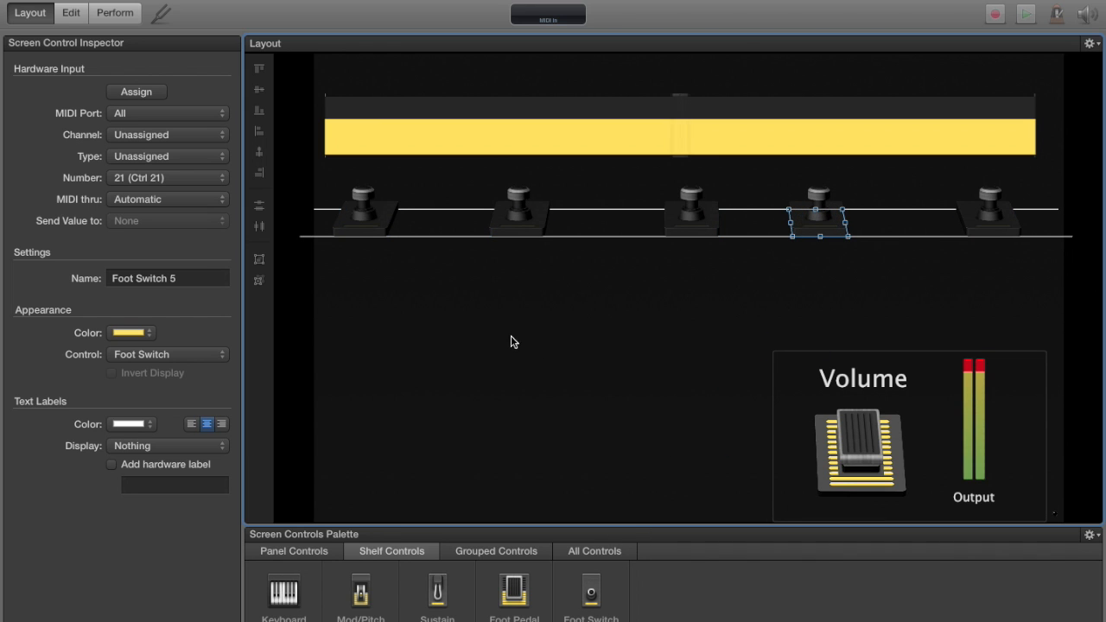
{"action": "mouse_move", "coordinate": [534, 289]}
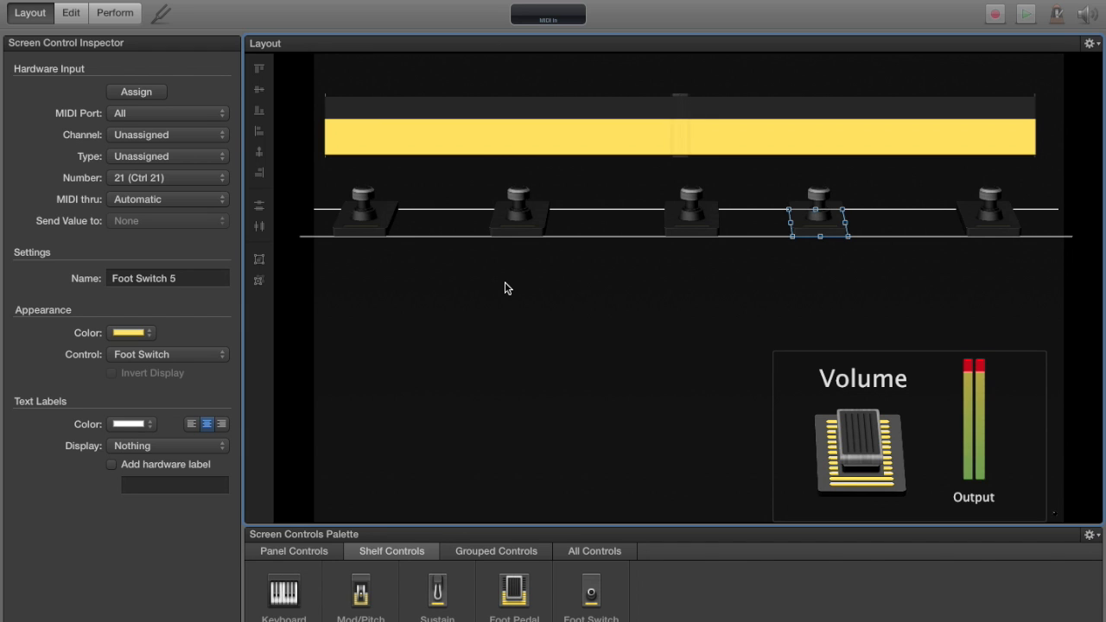
{"action": "mouse_move", "coordinate": [442, 259]}
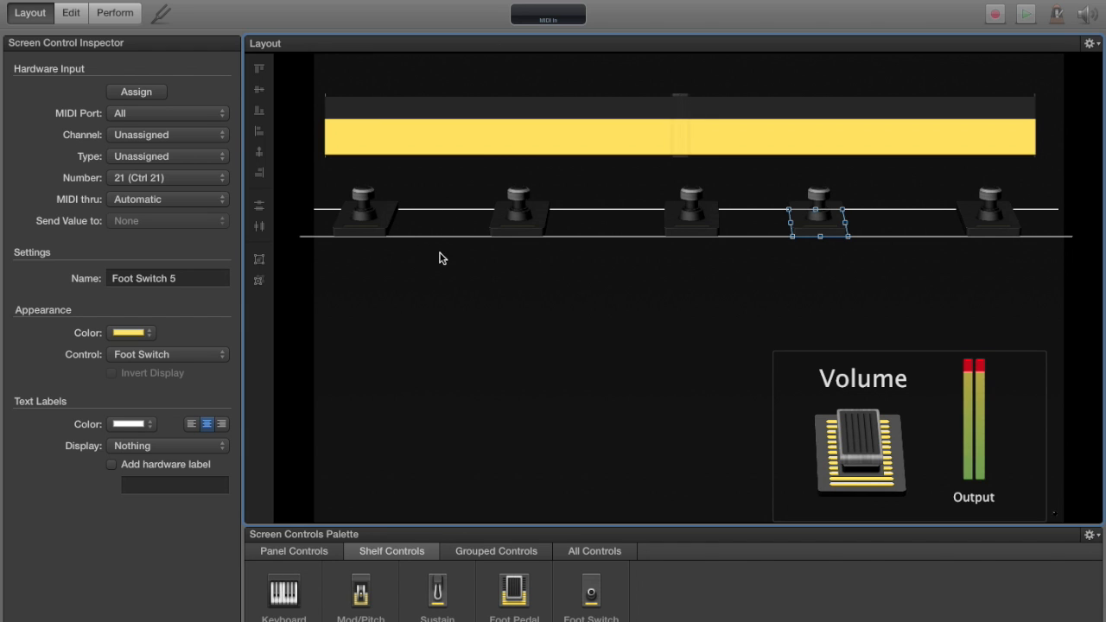
Step: Select Foot Switch 1, learn its hardware assignment, and label it Record
{"action": "left_click", "coordinate": [360, 212]}
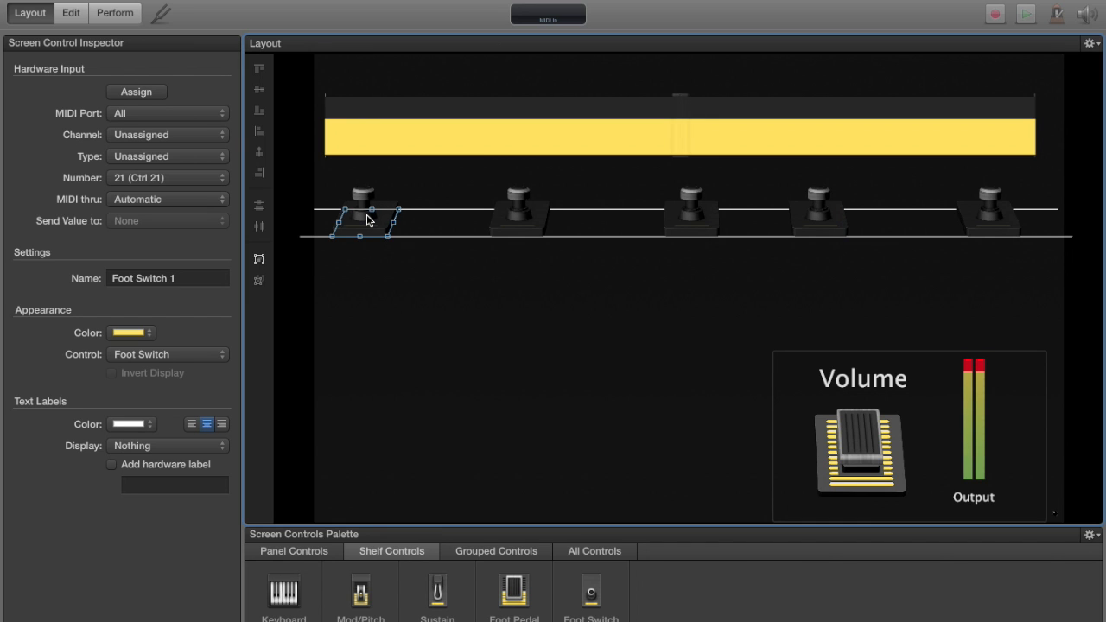
{"action": "mouse_move", "coordinate": [326, 274]}
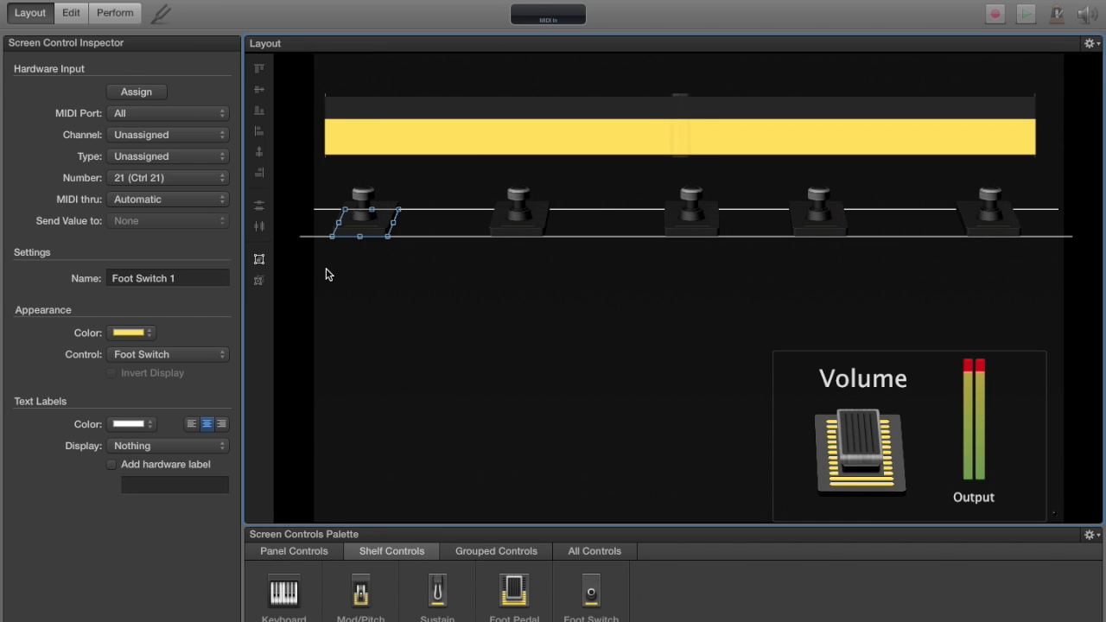
{"action": "mouse_move", "coordinate": [364, 227]}
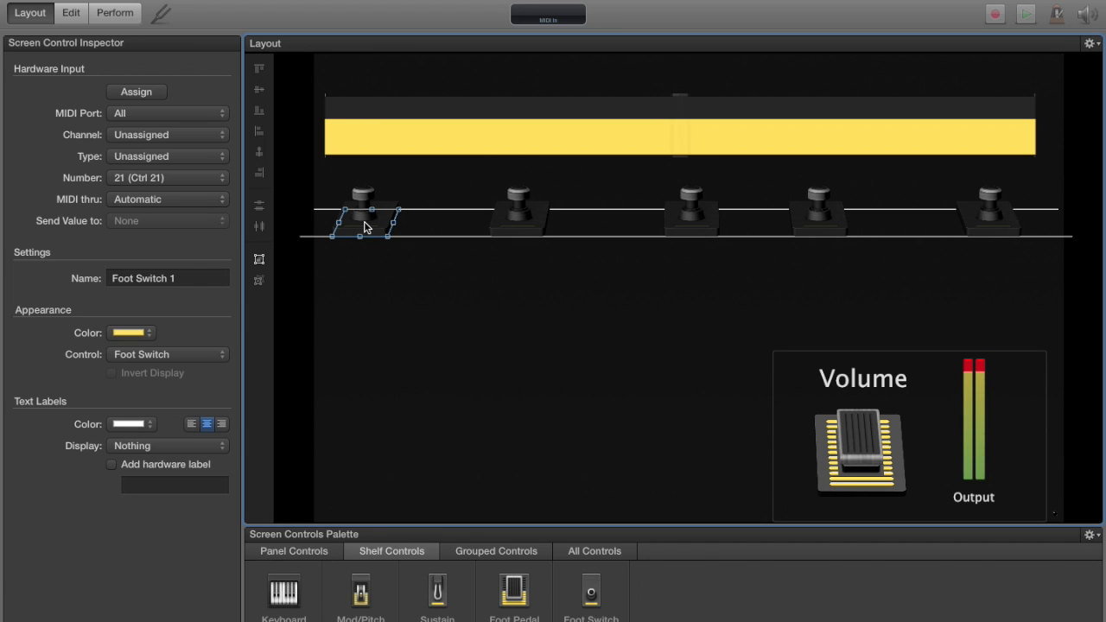
{"action": "mouse_move", "coordinate": [142, 103]}
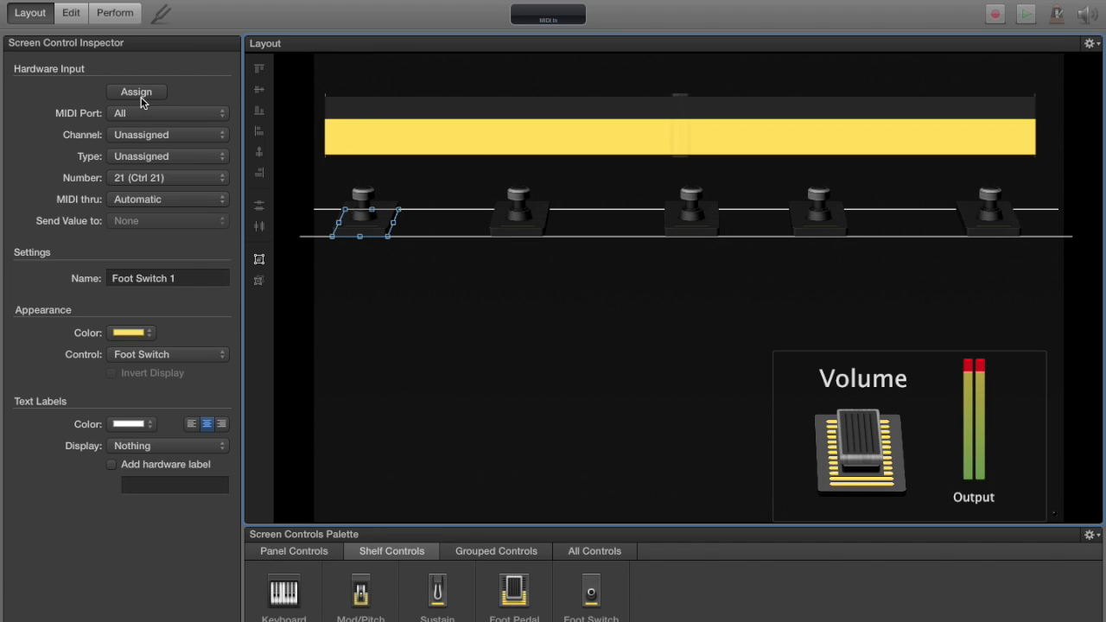
{"action": "left_click", "coordinate": [136, 91]}
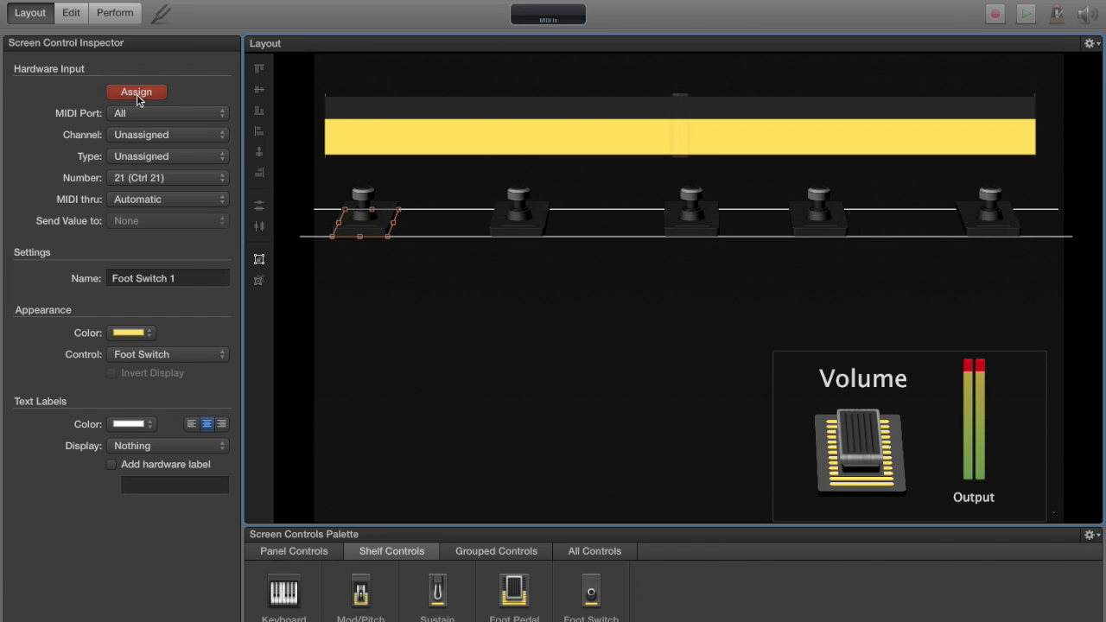
{"action": "left_click", "coordinate": [136, 92]}
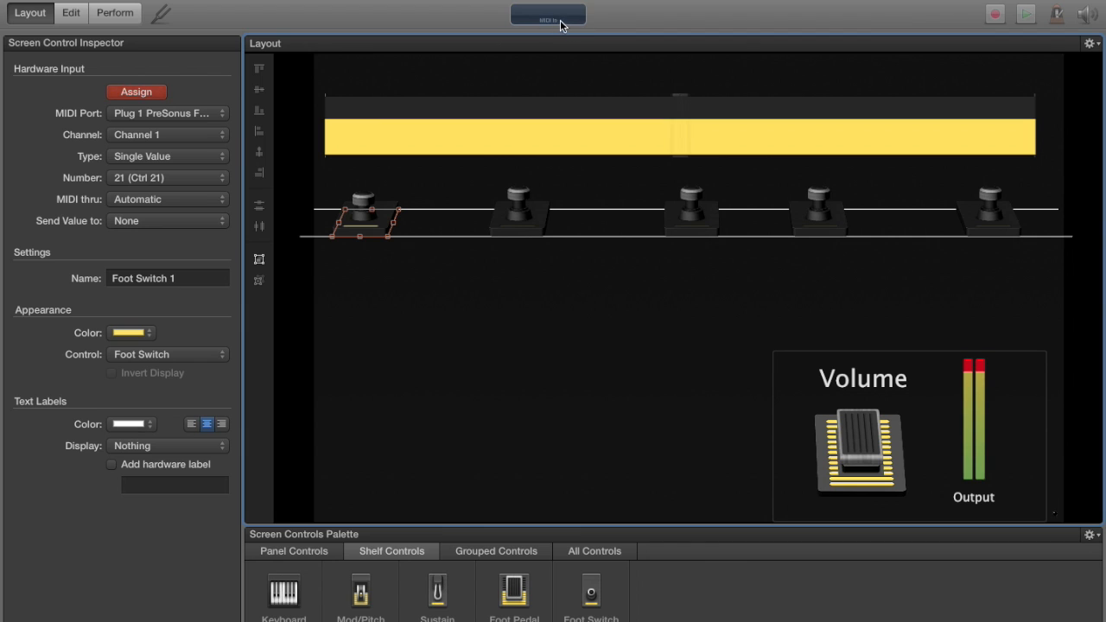
{"action": "mouse_move", "coordinate": [569, 21]}
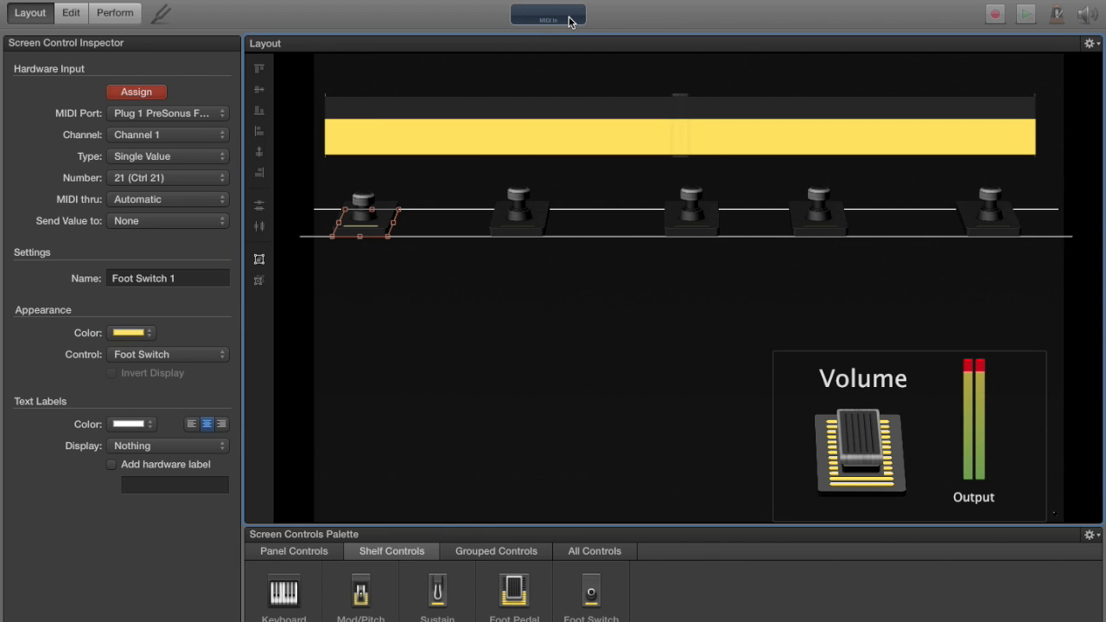
{"action": "mouse_move", "coordinate": [149, 473]}
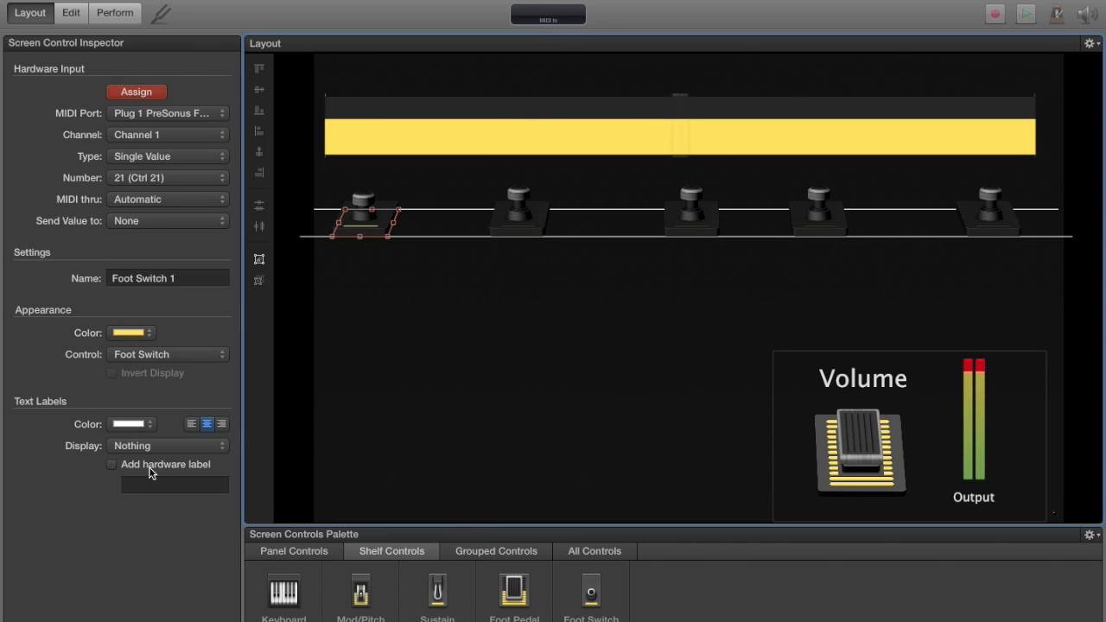
{"action": "left_click", "coordinate": [110, 464]}
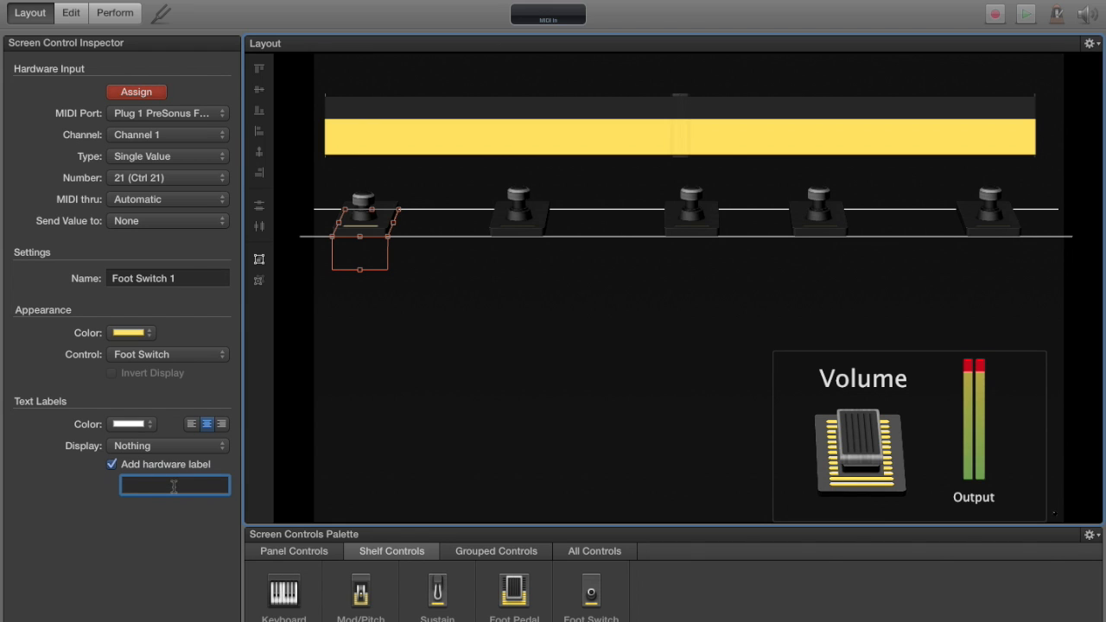
{"action": "type", "text": "Record"}
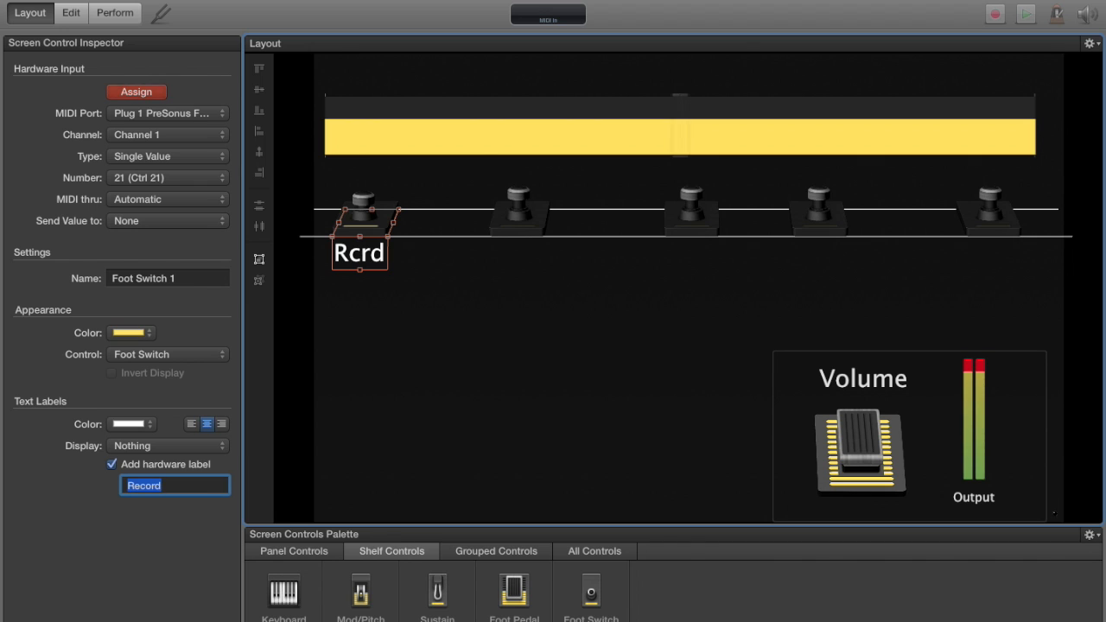
{"action": "mouse_move", "coordinate": [393, 229]}
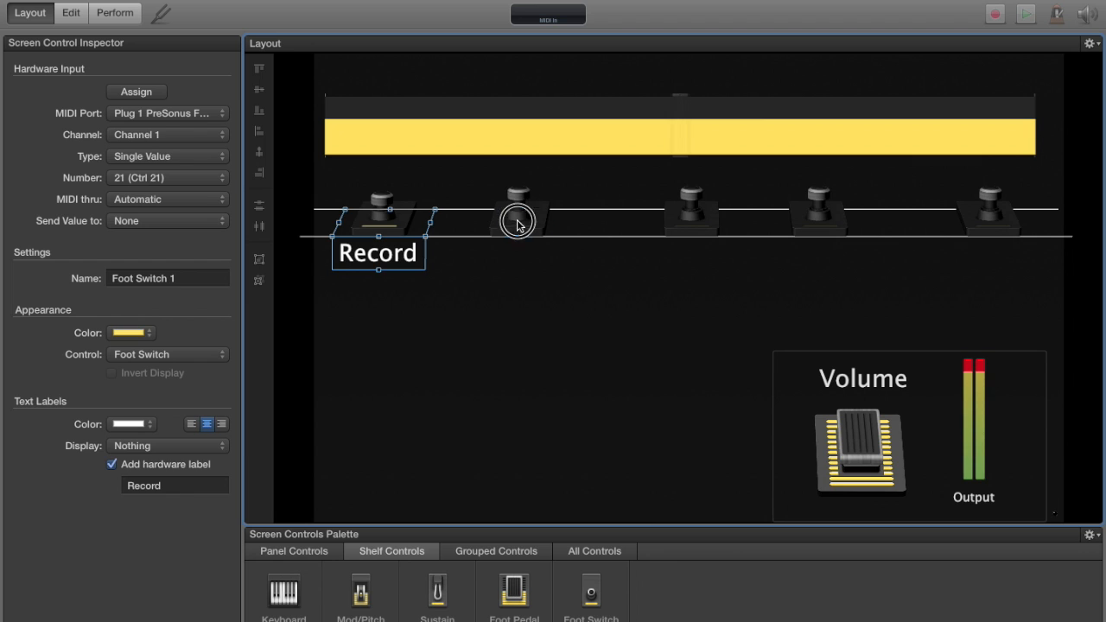
Step: Assign hardware to the second and third foot switches, labelling them Play and Undo
{"action": "left_click", "coordinate": [516, 221]}
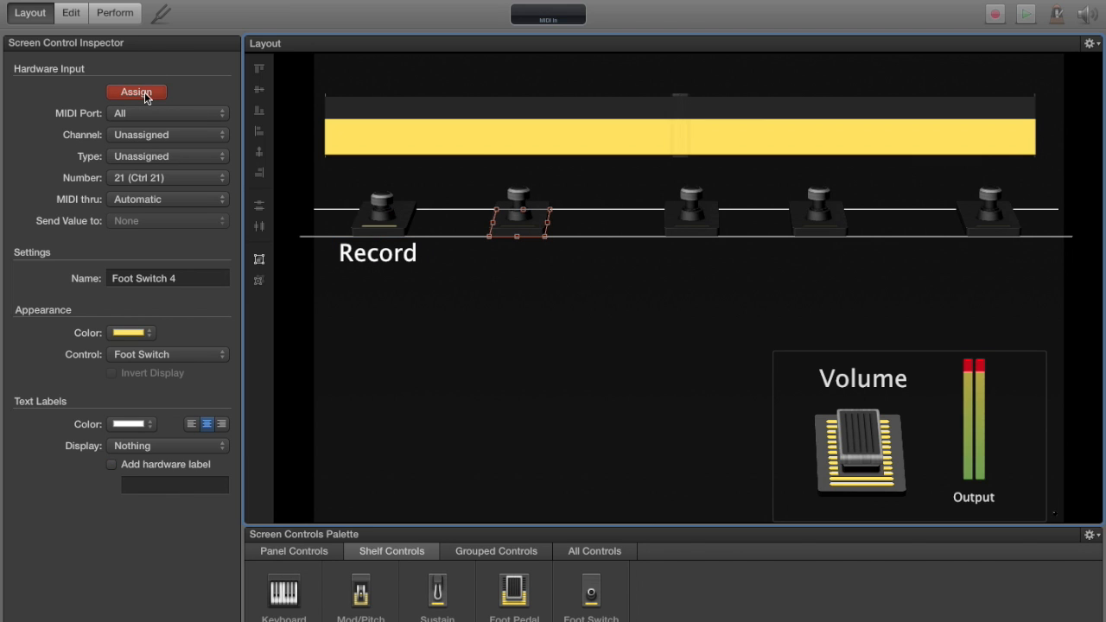
{"action": "mouse_move", "coordinate": [183, 95]}
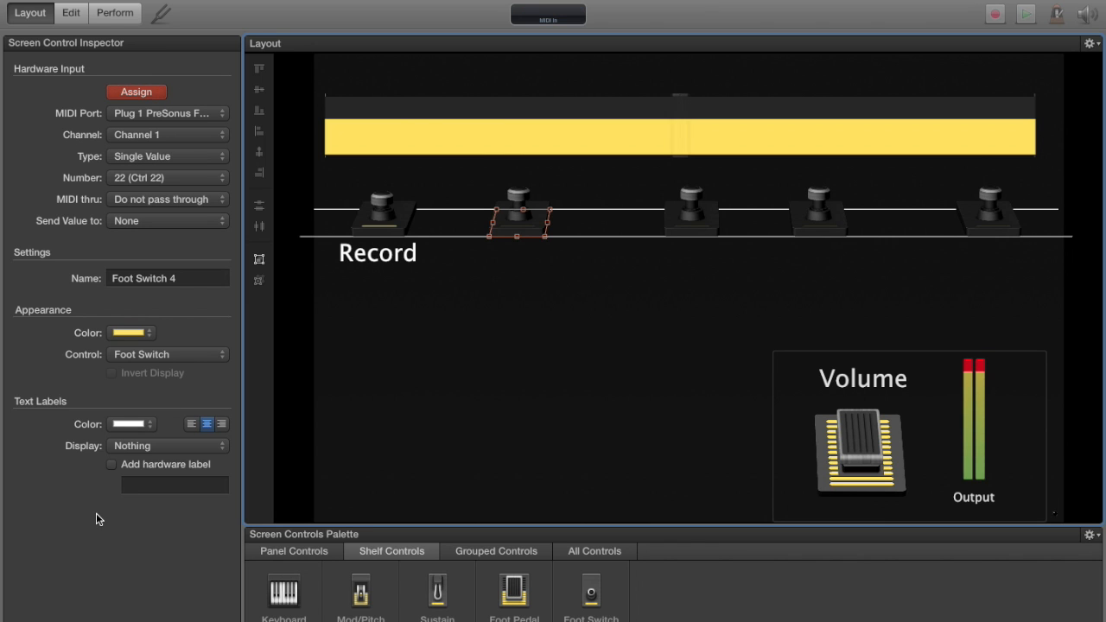
{"action": "left_click", "coordinate": [110, 464]}
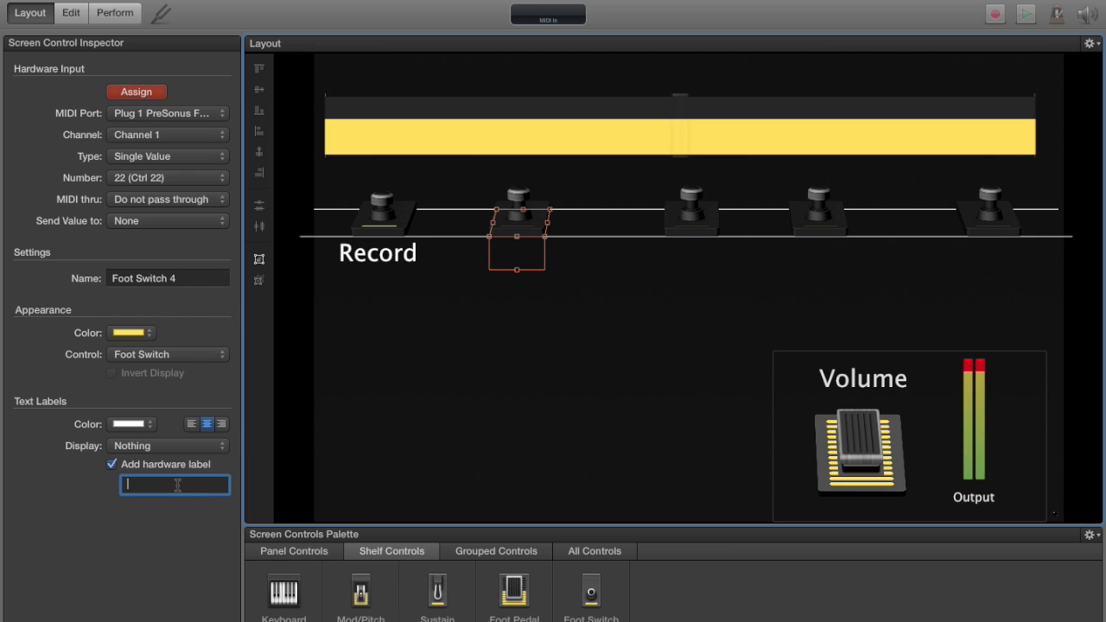
{"action": "type", "text": "Play"}
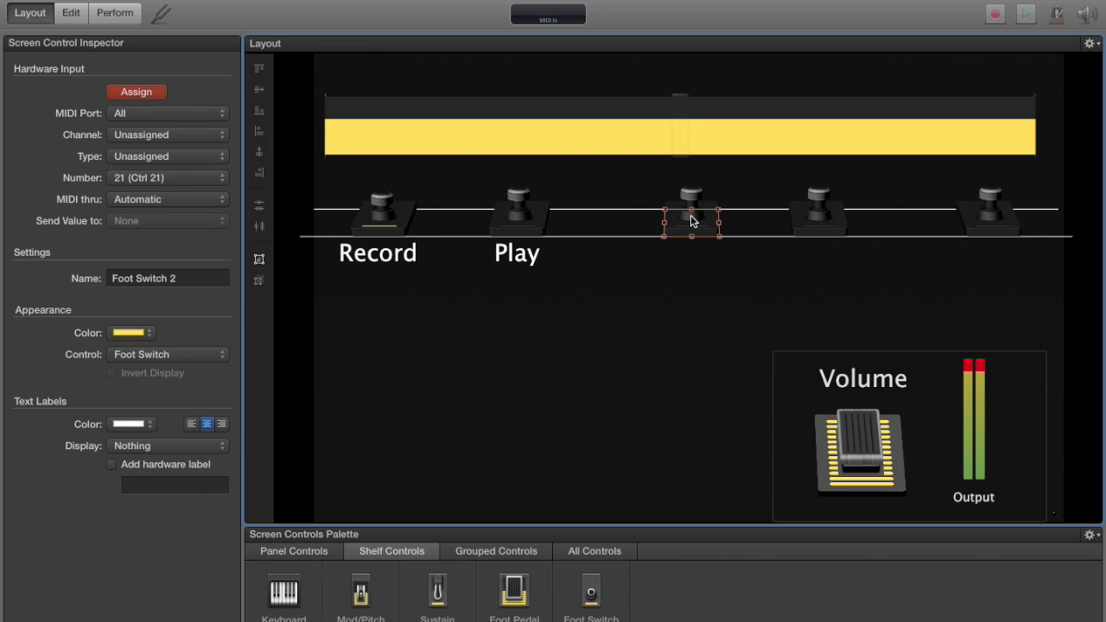
{"action": "left_click", "coordinate": [680, 216]}
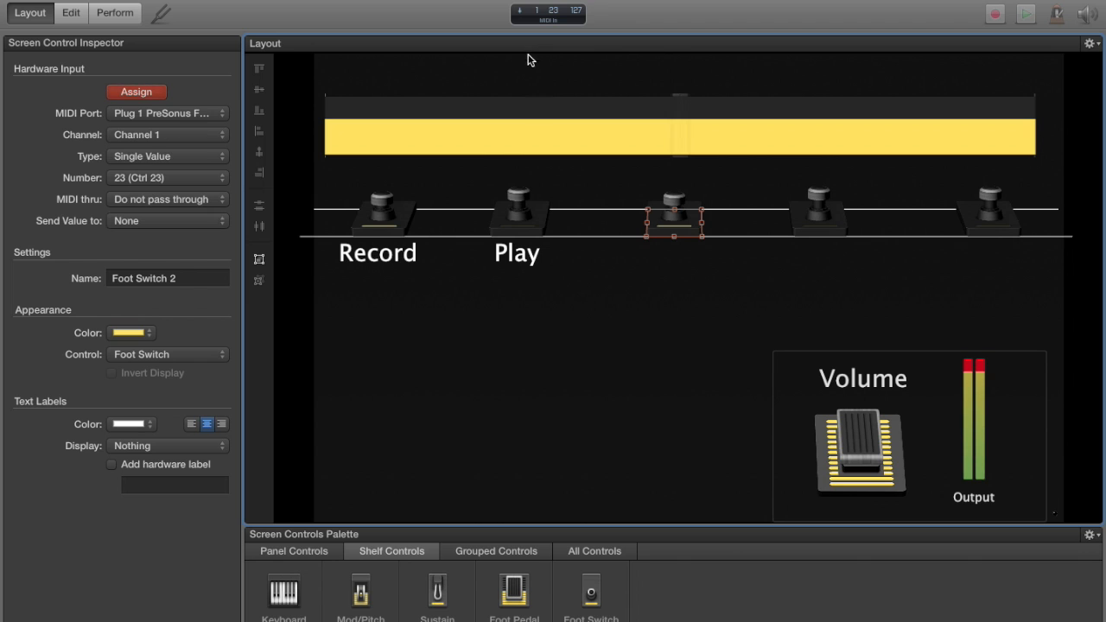
{"action": "left_click", "coordinate": [111, 464]}
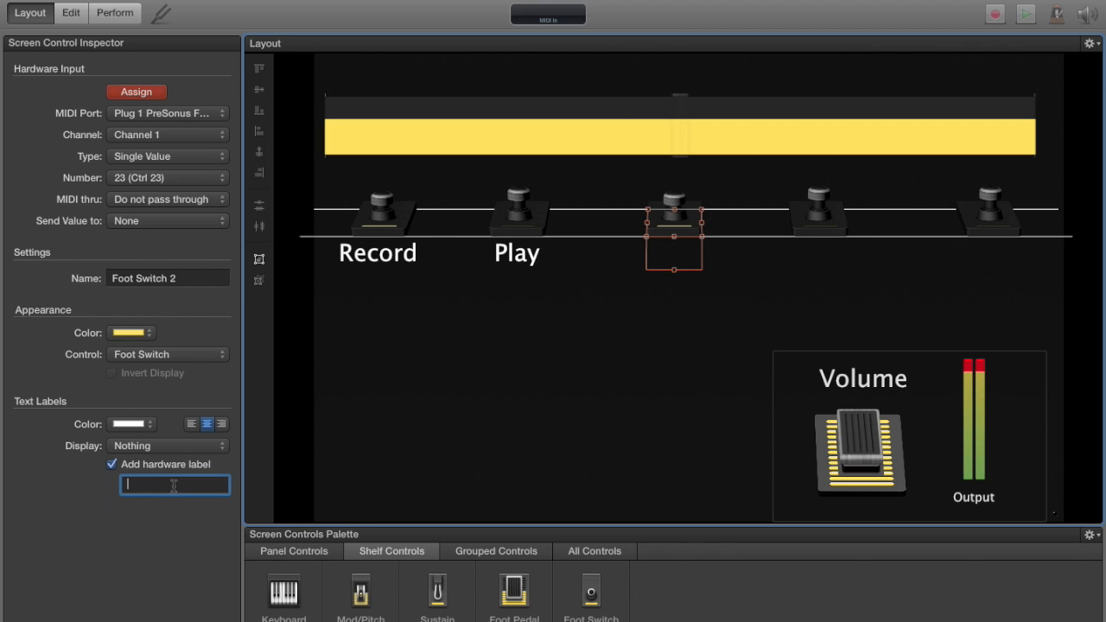
{"action": "type", "text": "Undo"}
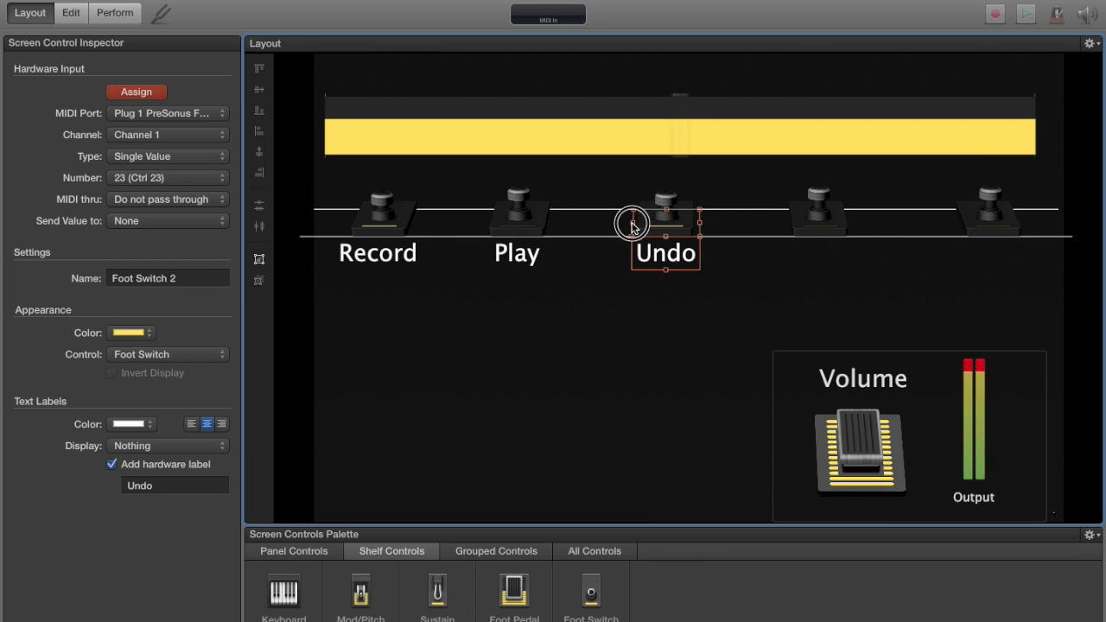
Step: Label the fourth and fifth switches Stop and Clear, then select the volume pedal
{"action": "left_click", "coordinate": [816, 213]}
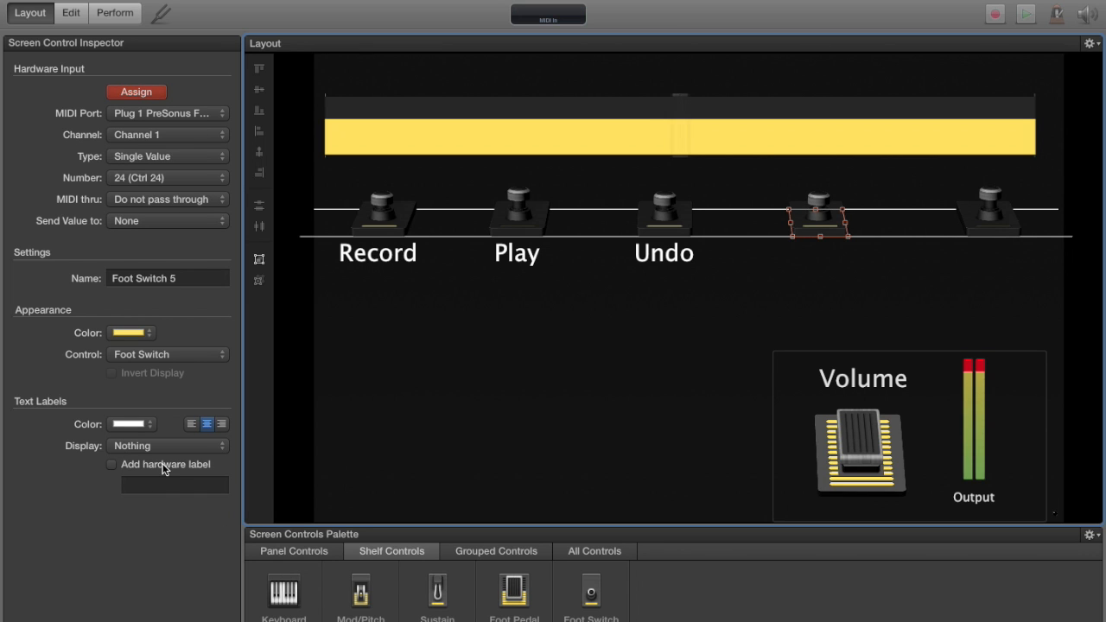
{"action": "left_click", "coordinate": [111, 464]}
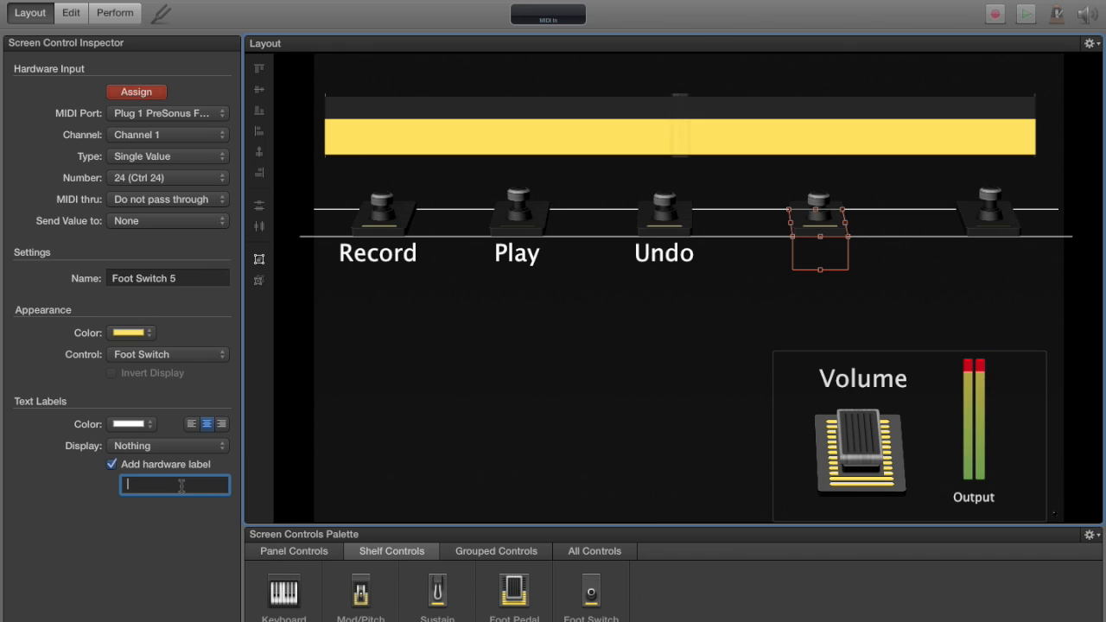
{"action": "type", "text": "Stop"}
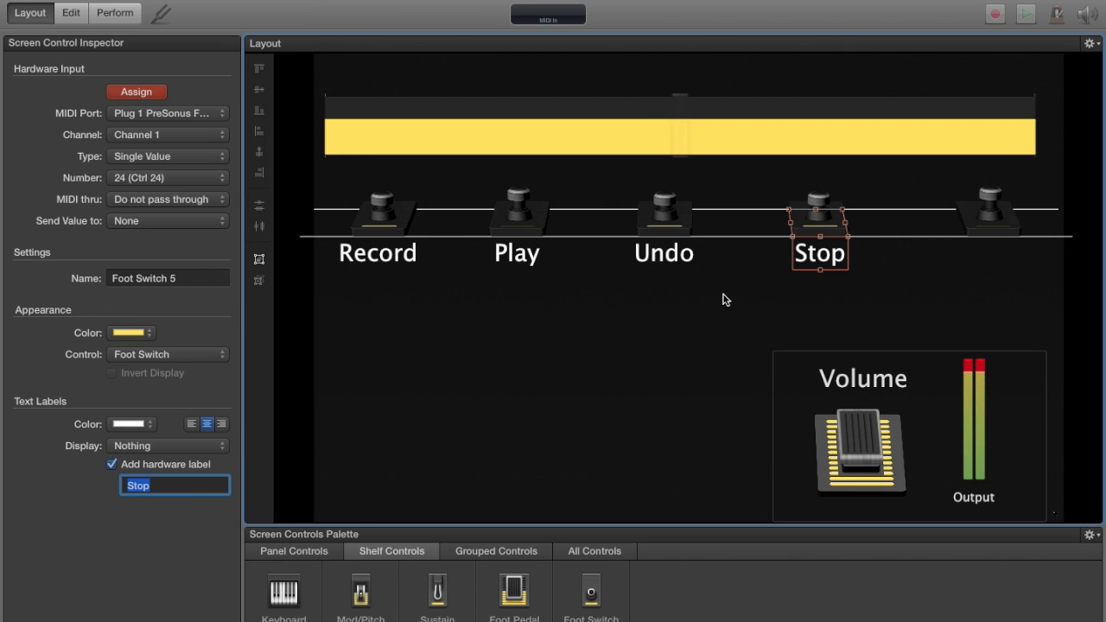
{"action": "left_click", "coordinate": [988, 211]}
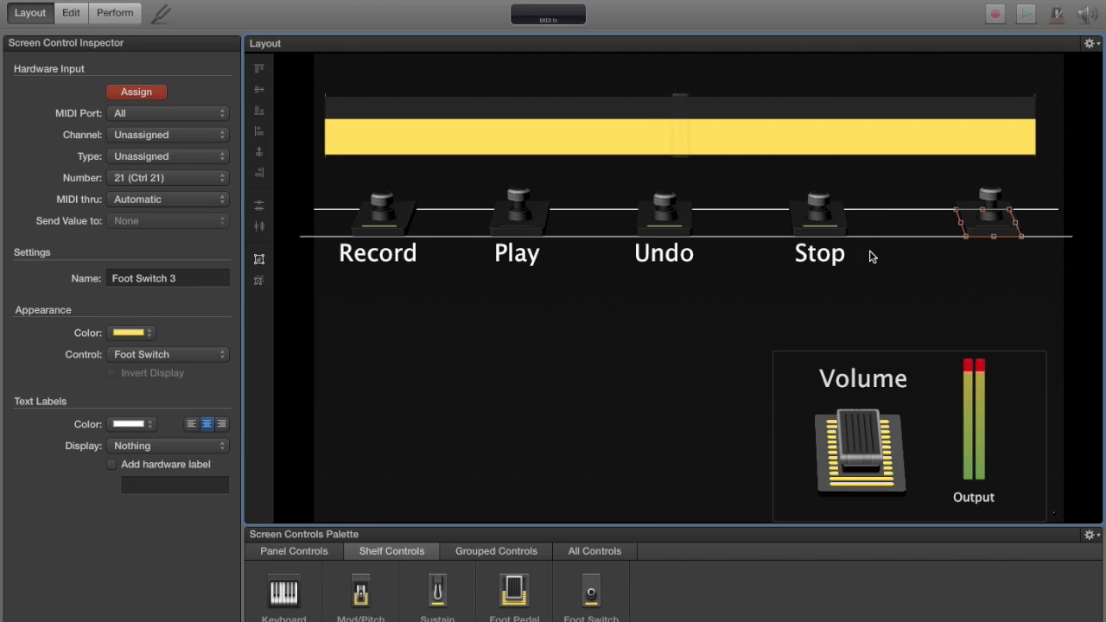
{"action": "mouse_move", "coordinate": [171, 479]}
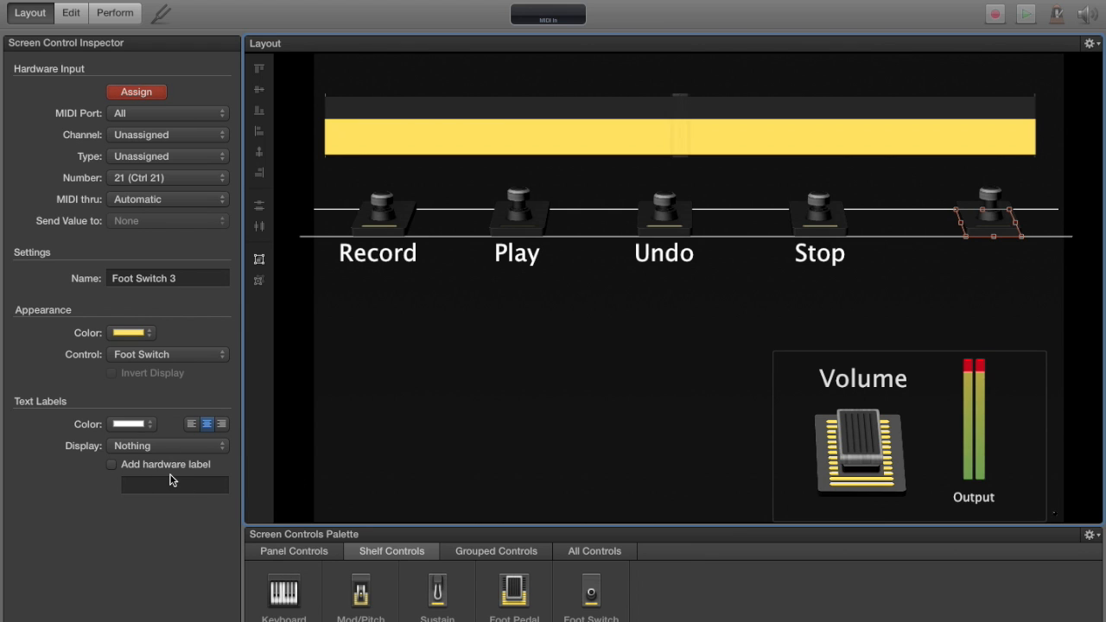
{"action": "left_click", "coordinate": [136, 92]}
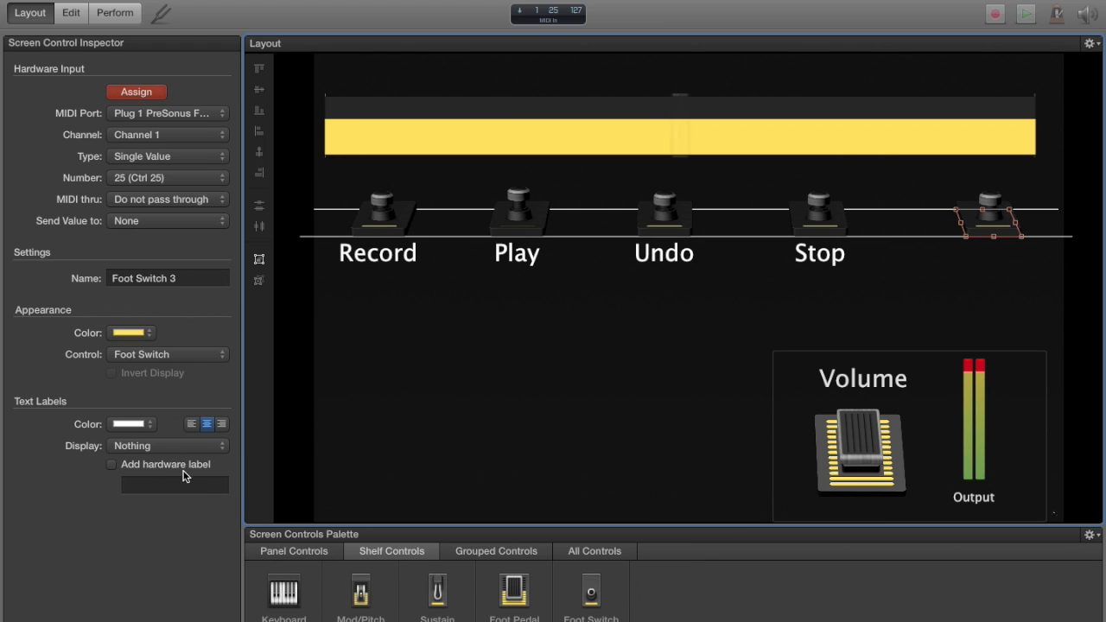
{"action": "left_click", "coordinate": [111, 464]}
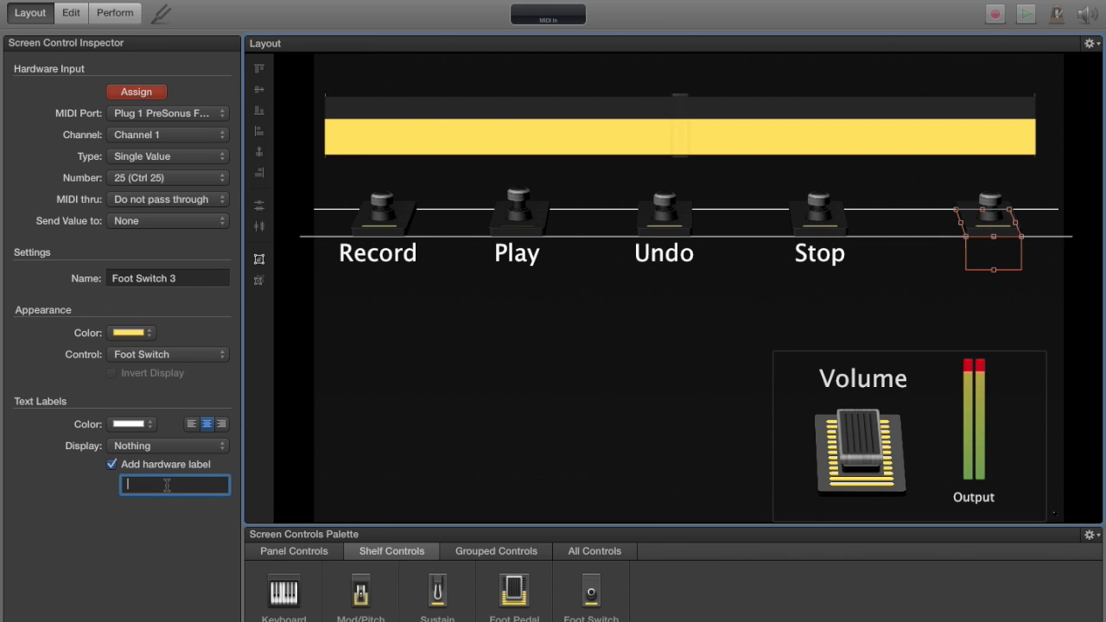
{"action": "type", "text": "C"}
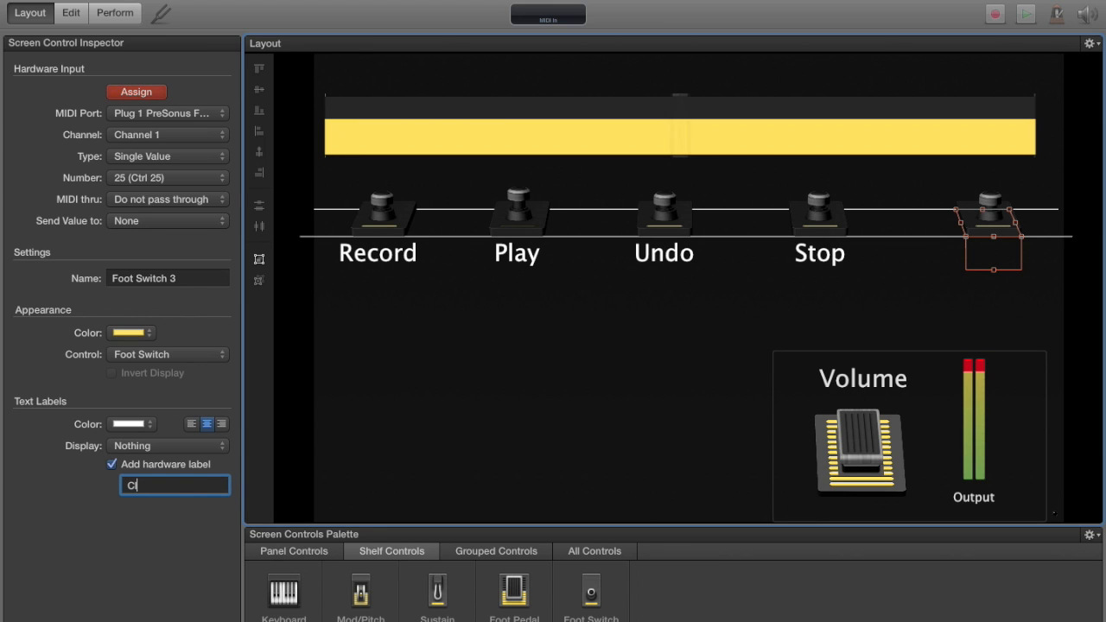
{"action": "type", "text": "ear"}
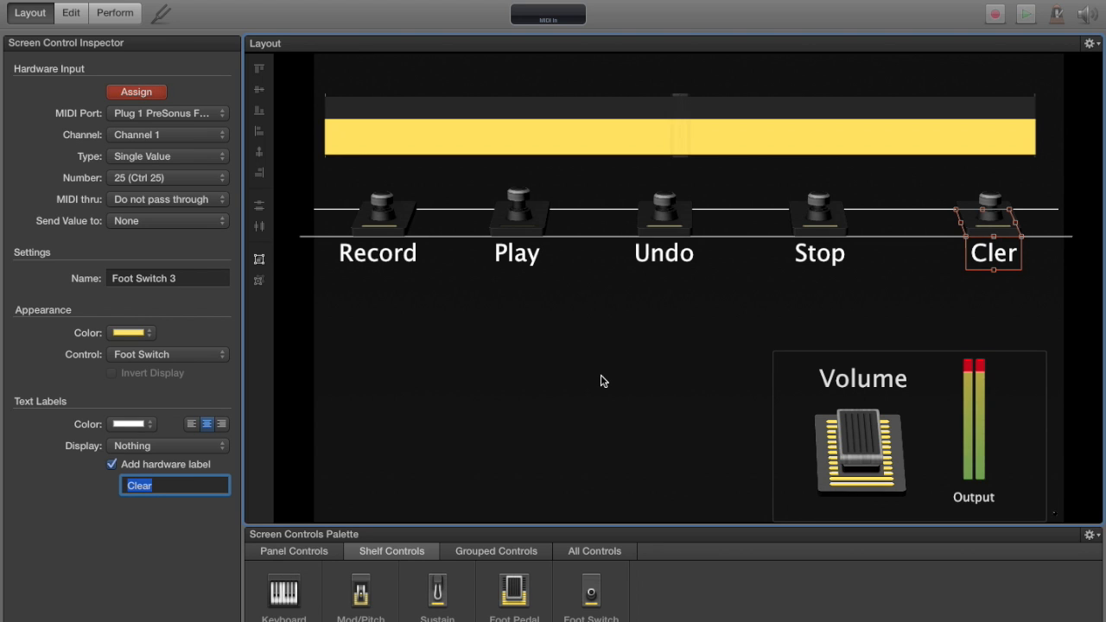
{"action": "left_click", "coordinate": [955, 227]}
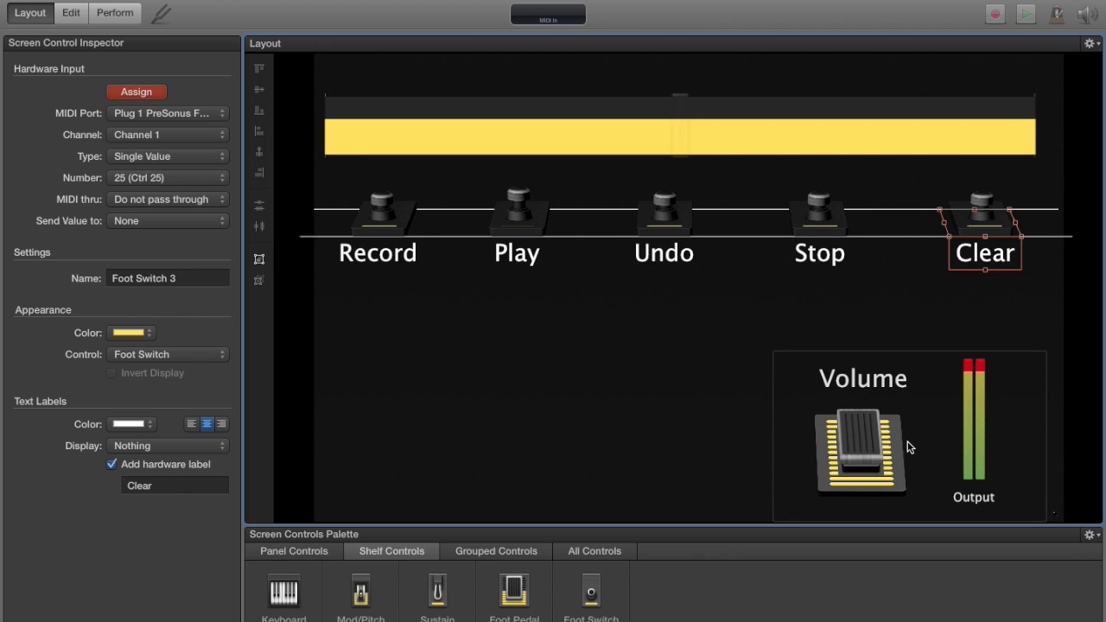
{"action": "left_click", "coordinate": [860, 449]}
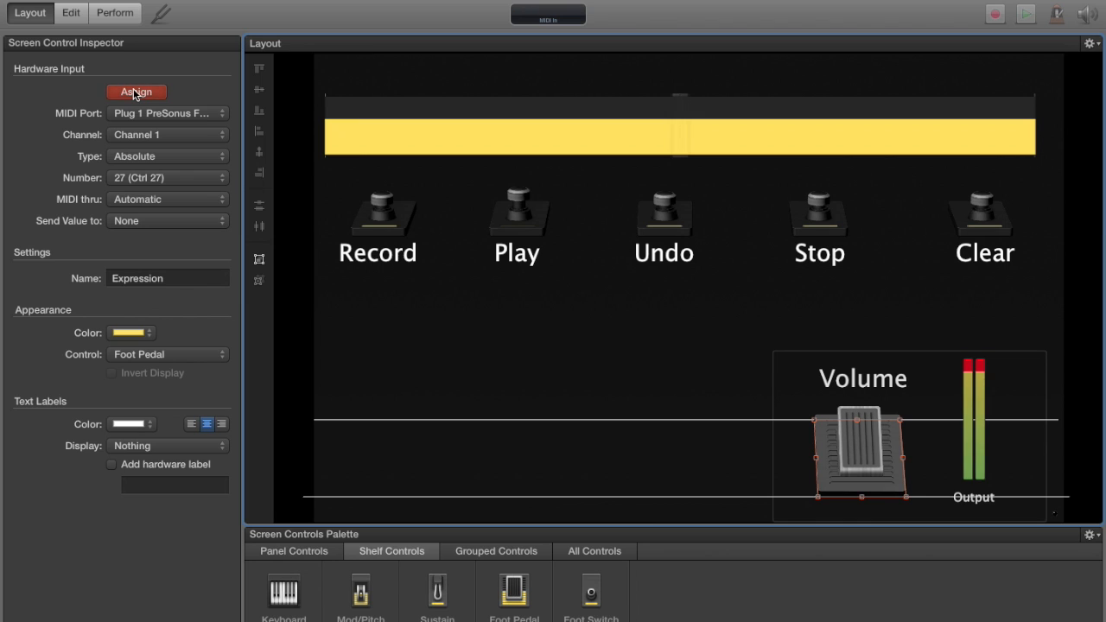
{"action": "mouse_move", "coordinate": [513, 361]}
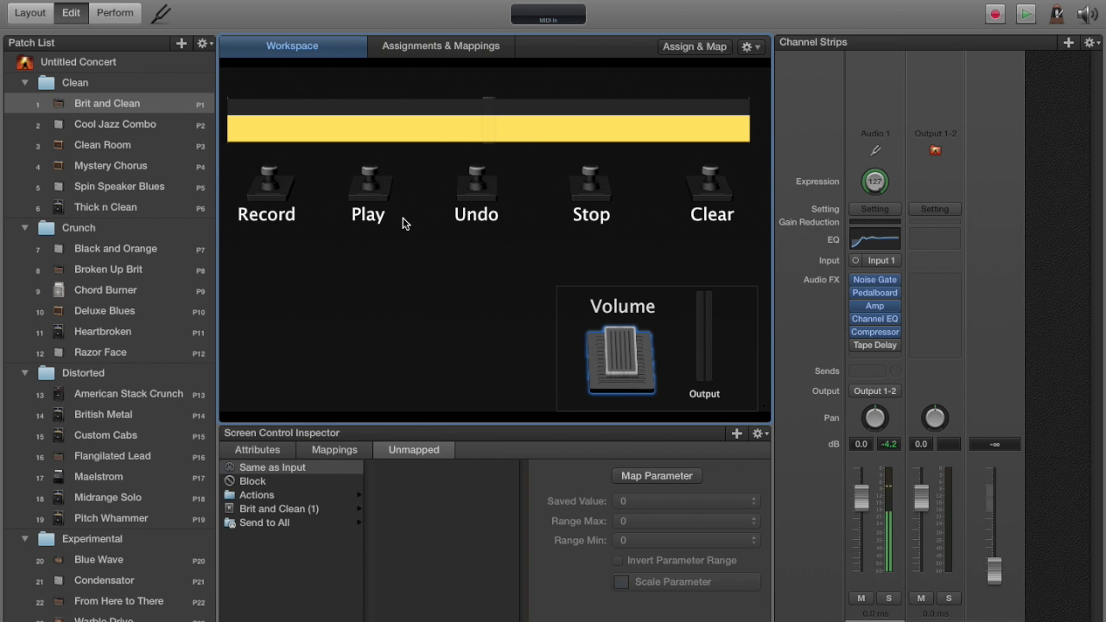
{"action": "mouse_move", "coordinate": [56, 92]}
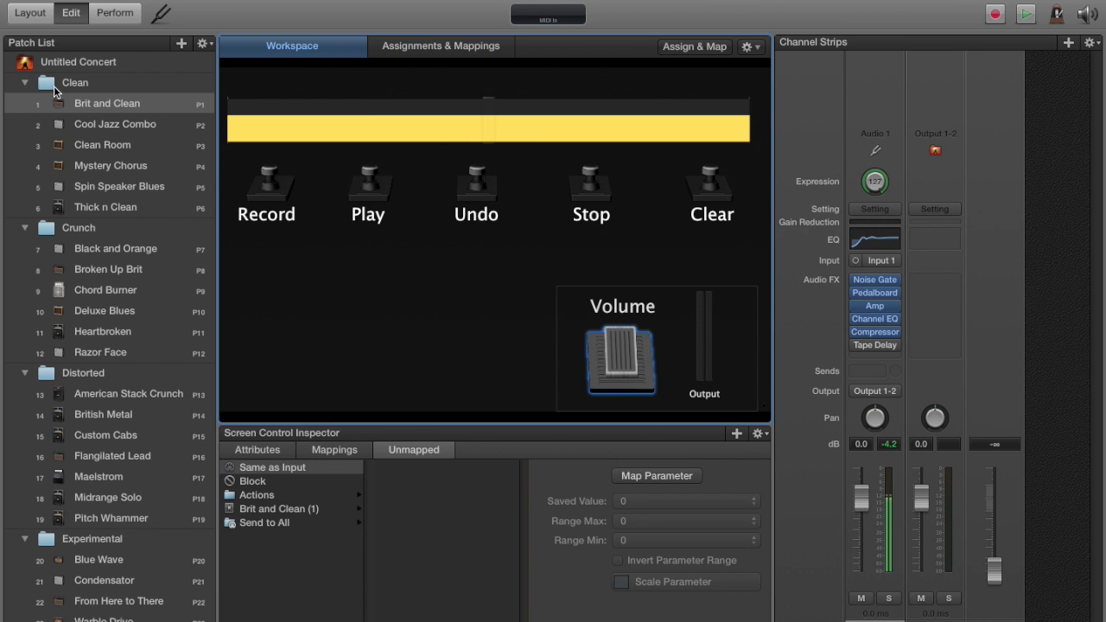
Step: Delete the Experimental patch folder, add an empty patch, and begin renaming it Loop
{"action": "left_click", "coordinate": [75, 82]}
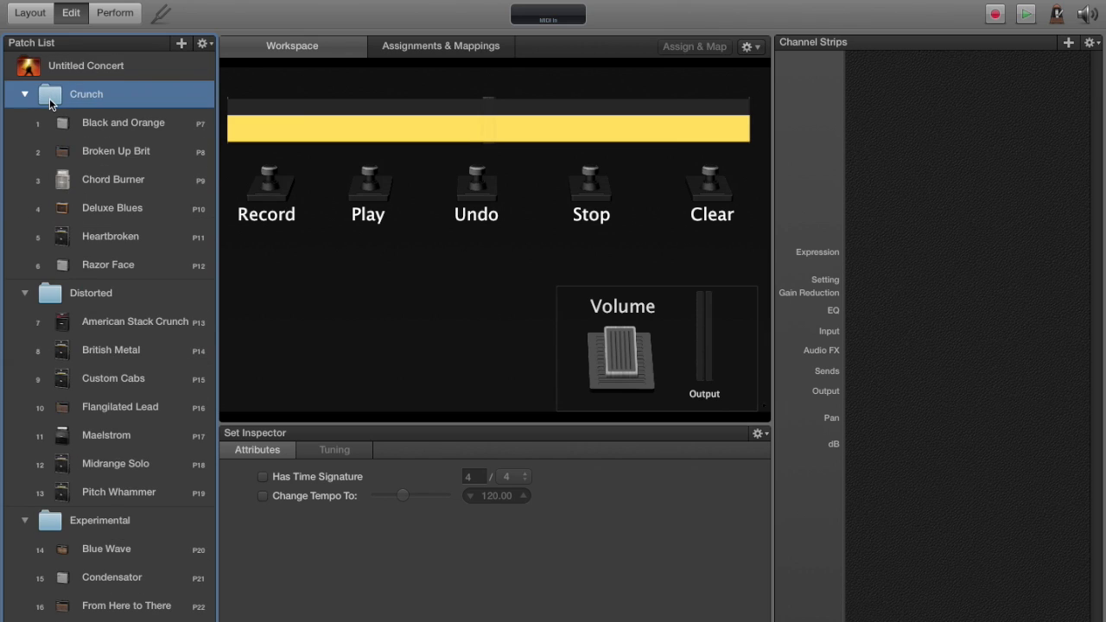
{"action": "left_click", "coordinate": [24, 94]}
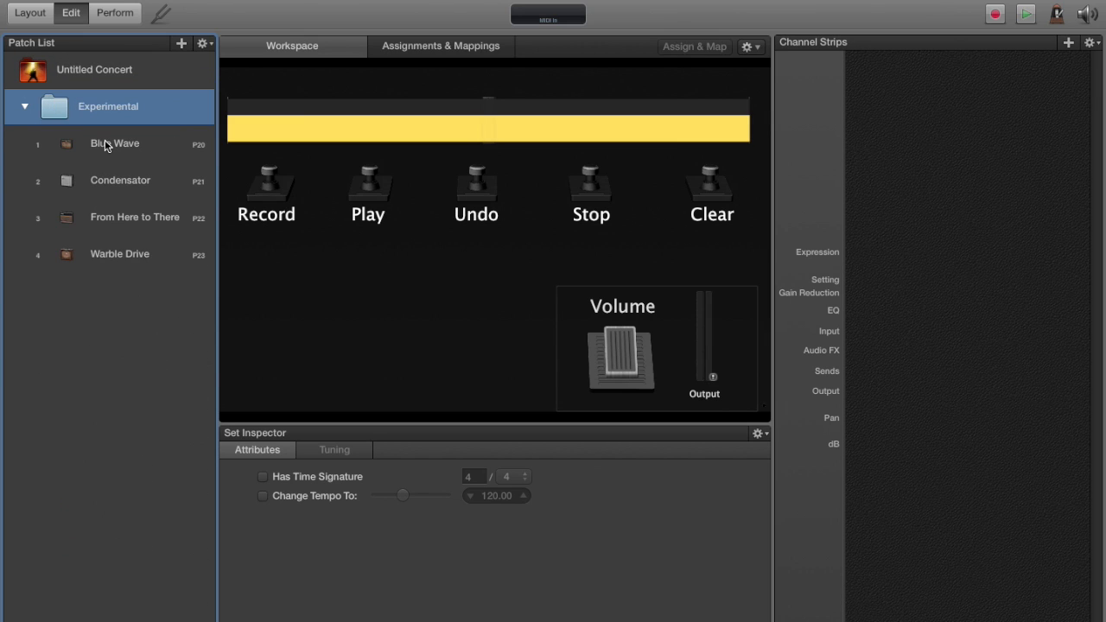
{"action": "left_click", "coordinate": [95, 69]}
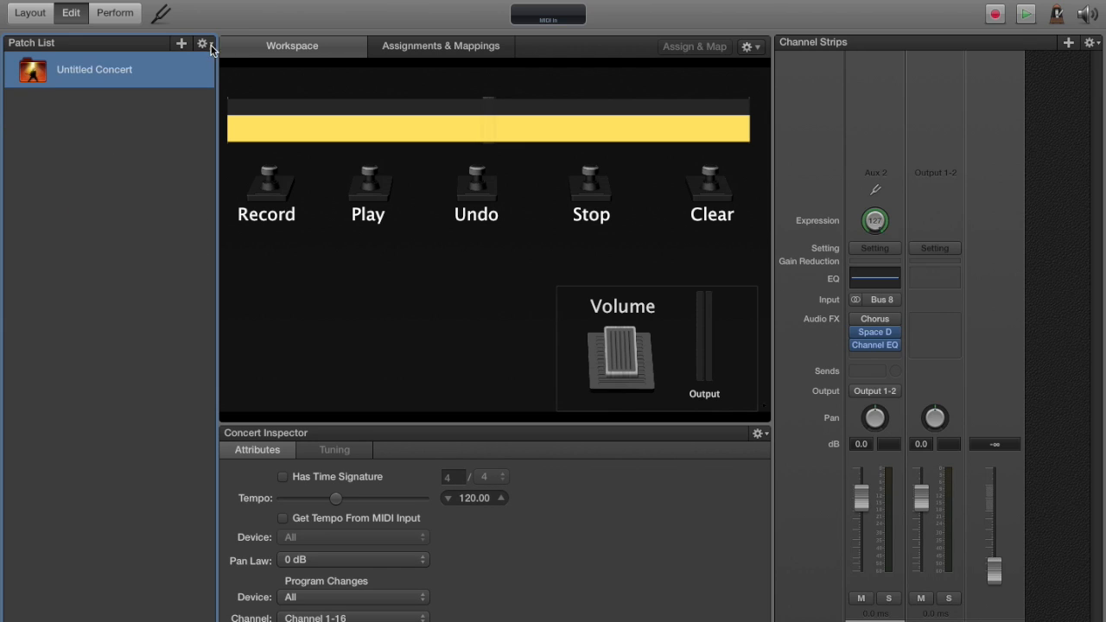
{"action": "left_click", "coordinate": [181, 43]}
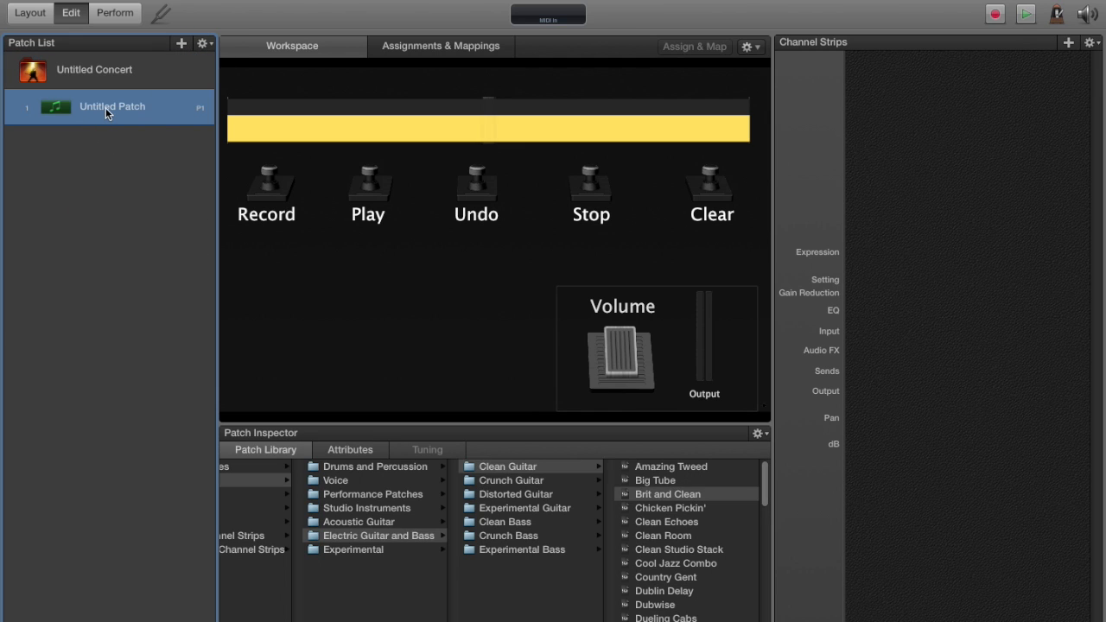
{"action": "double_click", "coordinate": [111, 106]}
{"action": "type", "text": "Loop"}
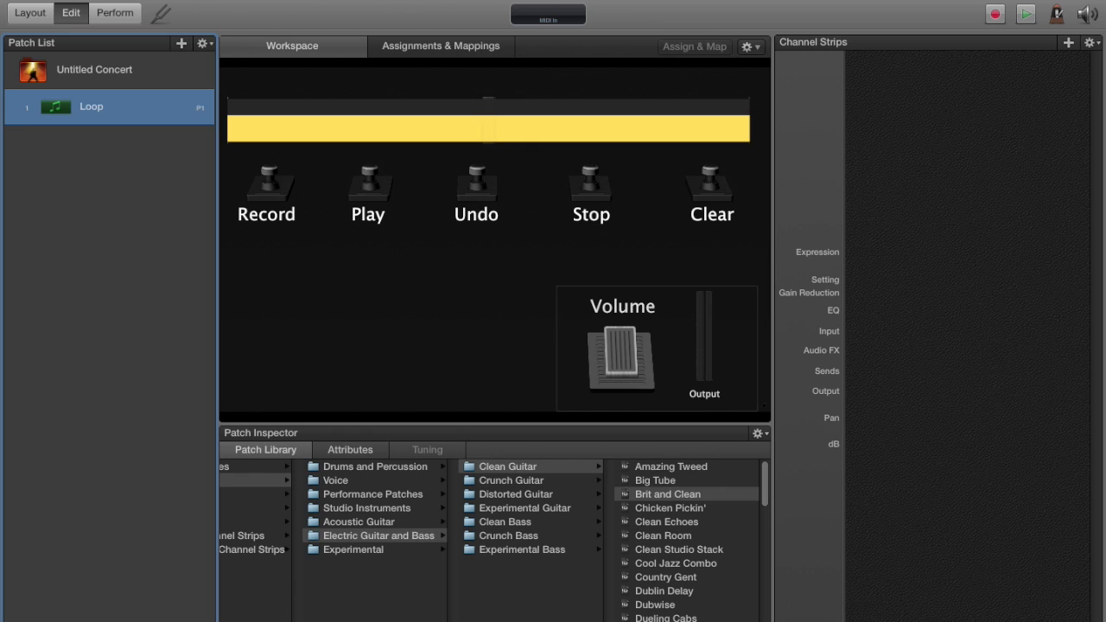
{"action": "mouse_move", "coordinate": [579, 175]}
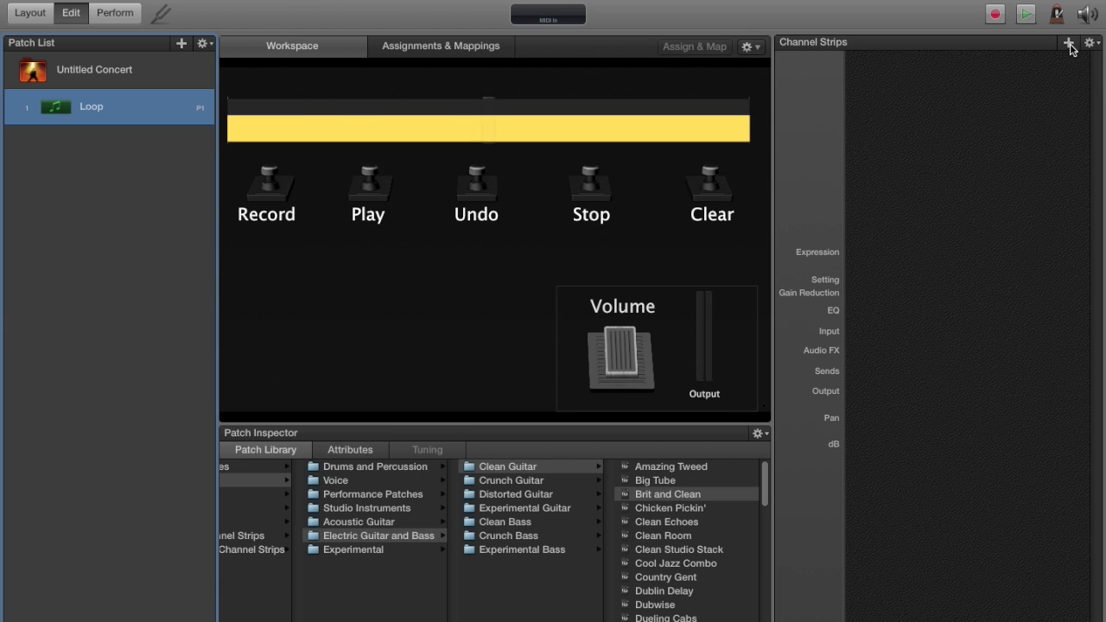
Step: Create a mono audio channel strip on Input 2 with output to Bus 11
{"action": "left_click", "coordinate": [1069, 42]}
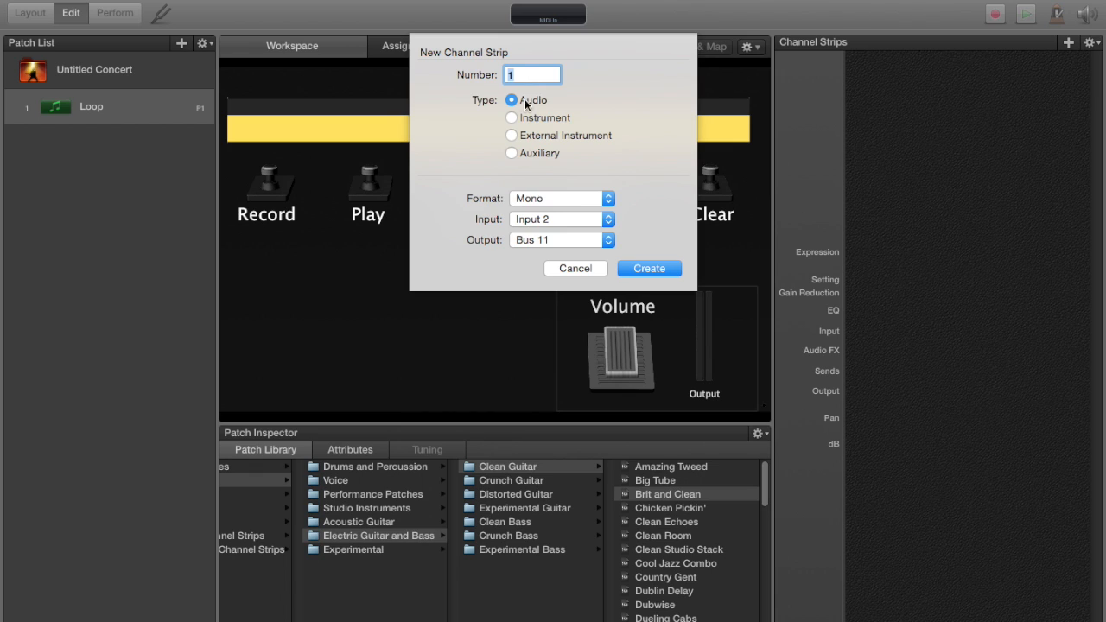
{"action": "mouse_move", "coordinate": [624, 210]}
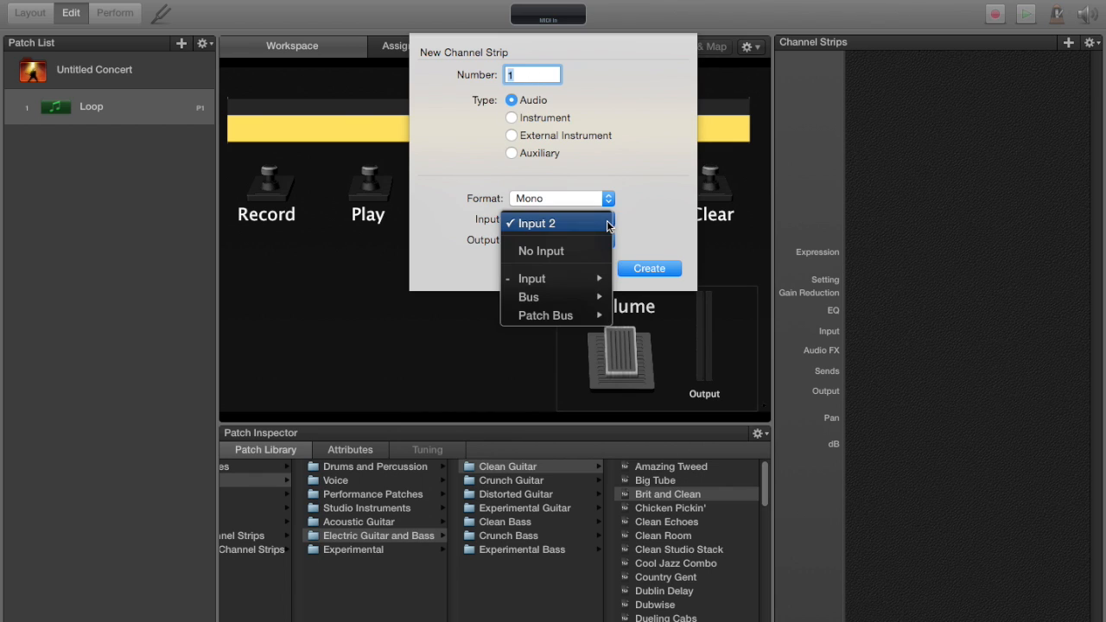
{"action": "mouse_move", "coordinate": [531, 278]}
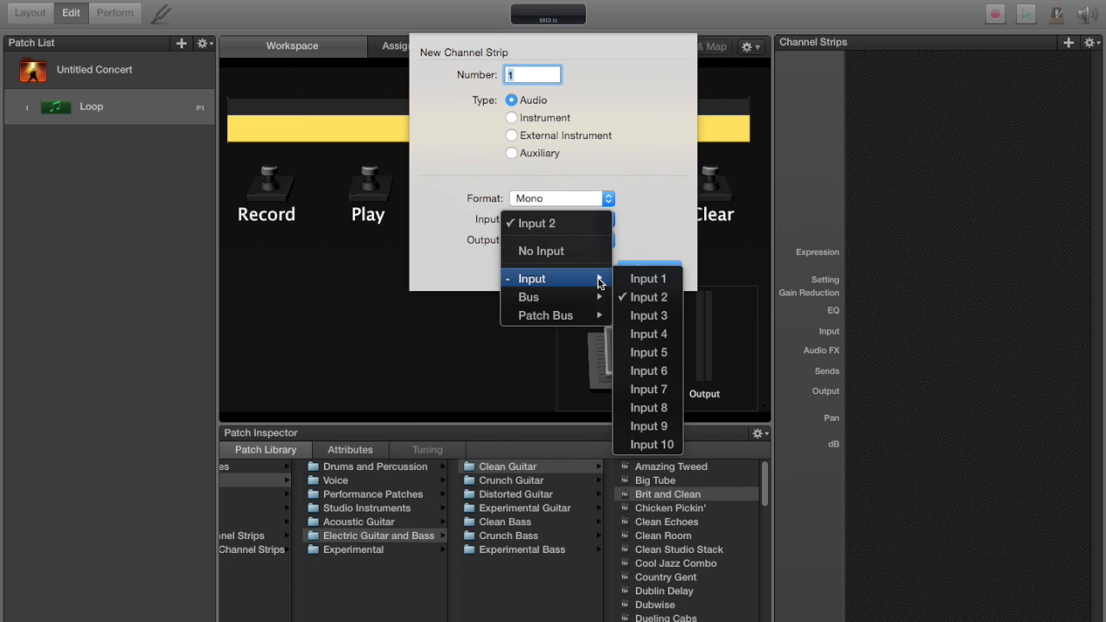
{"action": "mouse_move", "coordinate": [656, 218]}
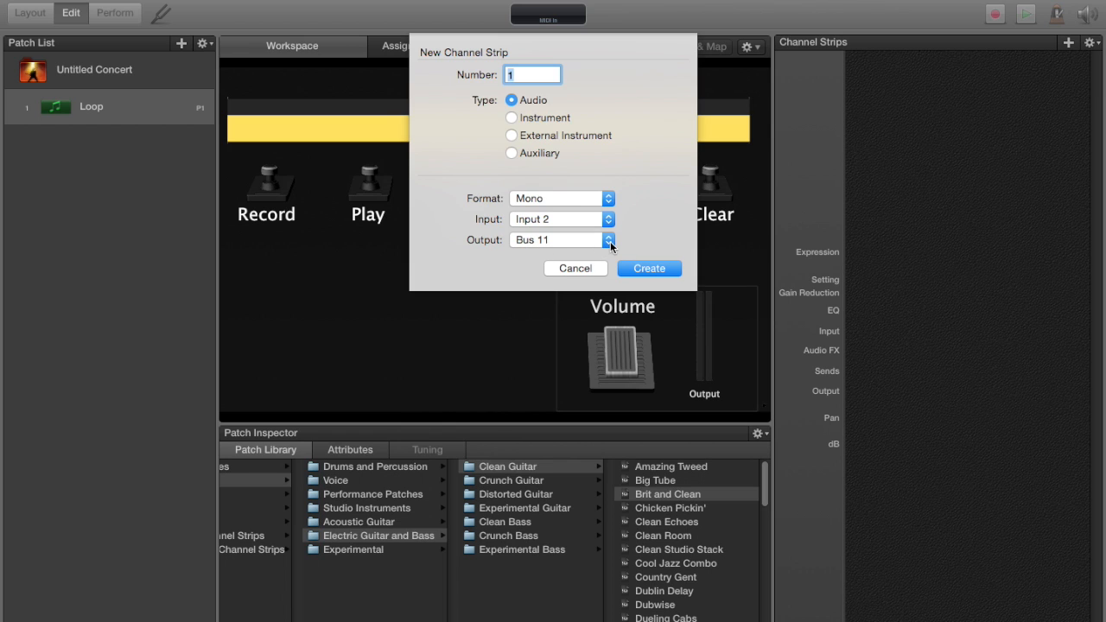
{"action": "left_click", "coordinate": [609, 239]}
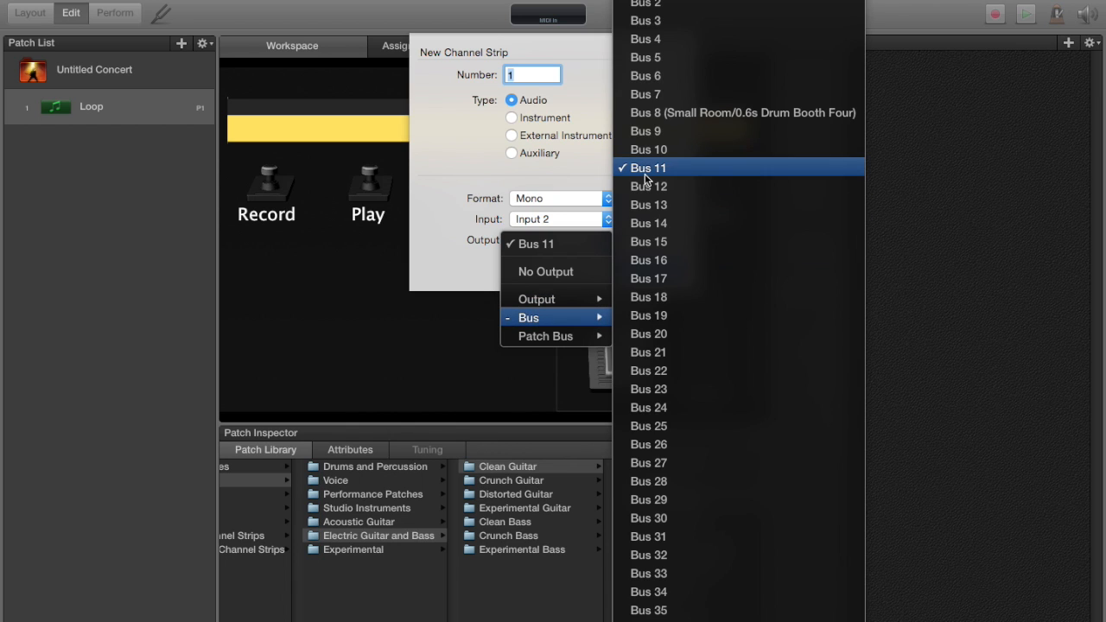
{"action": "mouse_move", "coordinate": [447, 164]}
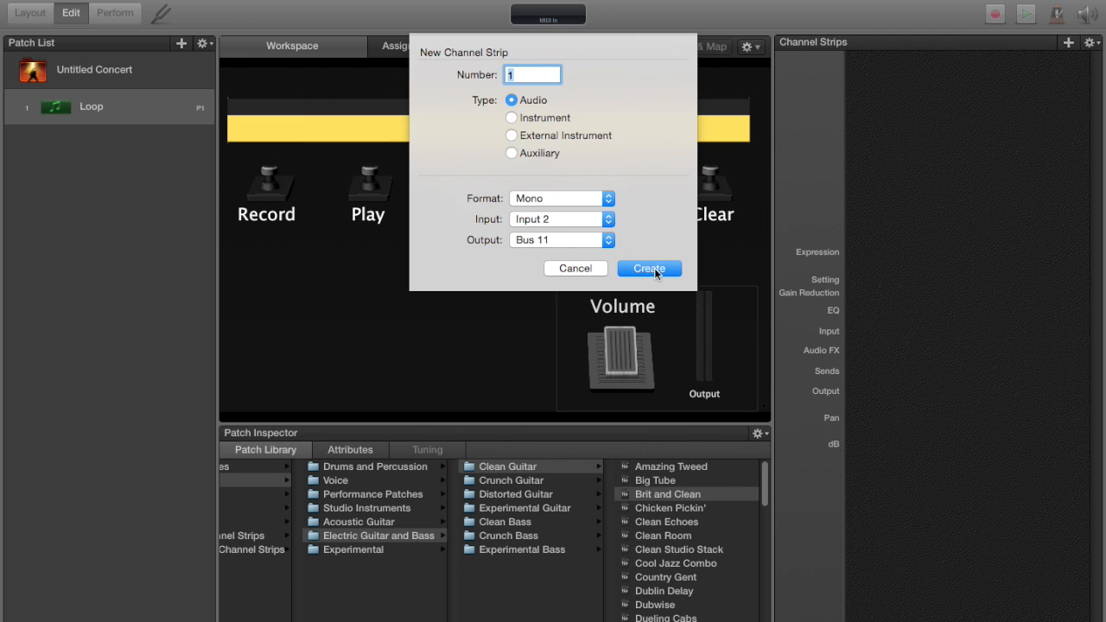
{"action": "left_click", "coordinate": [649, 267]}
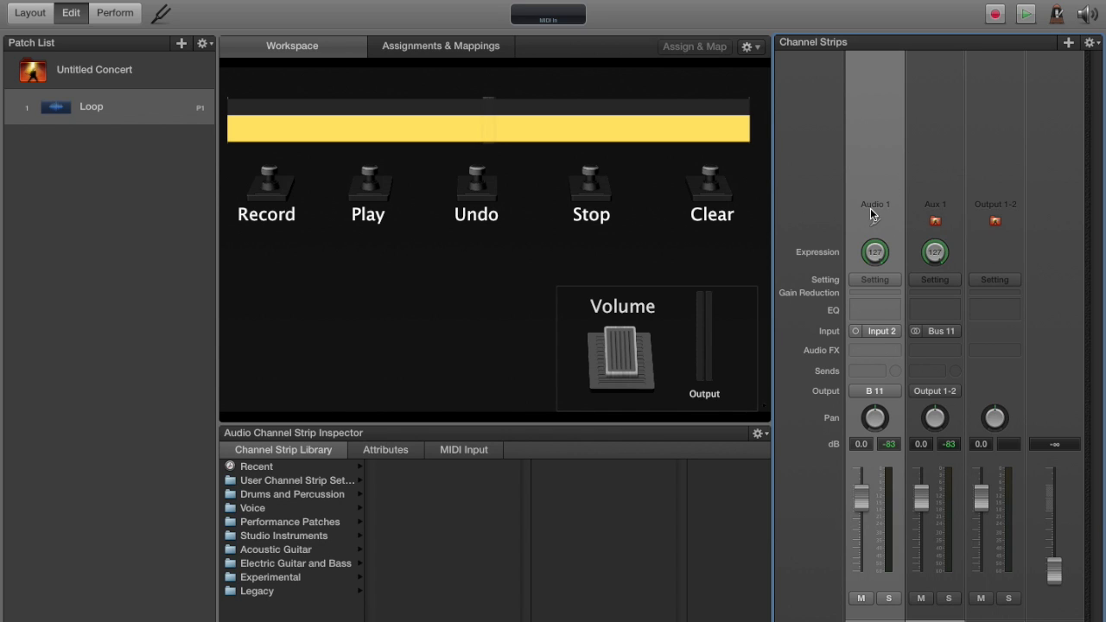
{"action": "mouse_move", "coordinate": [1011, 219]}
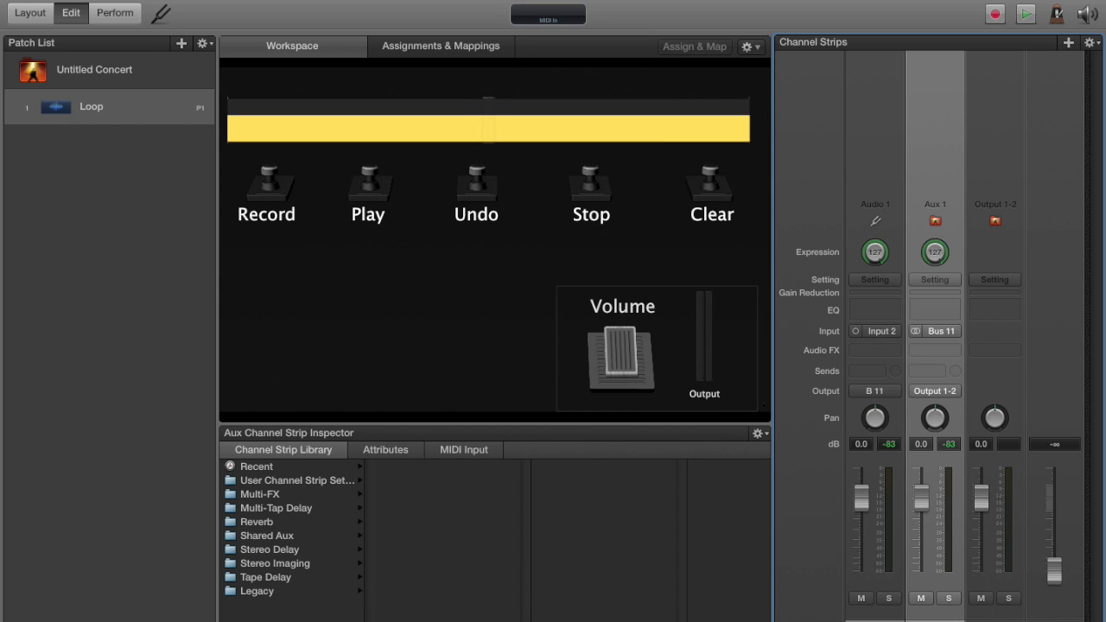
{"action": "mouse_move", "coordinate": [1058, 463]}
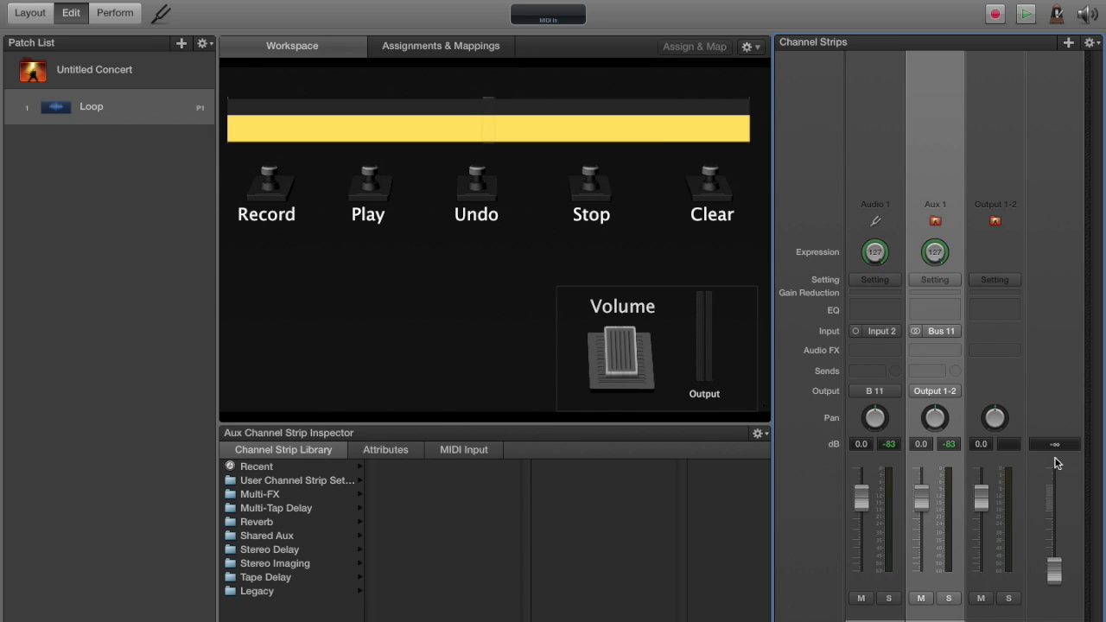
{"action": "mouse_move", "coordinate": [953, 307]}
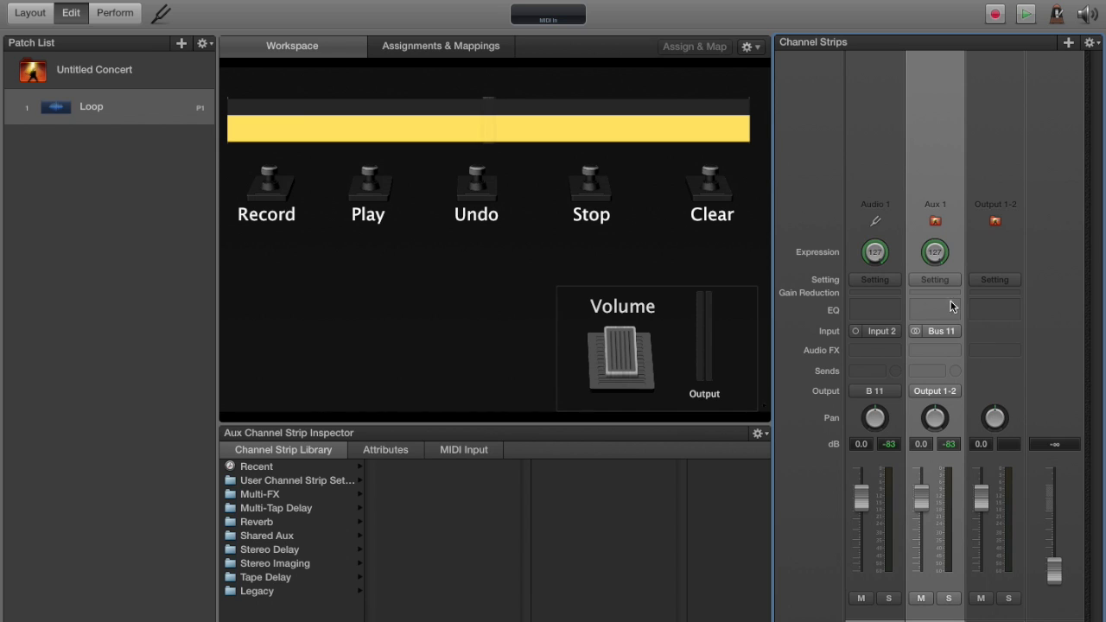
{"action": "mouse_move", "coordinate": [874, 245]}
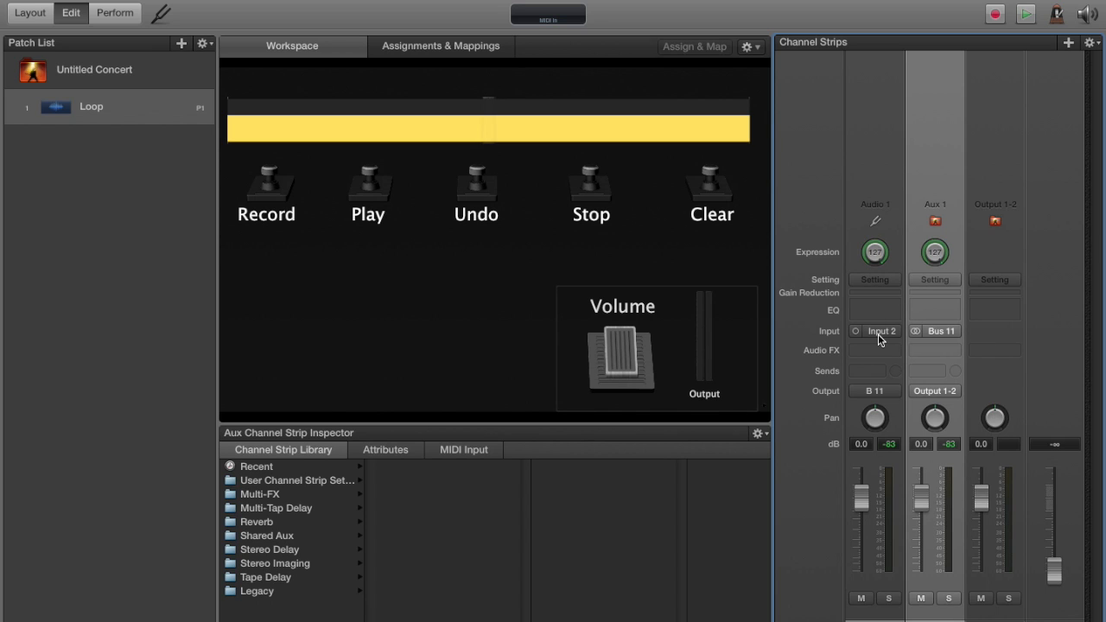
{"action": "mouse_move", "coordinate": [875, 403]}
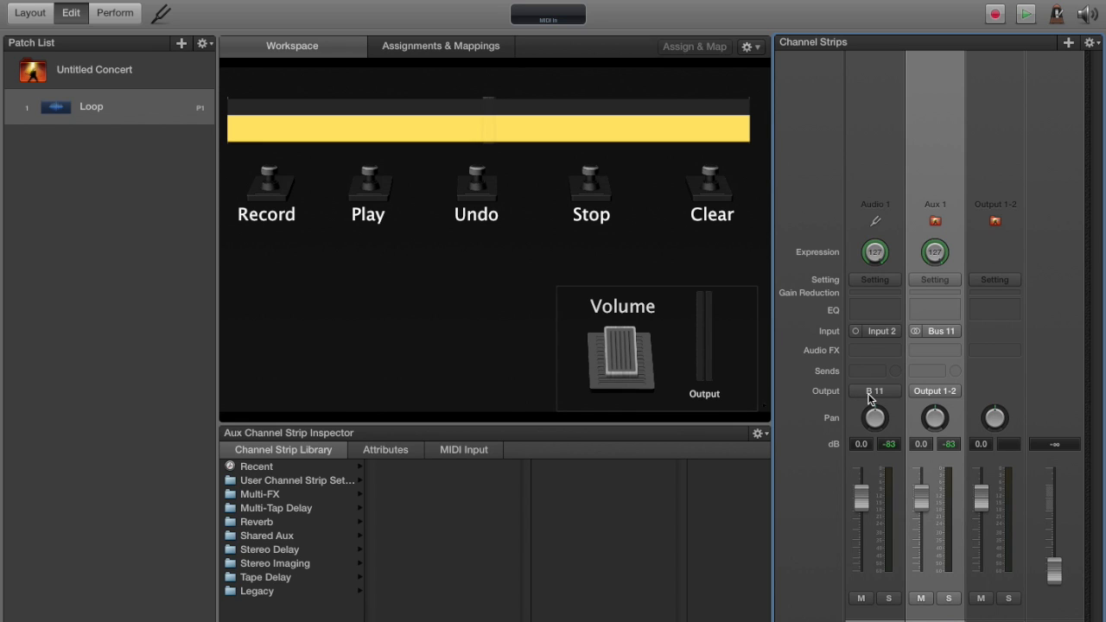
{"action": "mouse_move", "coordinate": [935, 337]}
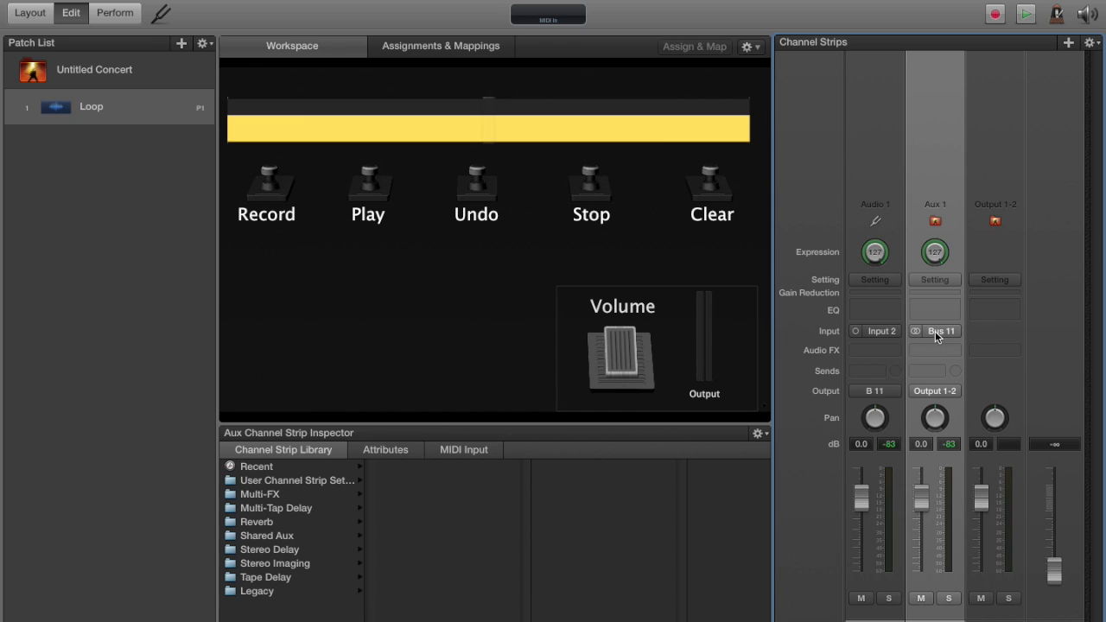
{"action": "mouse_move", "coordinate": [871, 398]}
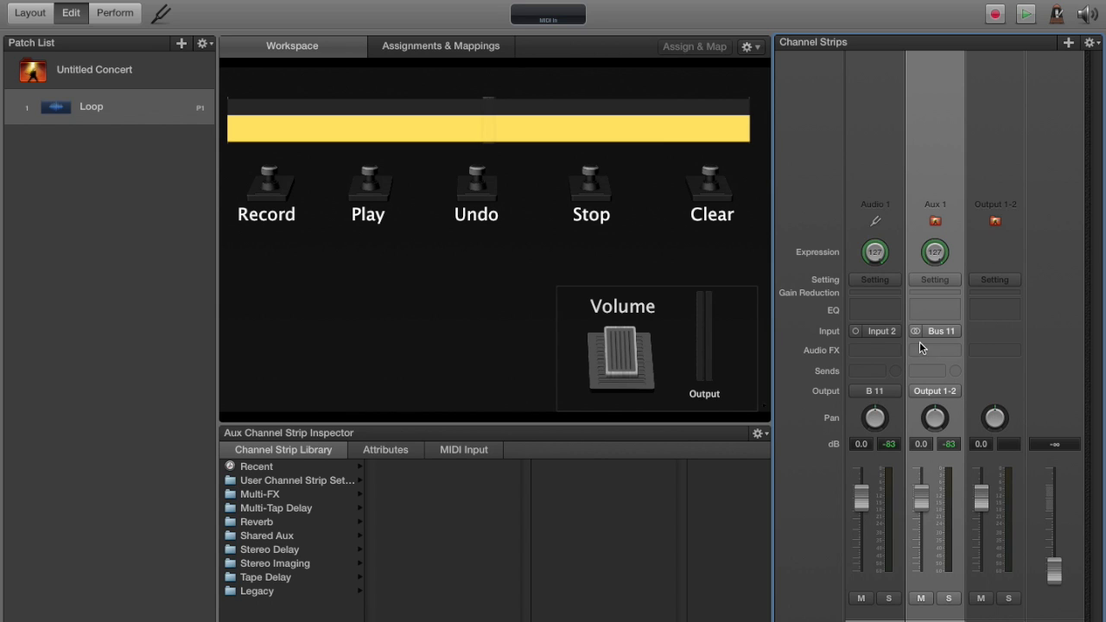
{"action": "mouse_move", "coordinate": [881, 354]}
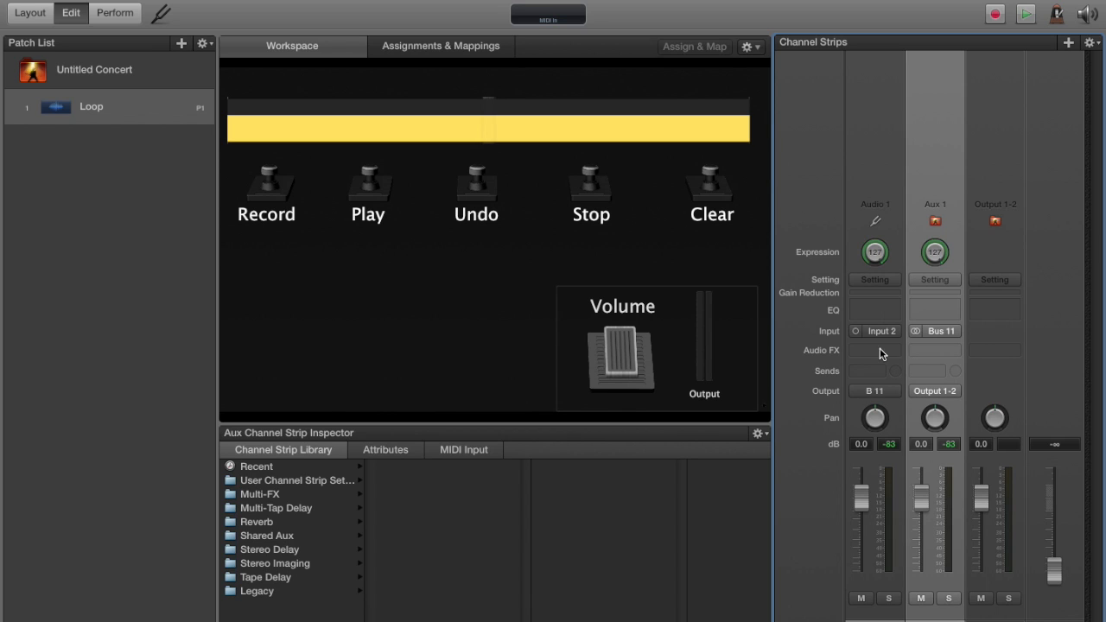
{"action": "mouse_move", "coordinate": [902, 386]}
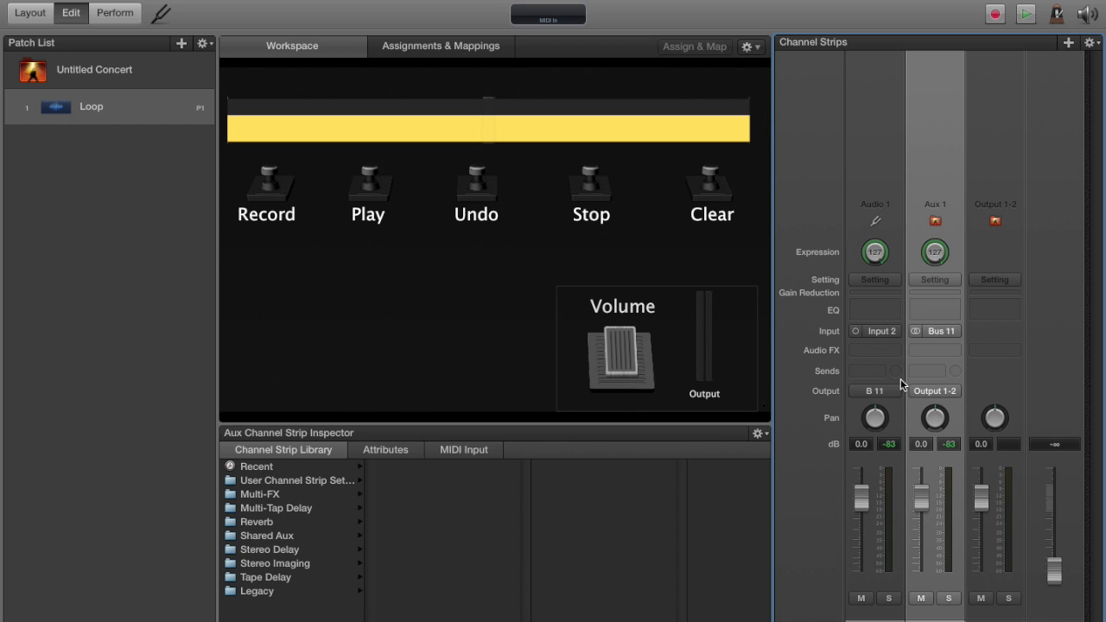
{"action": "mouse_move", "coordinate": [947, 338]}
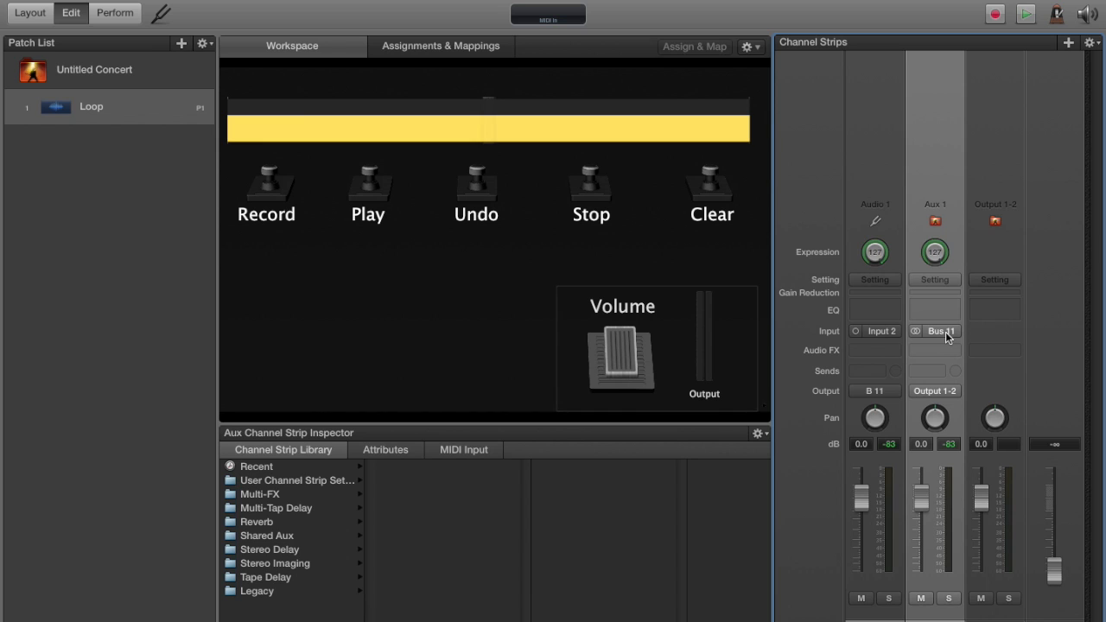
{"action": "mouse_move", "coordinate": [940, 339]}
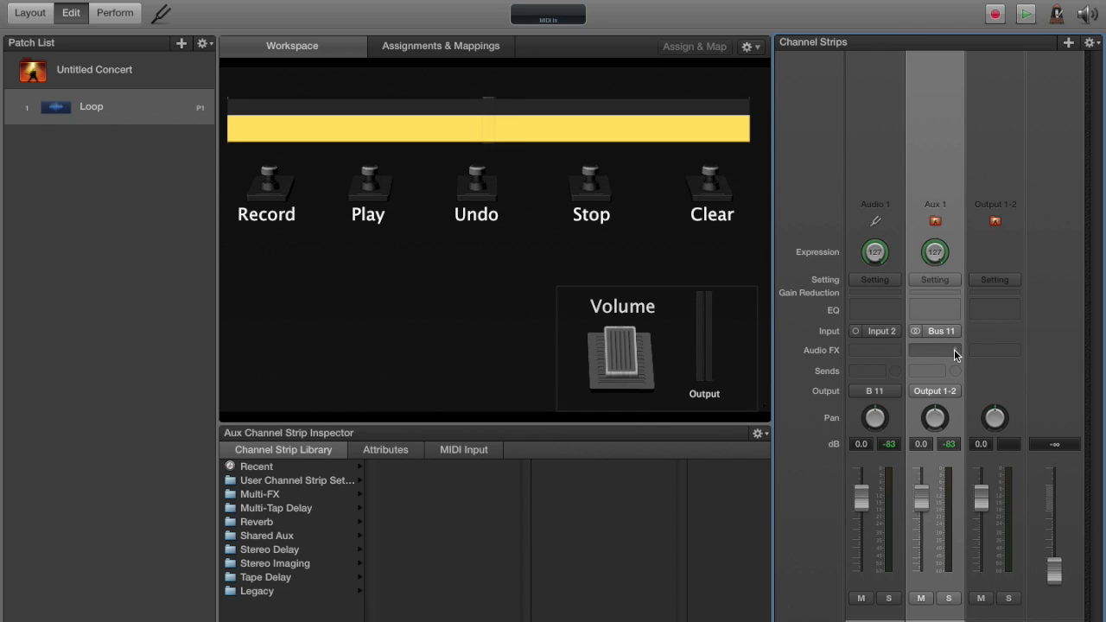
Step: Insert the stereo Loopback plug-in into the Aux 1 Audio FX slot
{"action": "left_click", "coordinate": [934, 350]}
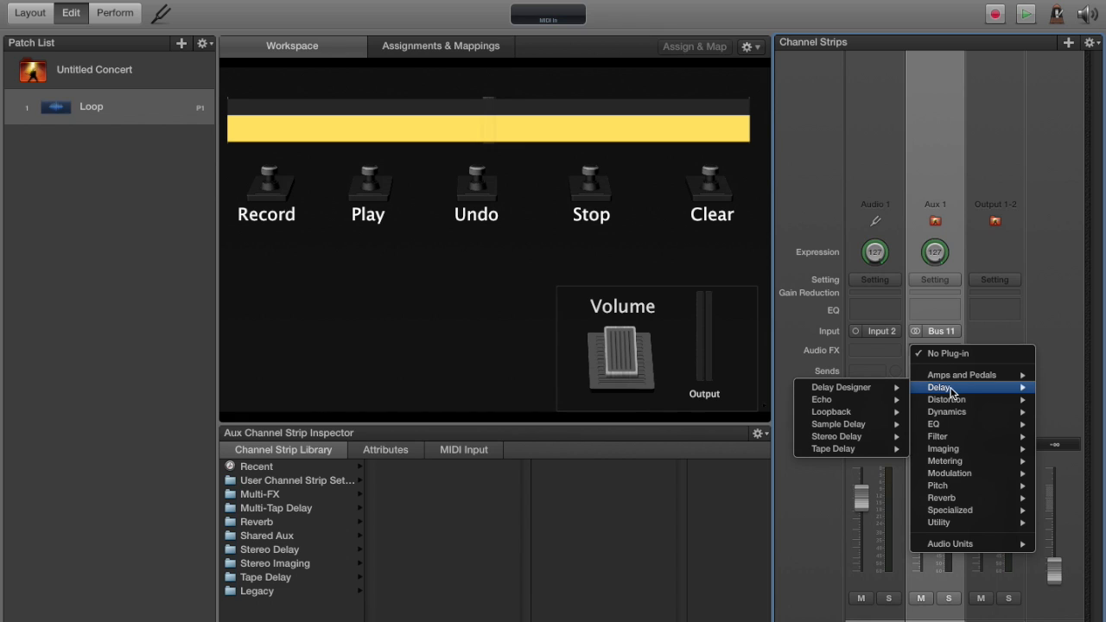
{"action": "mouse_move", "coordinate": [821, 399]}
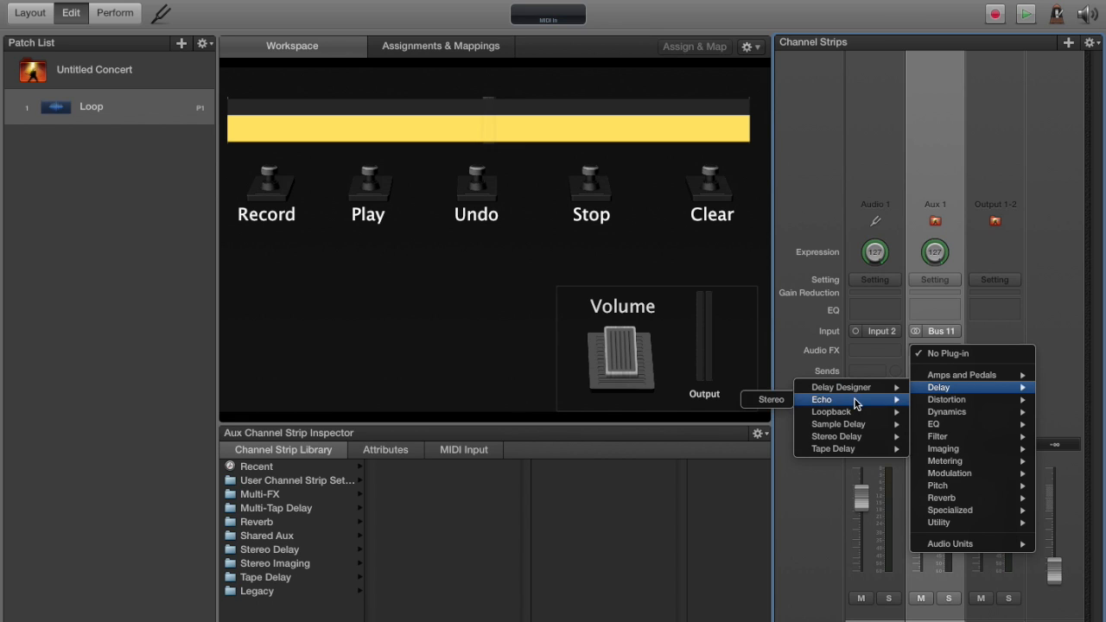
{"action": "mouse_move", "coordinate": [831, 412]}
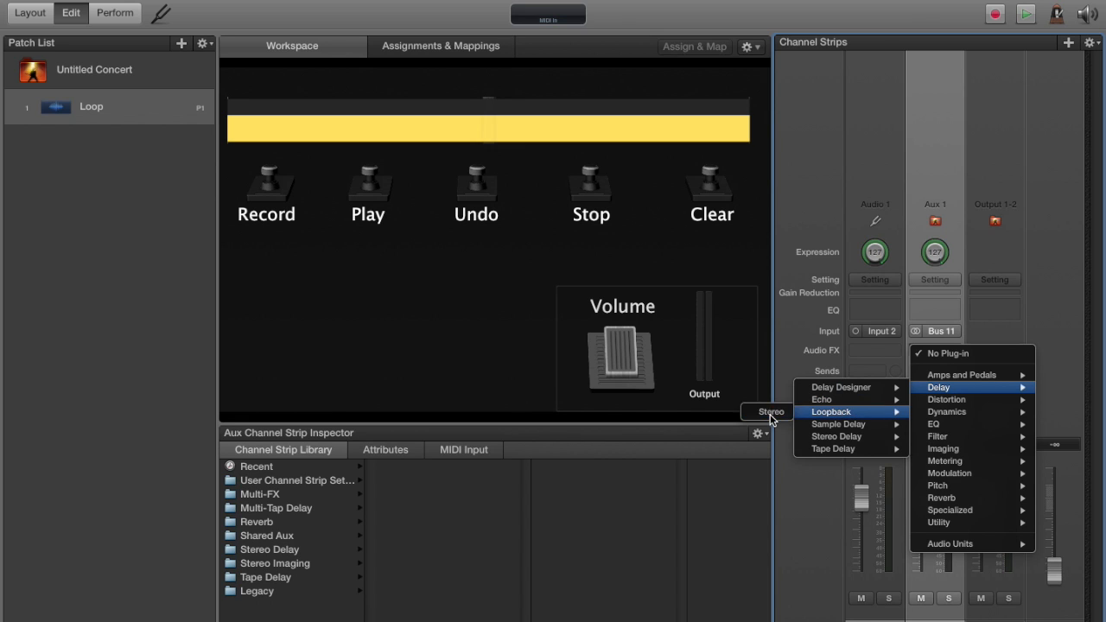
{"action": "left_click", "coordinate": [830, 411]}
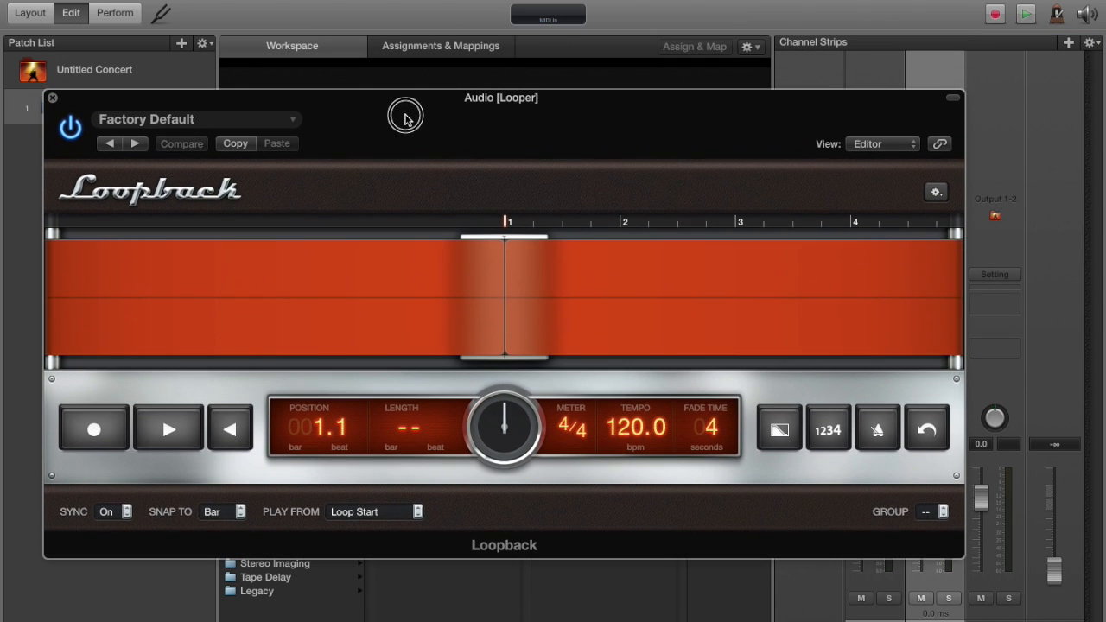
{"action": "mouse_move", "coordinate": [417, 201]}
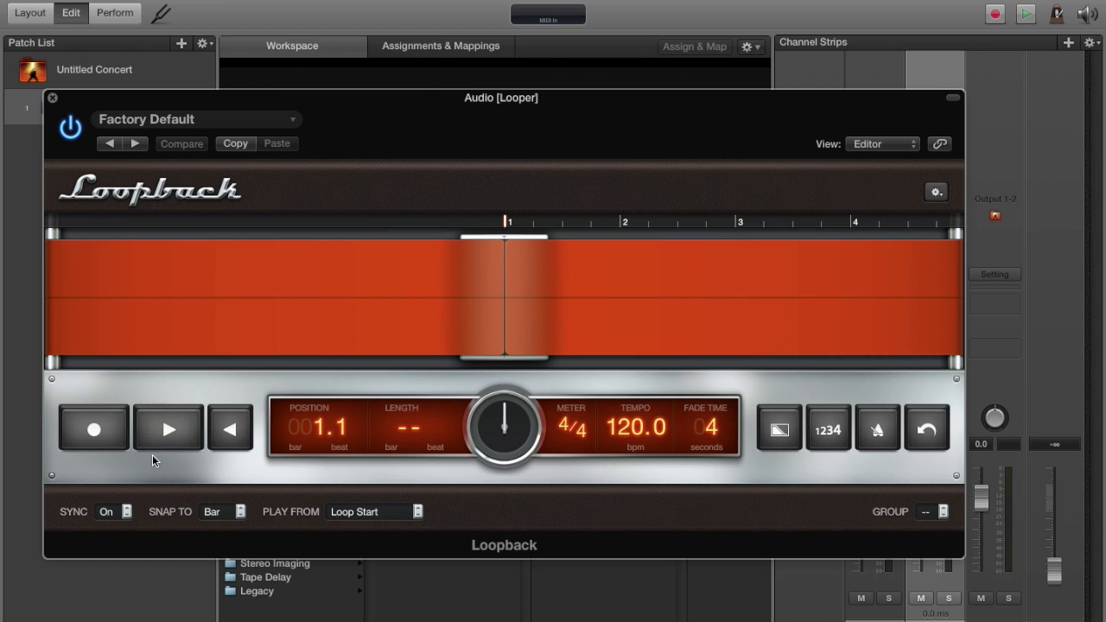
{"action": "mouse_move", "coordinate": [408, 292]}
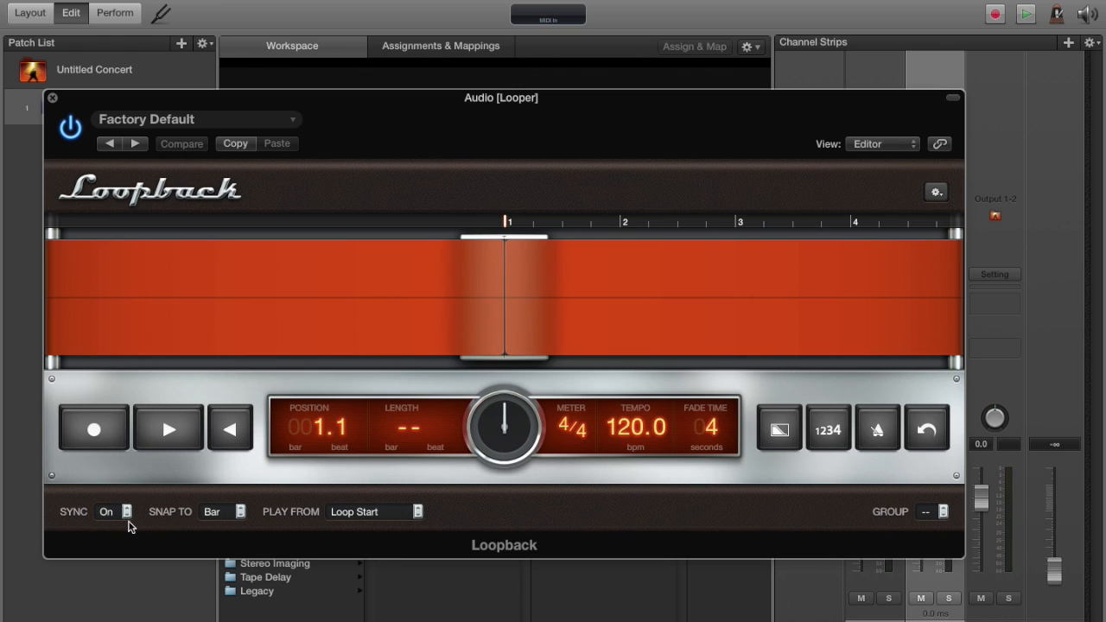
Step: Set Loopback's Sync and Snap To off, leave Group ungrouped, and close the editor
{"action": "left_click", "coordinate": [116, 511]}
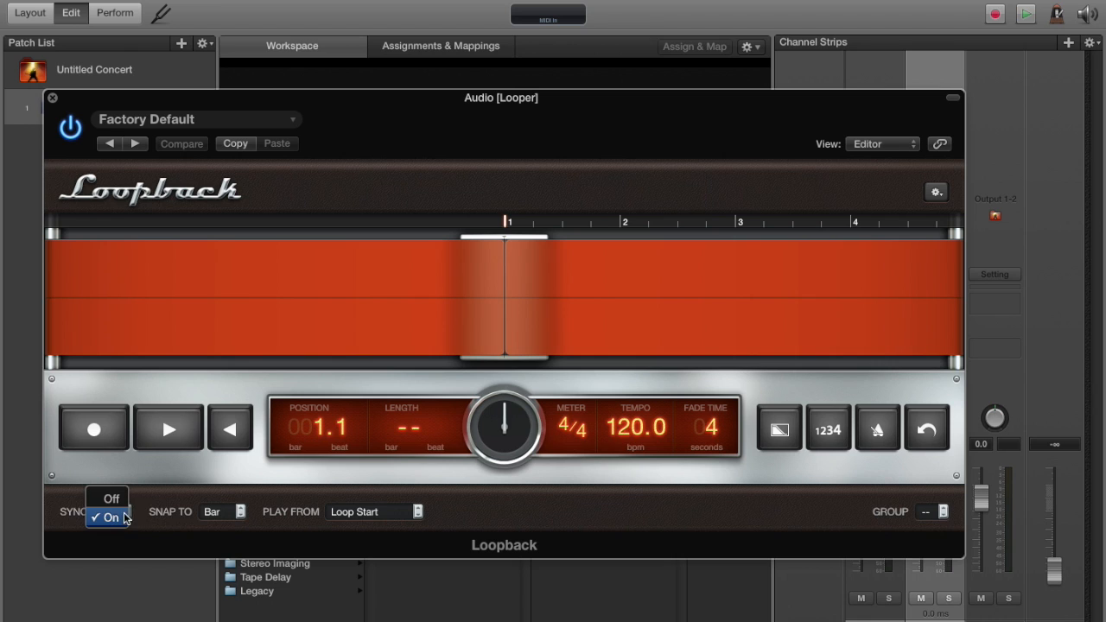
{"action": "left_click", "coordinate": [222, 510]}
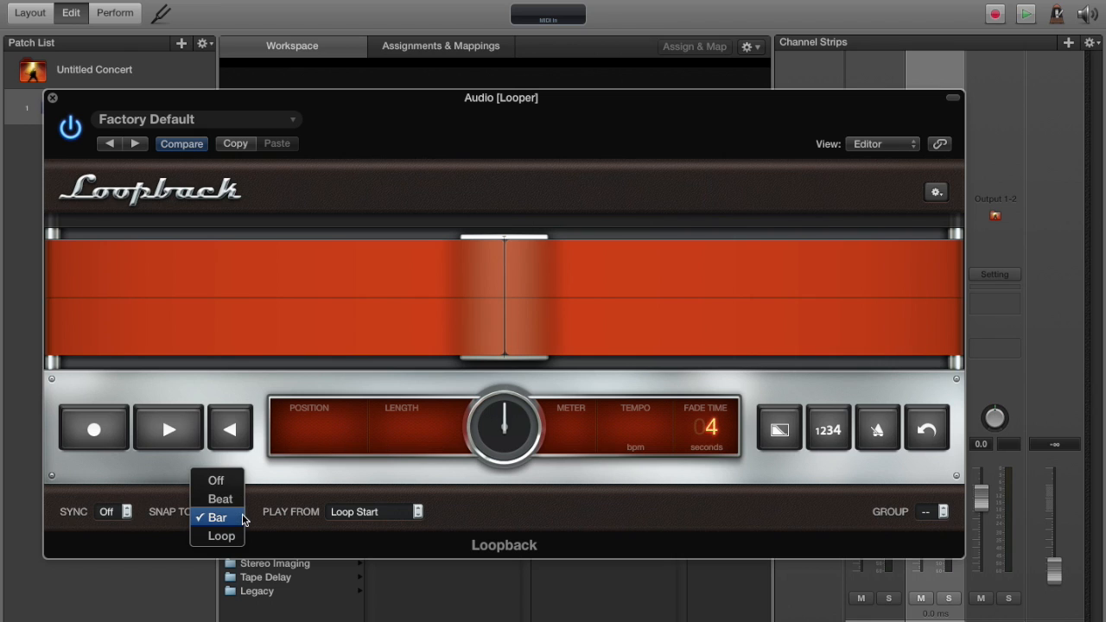
{"action": "left_click", "coordinate": [215, 480]}
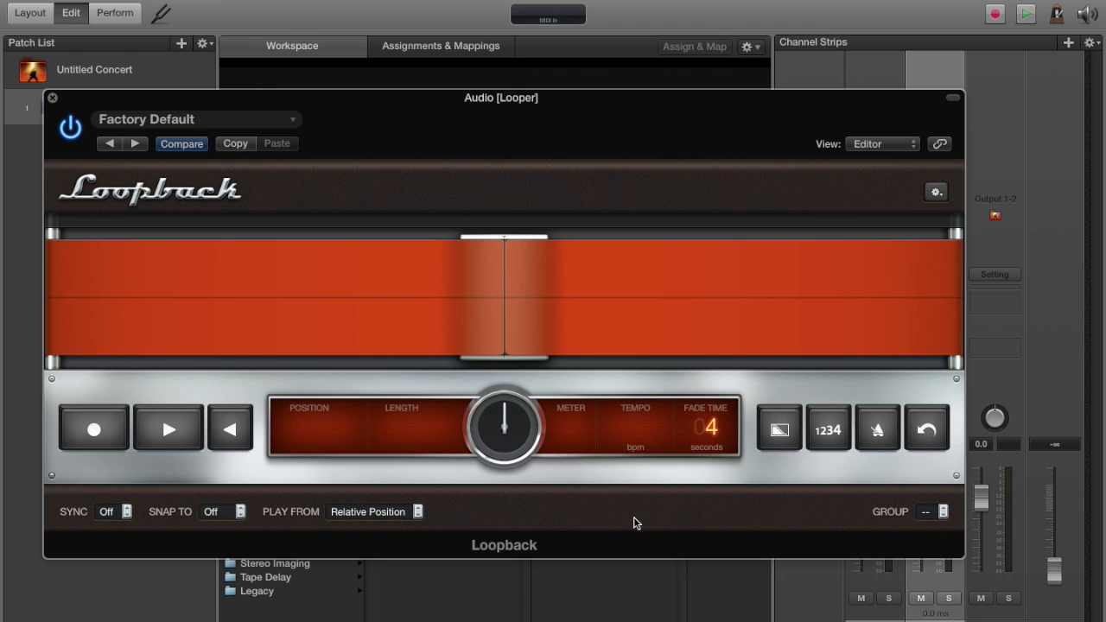
{"action": "mouse_move", "coordinate": [787, 322]}
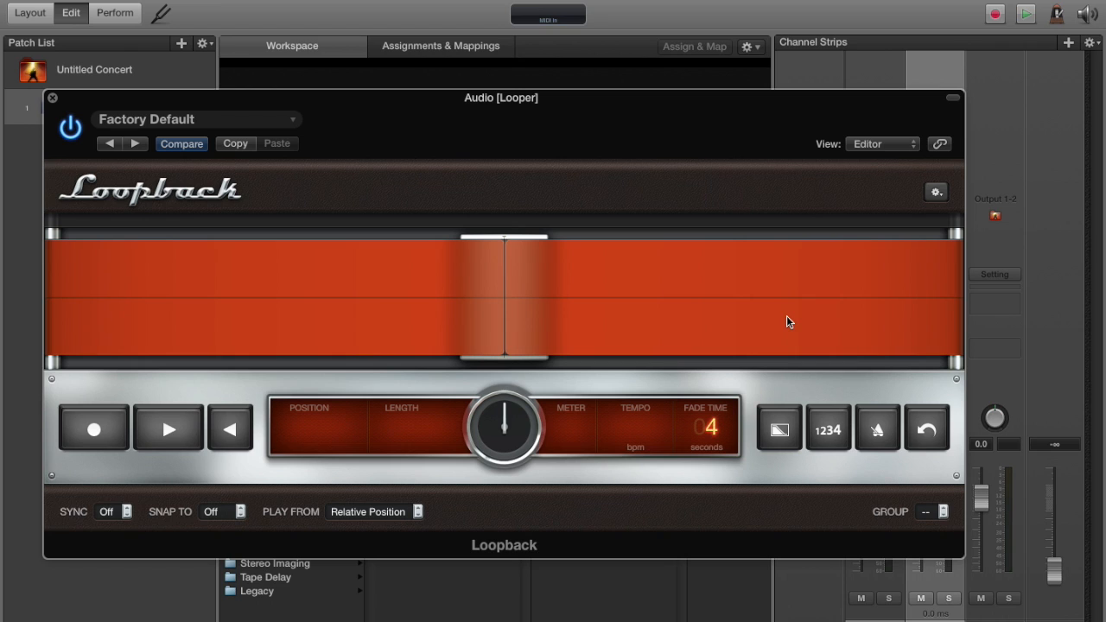
{"action": "left_click", "coordinate": [939, 511]}
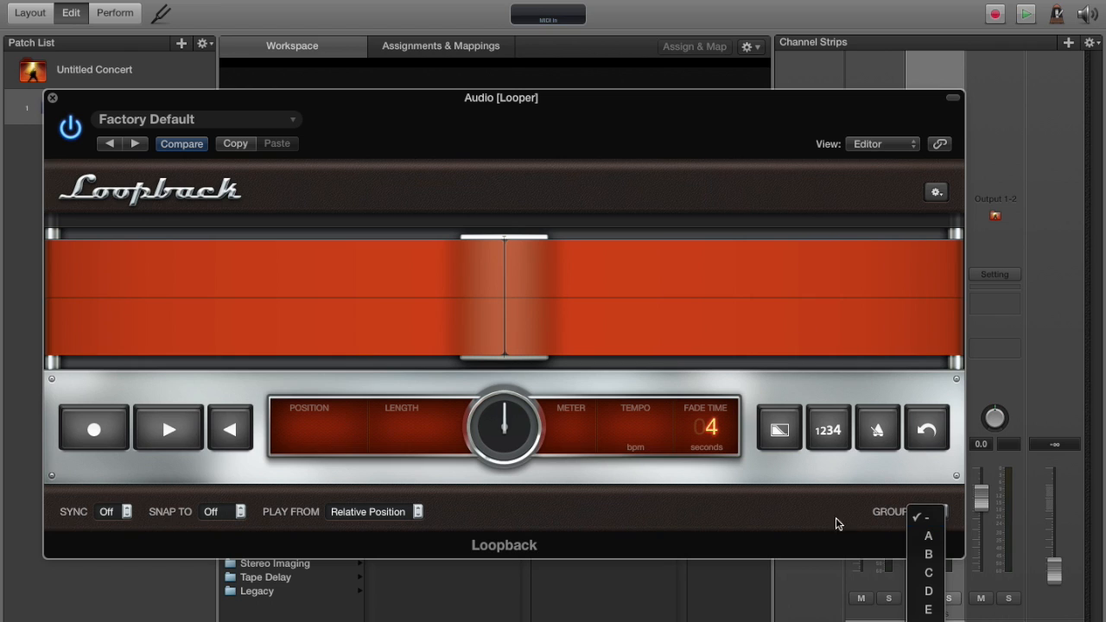
{"action": "left_click", "coordinate": [925, 511]}
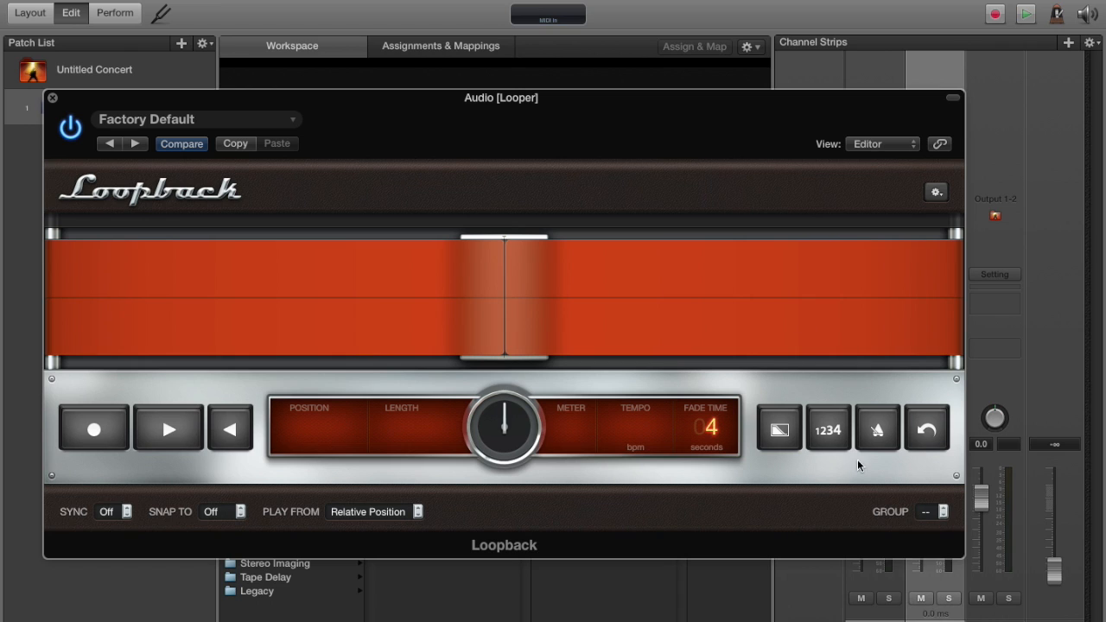
{"action": "mouse_move", "coordinate": [940, 161]}
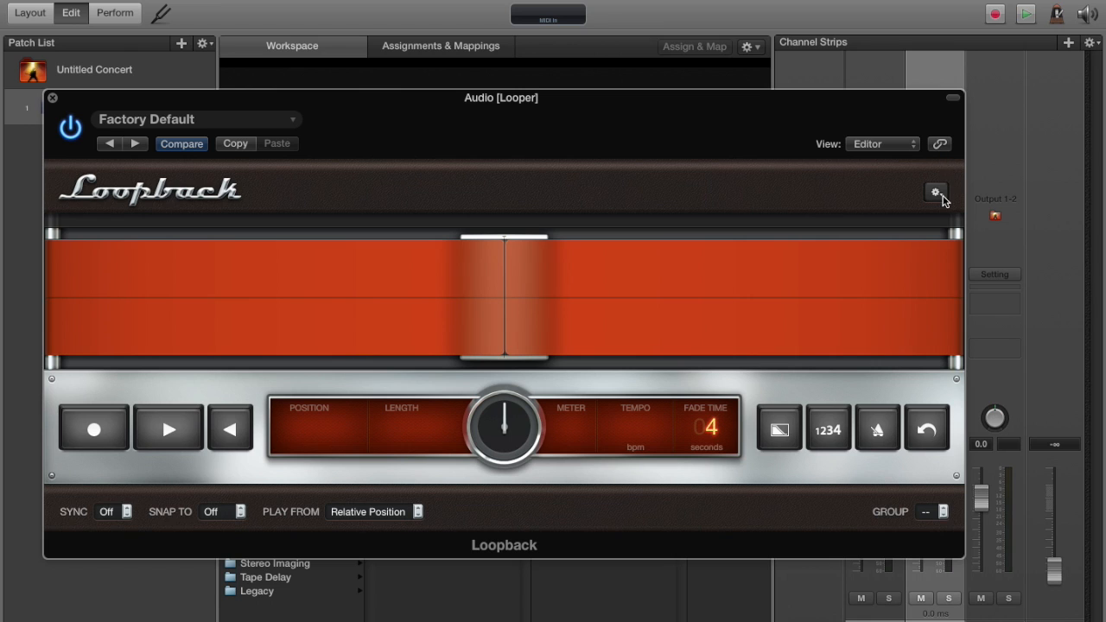
{"action": "left_click", "coordinate": [936, 190]}
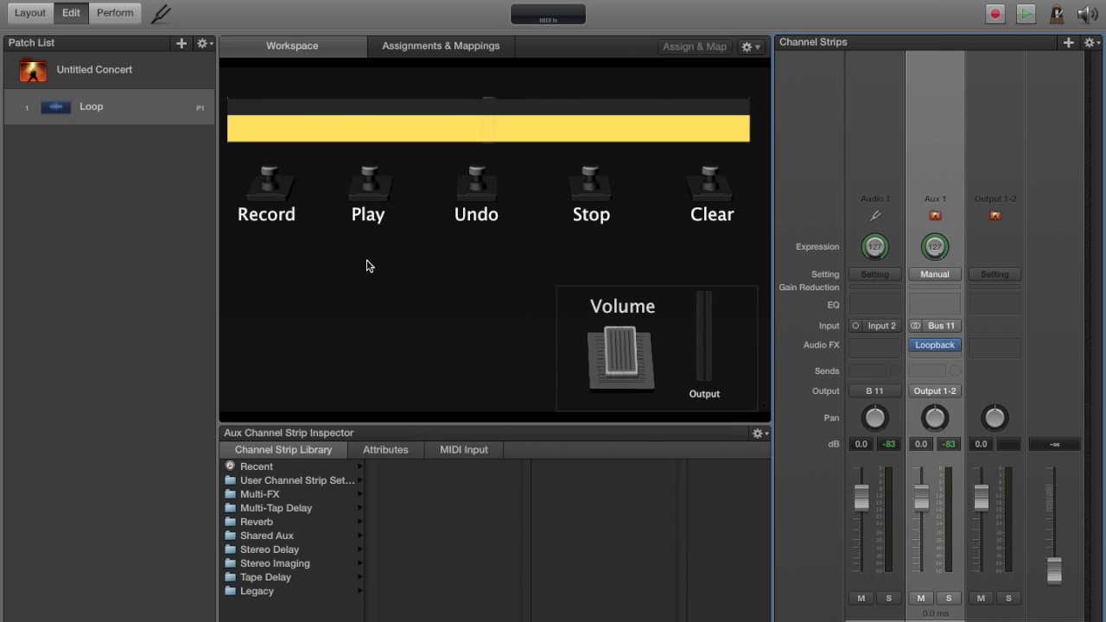
{"action": "mouse_move", "coordinate": [458, 113]}
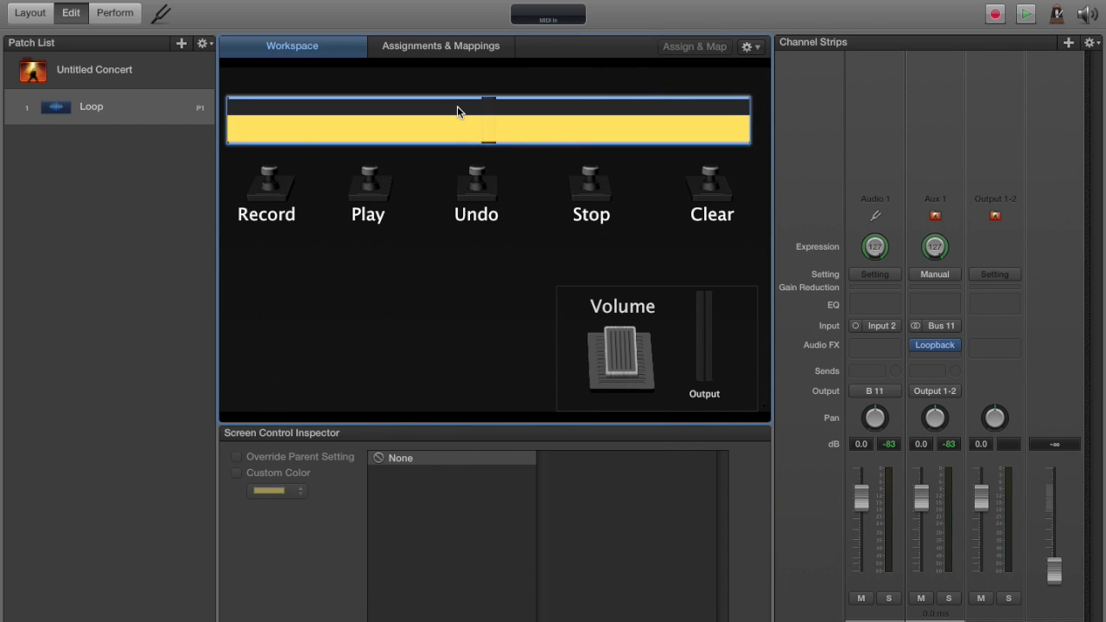
{"action": "mouse_move", "coordinate": [439, 111]}
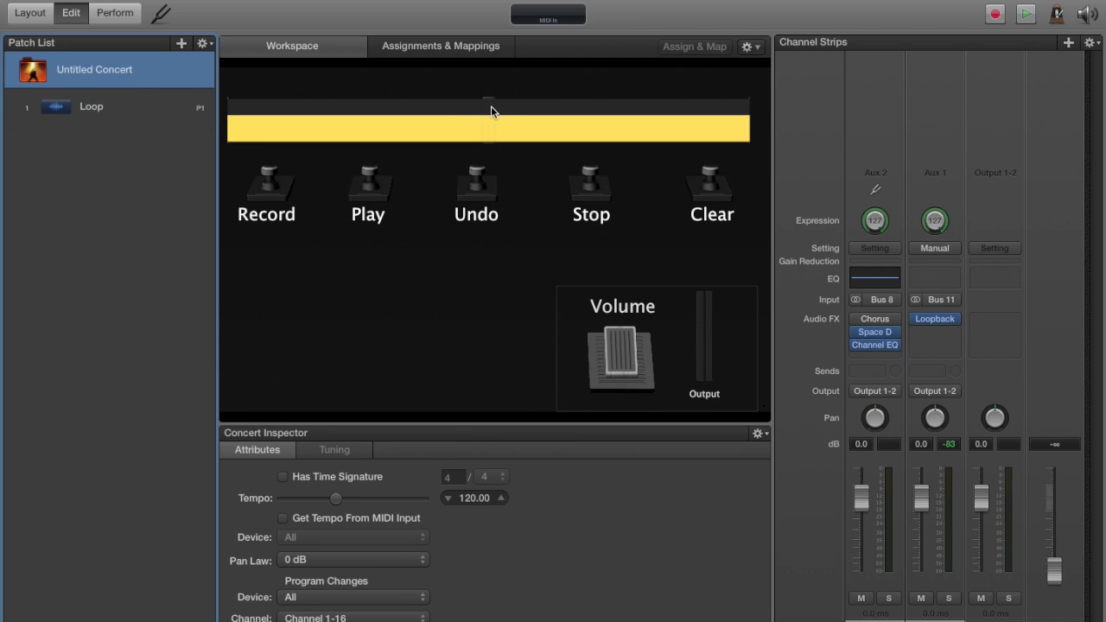
Step: Select the waveform bar and assign it to the Loopback looper in the Inspector
{"action": "left_click", "coordinate": [488, 127]}
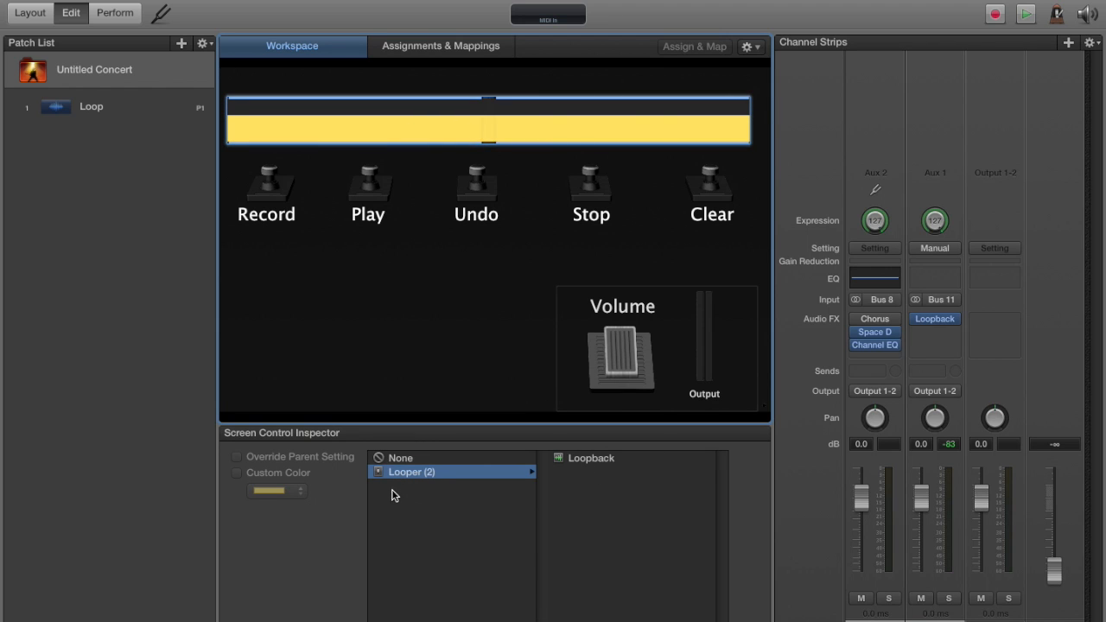
{"action": "mouse_move", "coordinate": [584, 465]}
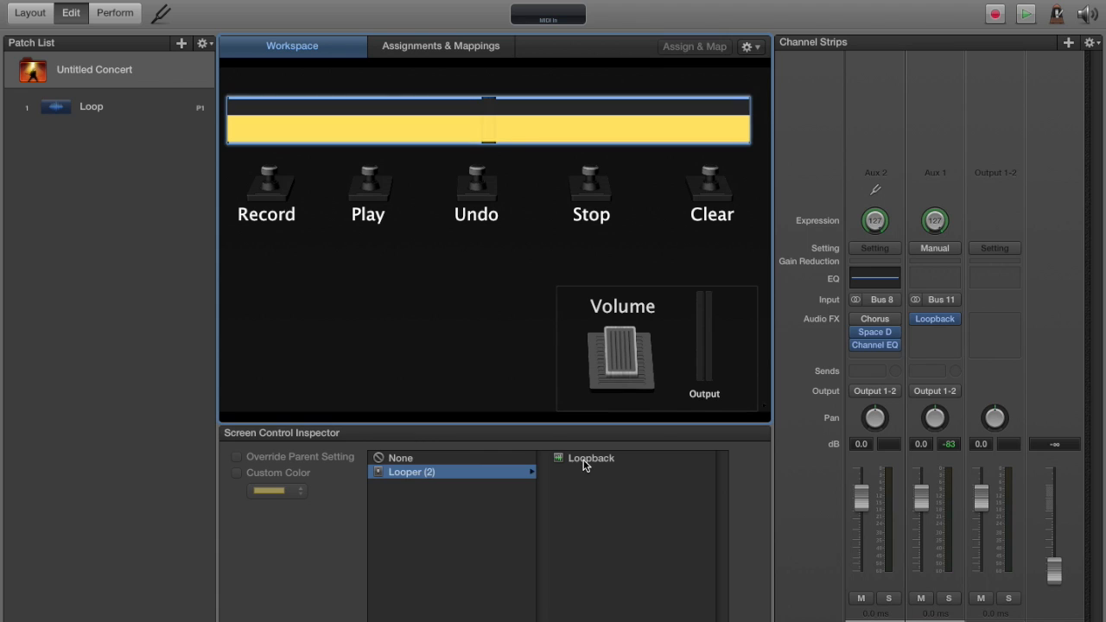
{"action": "left_click", "coordinate": [591, 458]}
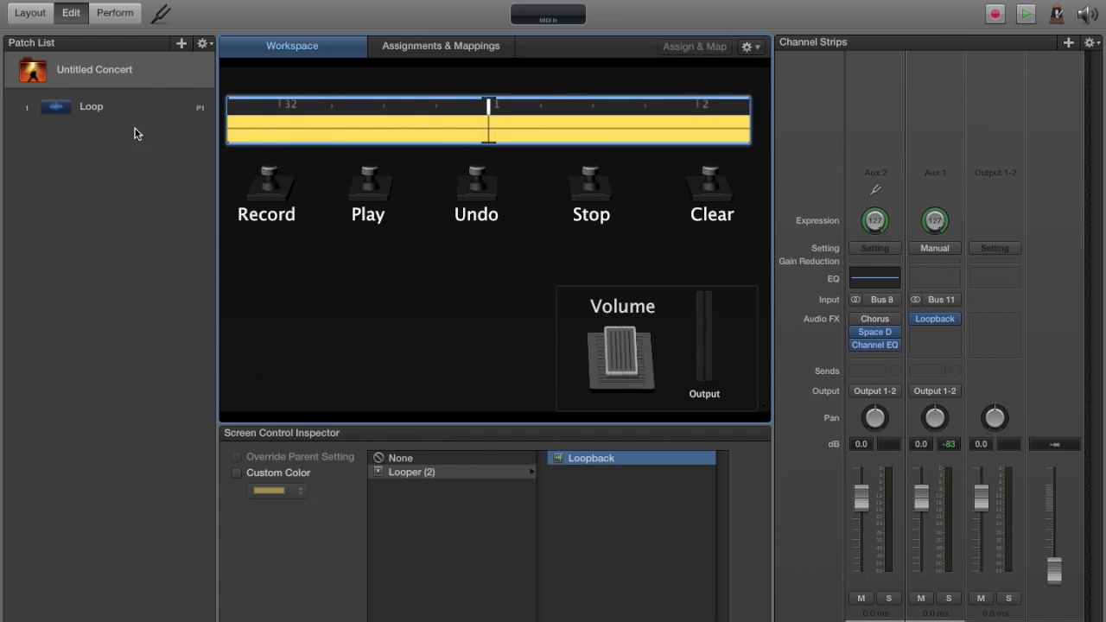
{"action": "mouse_move", "coordinate": [934, 318]}
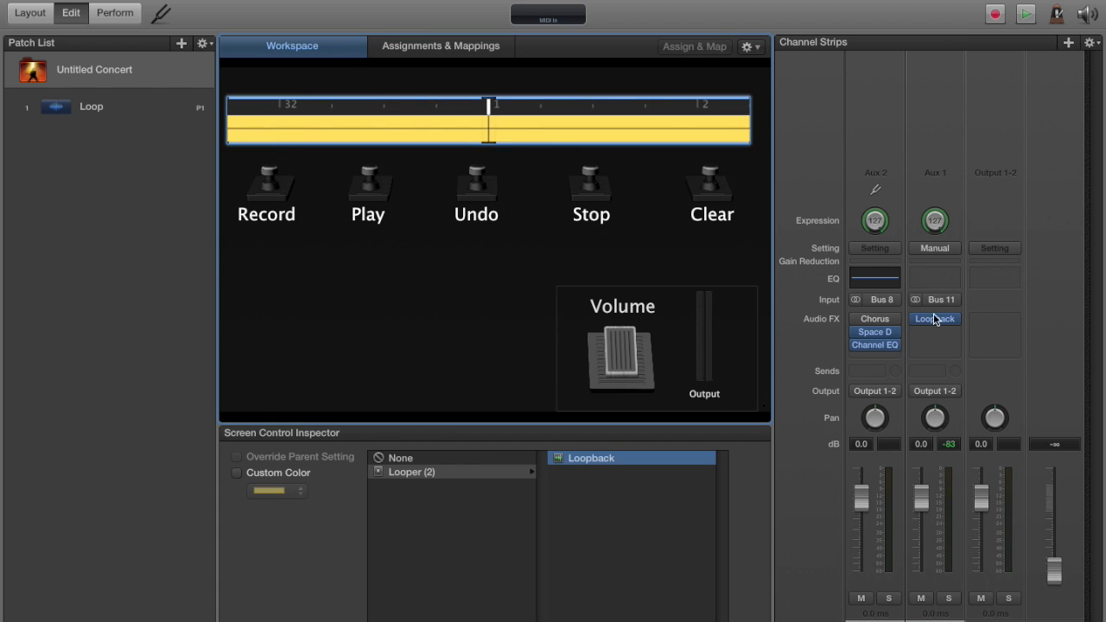
{"action": "mouse_move", "coordinate": [927, 82]}
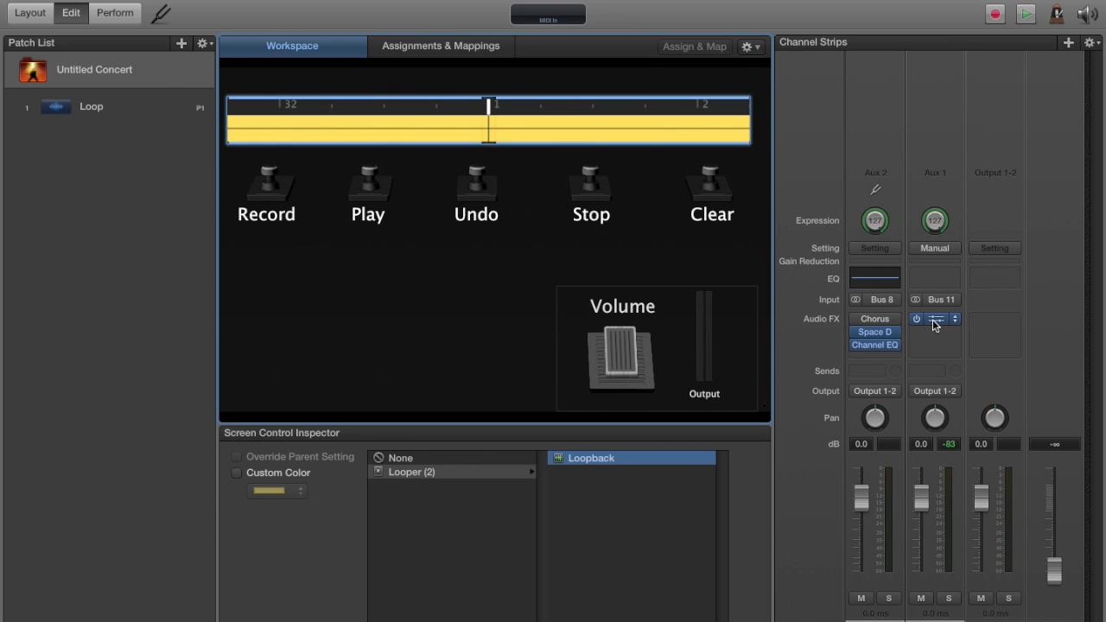
Step: Select the Record foot switch to show its unmapped parameter list
{"action": "left_click", "coordinate": [934, 318]}
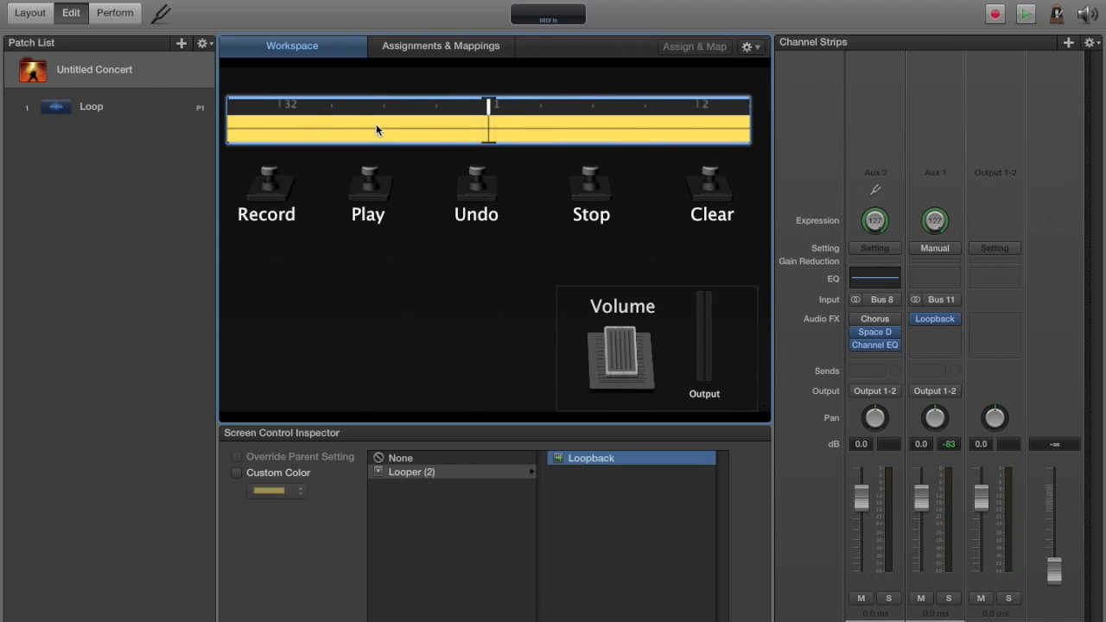
{"action": "mouse_move", "coordinate": [541, 113]}
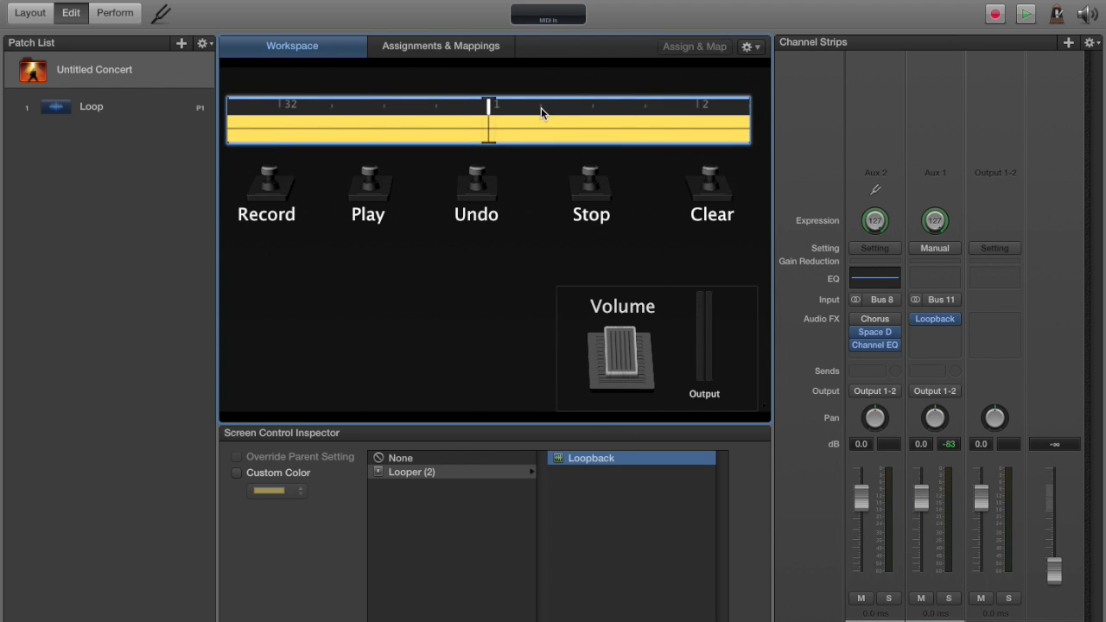
{"action": "mouse_move", "coordinate": [324, 126]}
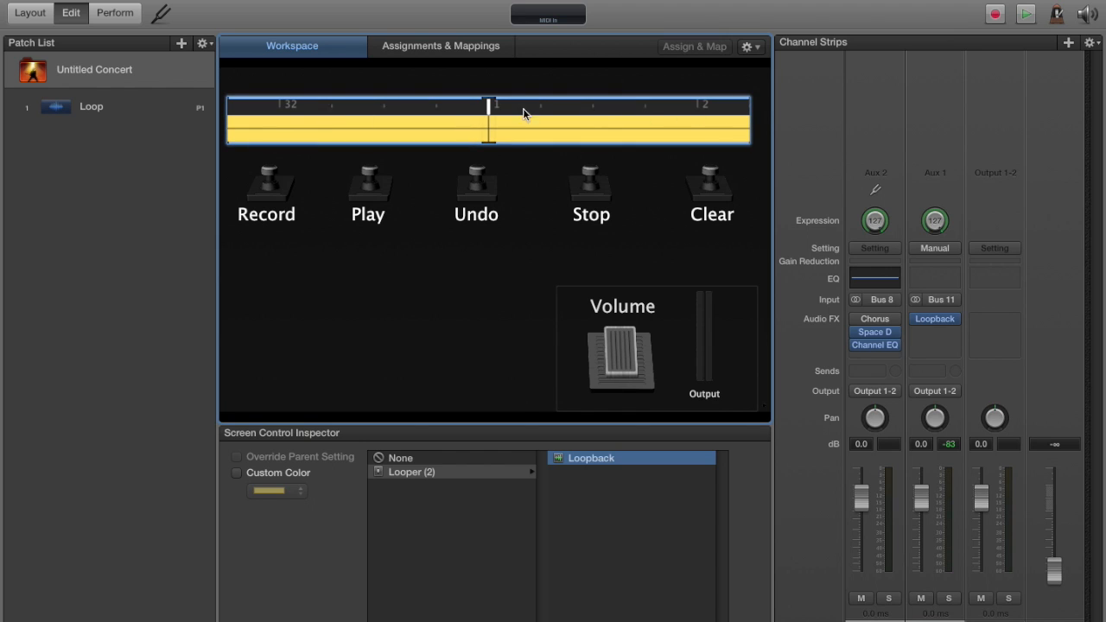
{"action": "mouse_move", "coordinate": [266, 197]}
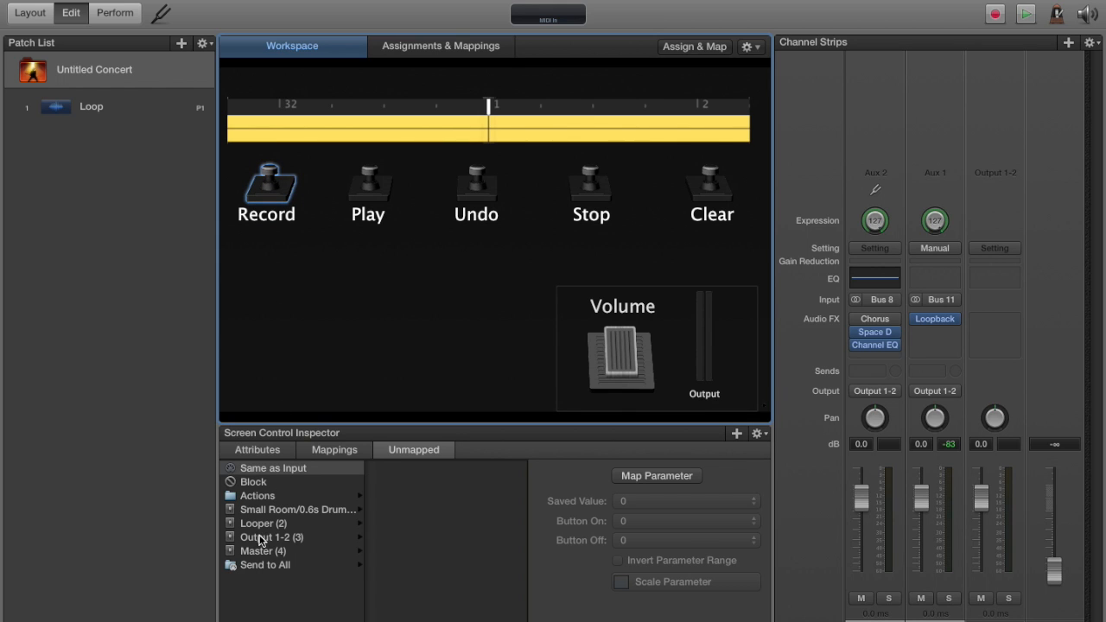
Step: Assign Looper (2) > Loopback > Transport > Record to the Record foot switch, then select Play
{"action": "left_click", "coordinate": [263, 523]}
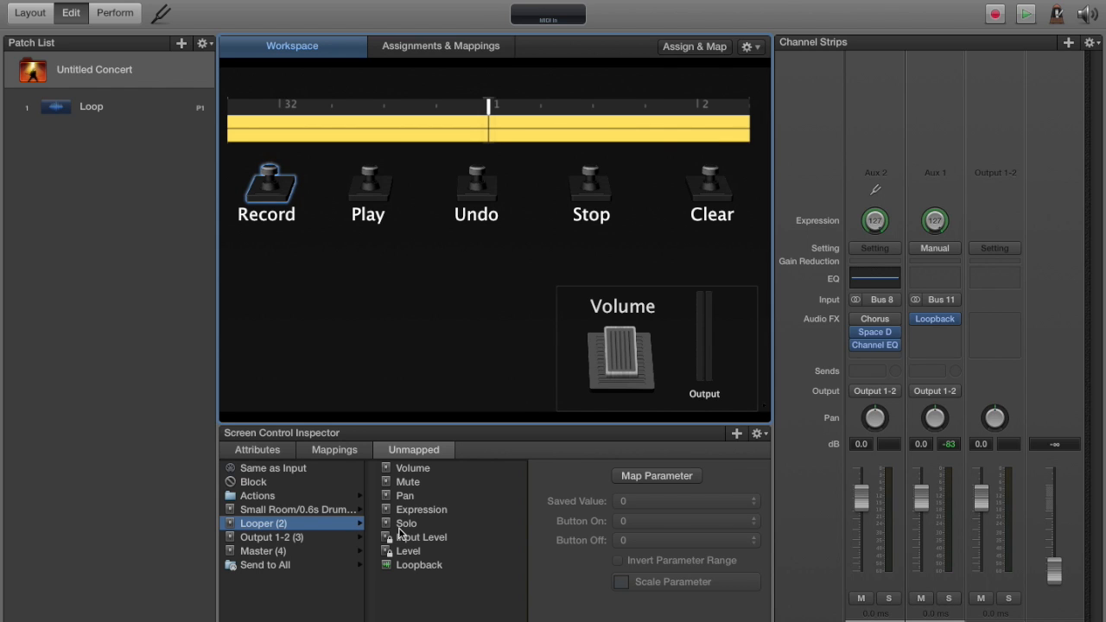
{"action": "left_click", "coordinate": [264, 564]}
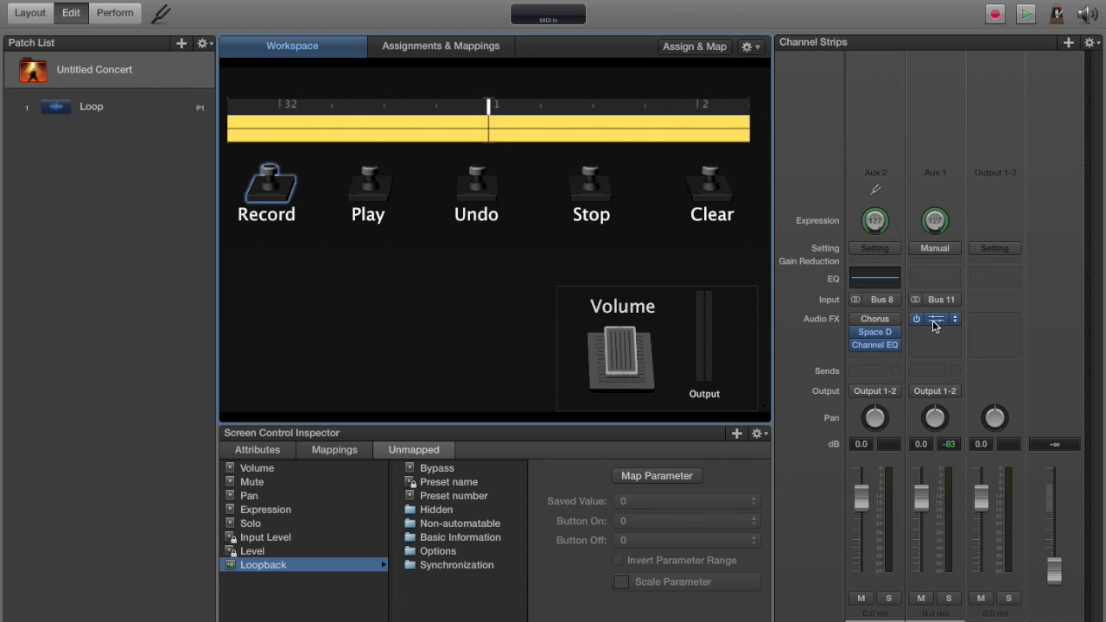
{"action": "left_click", "coordinate": [933, 319]}
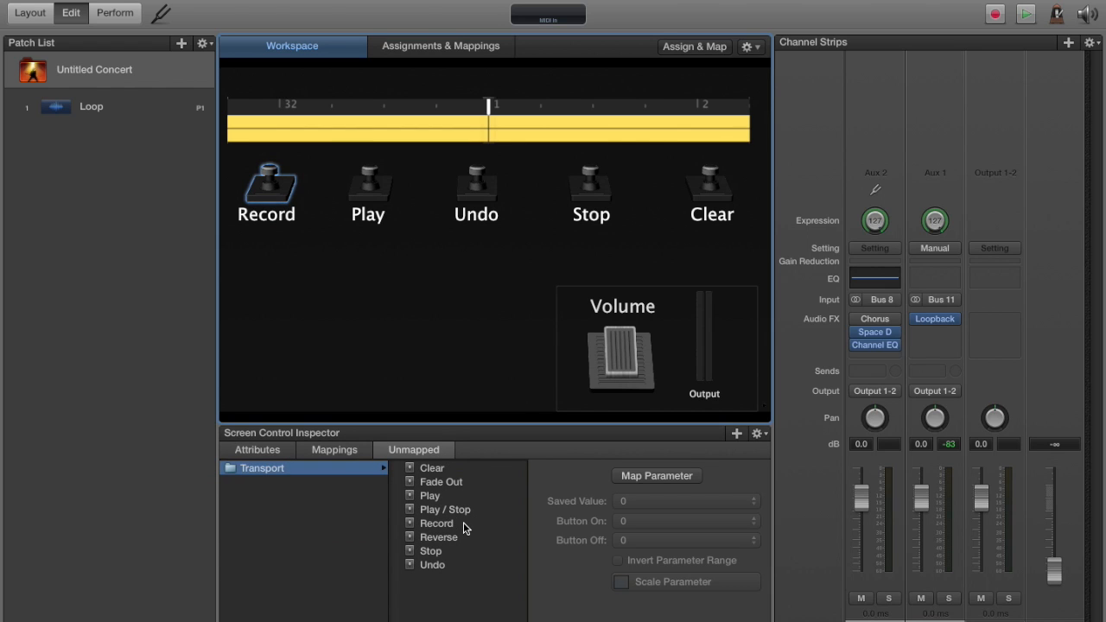
{"action": "mouse_move", "coordinate": [464, 532]}
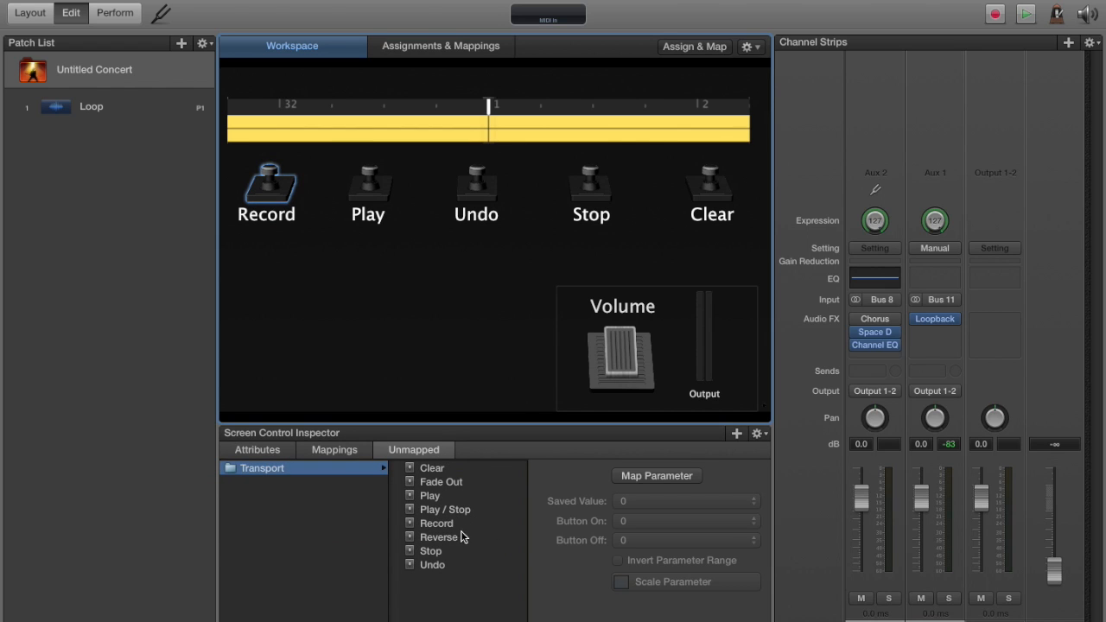
{"action": "left_click", "coordinate": [437, 523]}
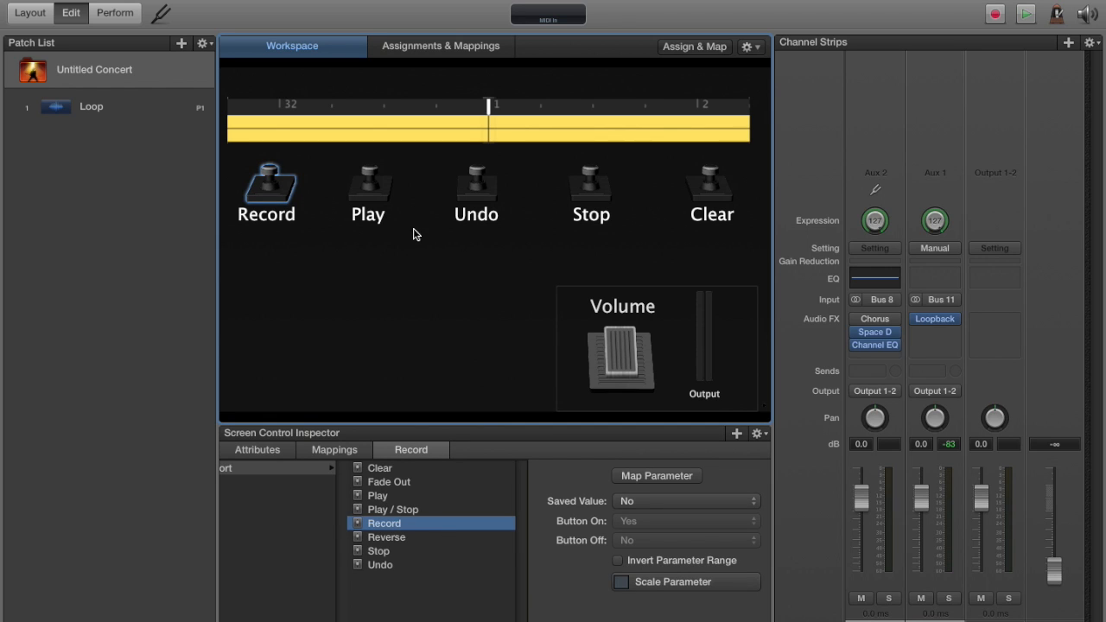
{"action": "left_click", "coordinate": [369, 186]}
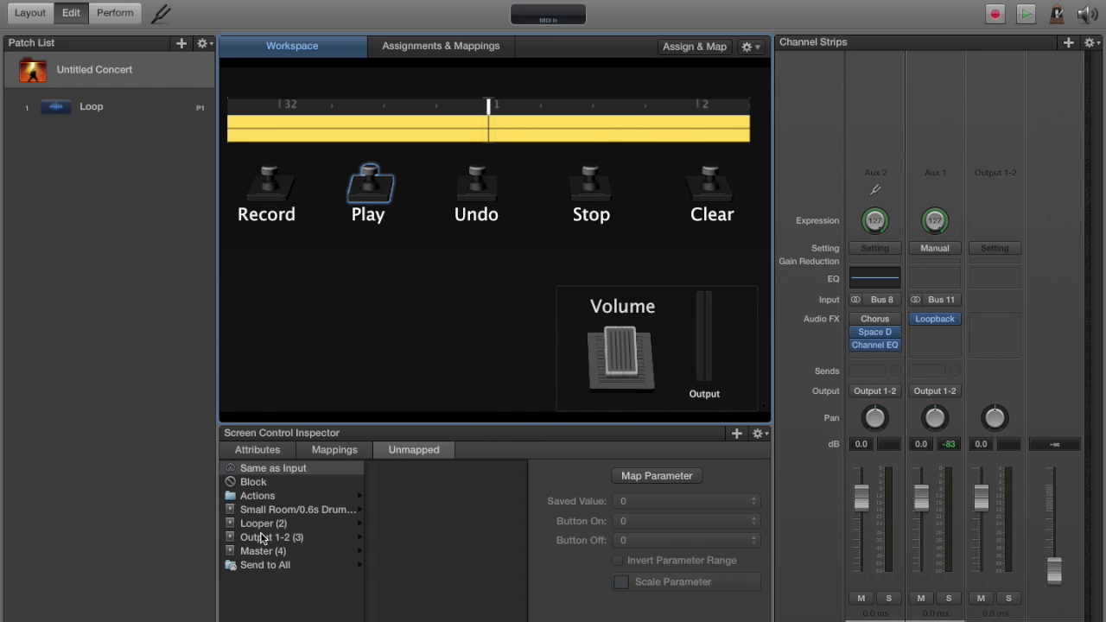
Step: Map the Play and Undo foot switches to Loopback's Play and Undo transport actions
{"action": "left_click", "coordinate": [272, 536]}
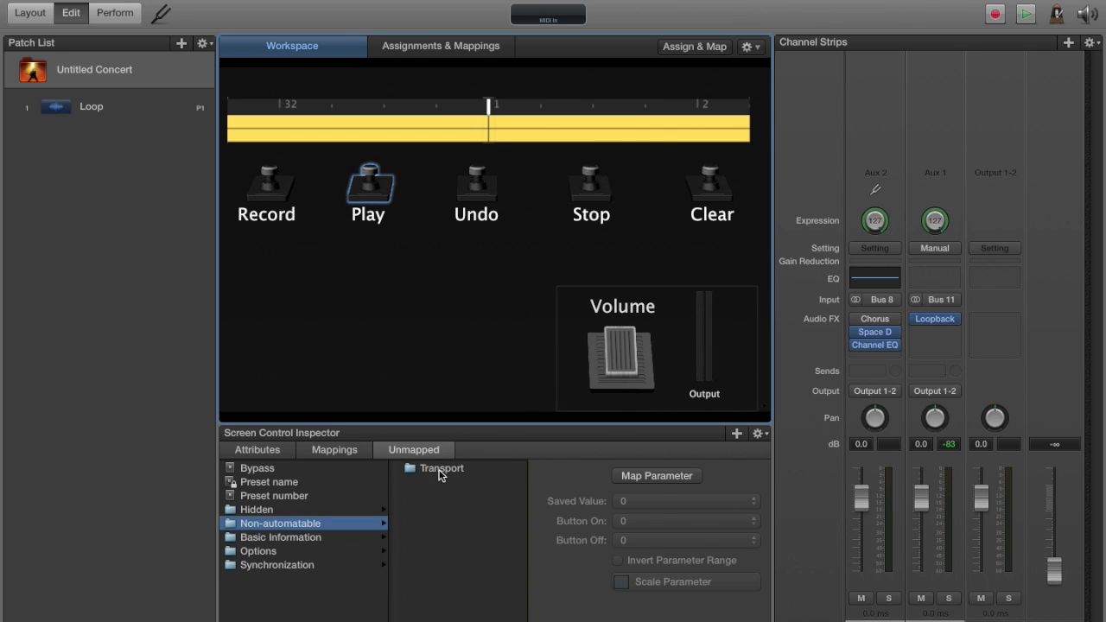
{"action": "left_click", "coordinate": [441, 467]}
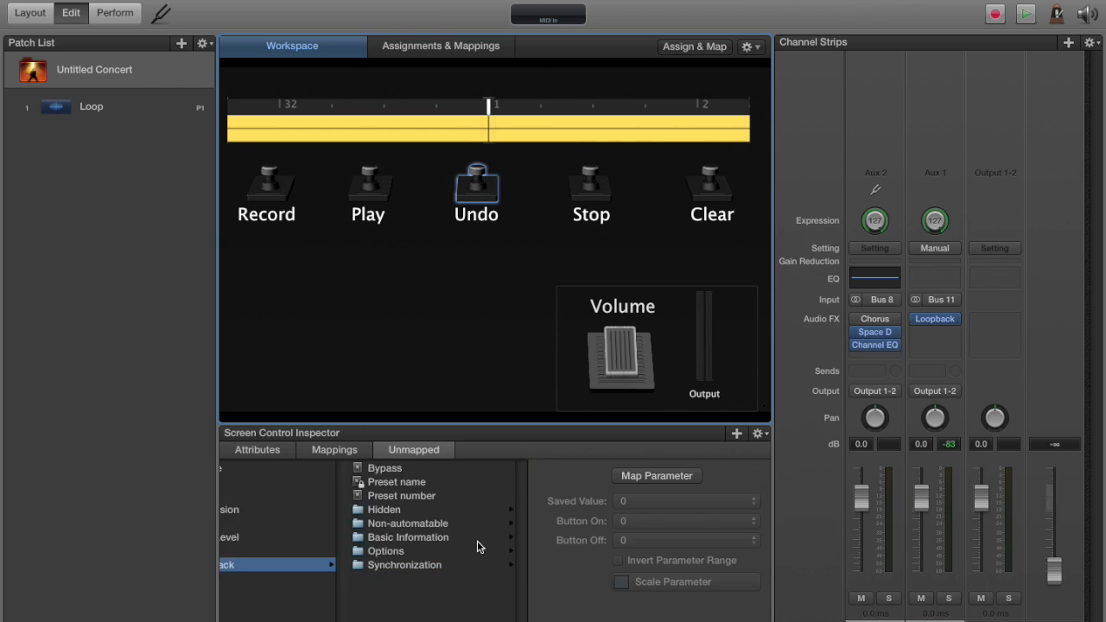
{"action": "left_click", "coordinate": [408, 523]}
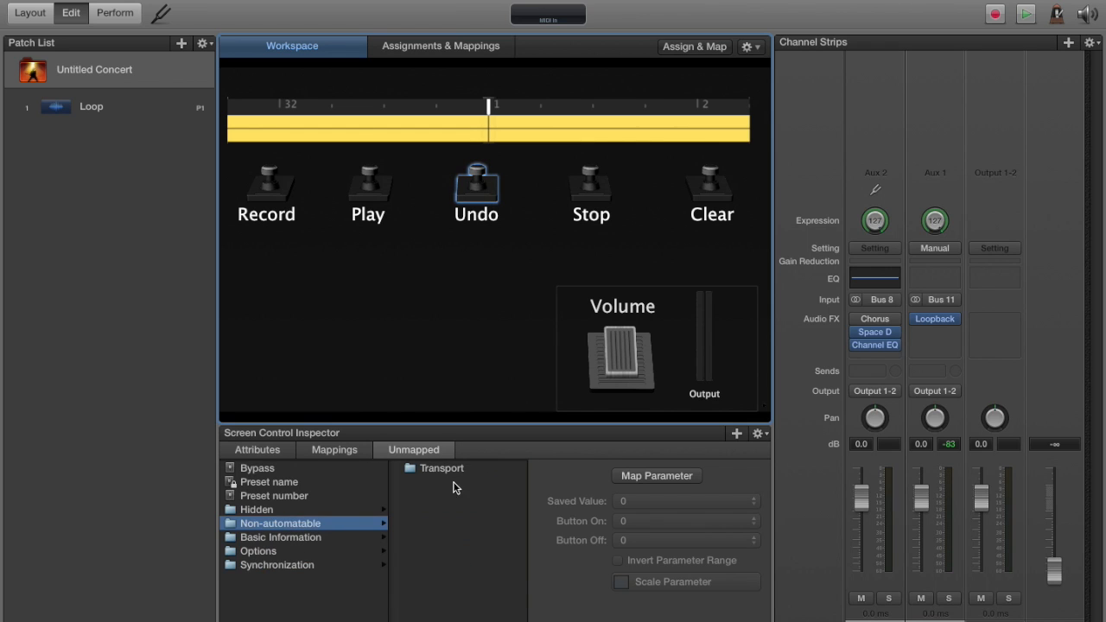
{"action": "left_click", "coordinate": [440, 467]}
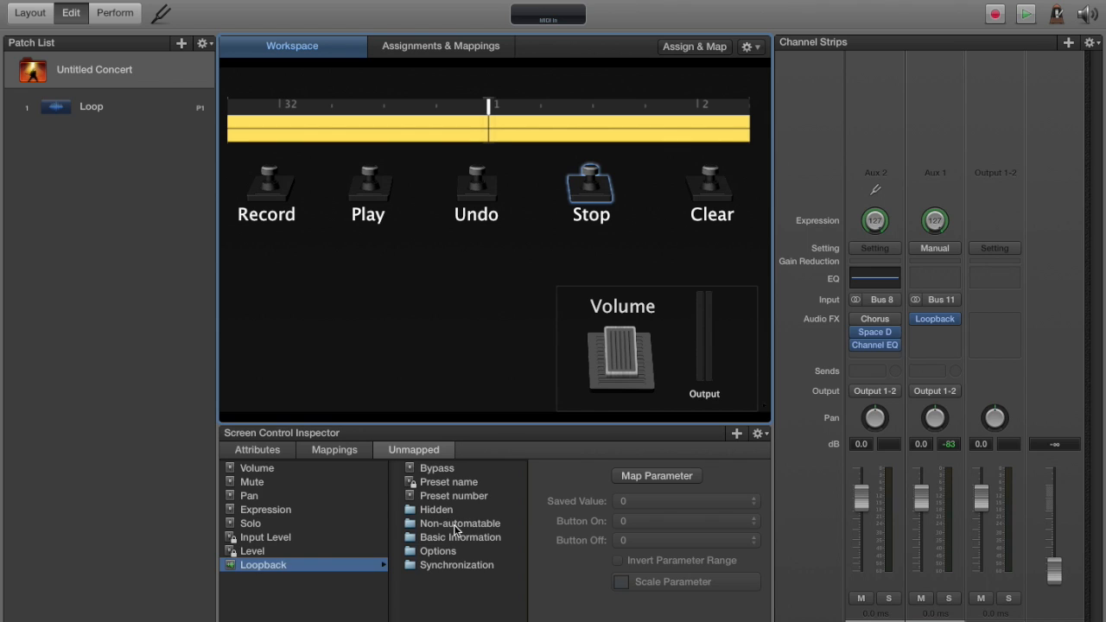
Step: Assign Loopback's Stop transport action to the Stop foot switch
{"action": "left_click", "coordinate": [263, 564]}
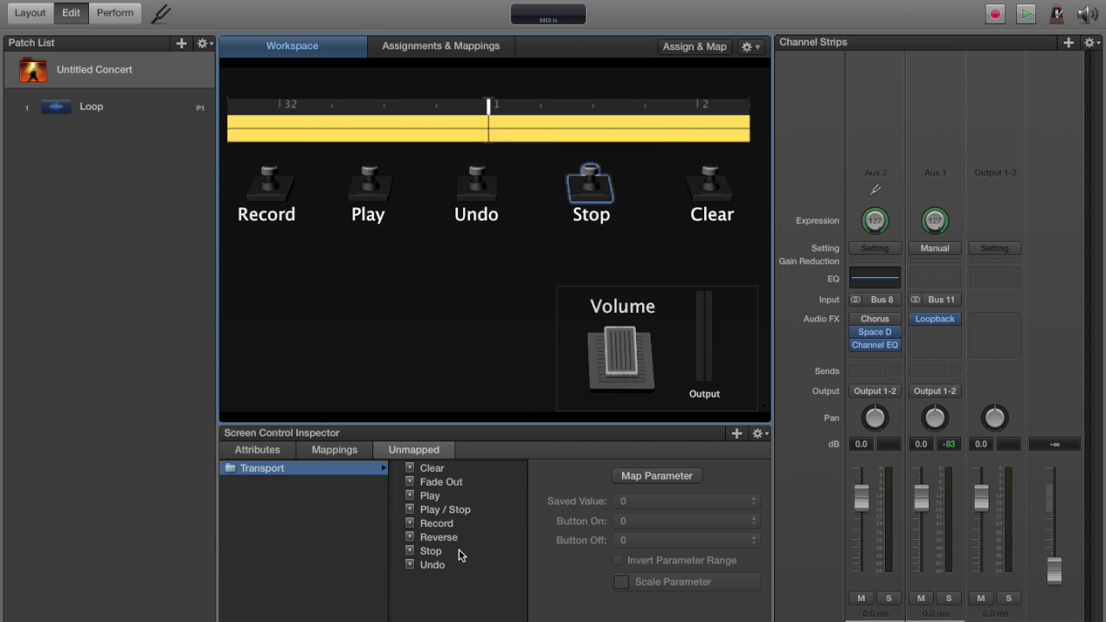
{"action": "left_click", "coordinate": [430, 551]}
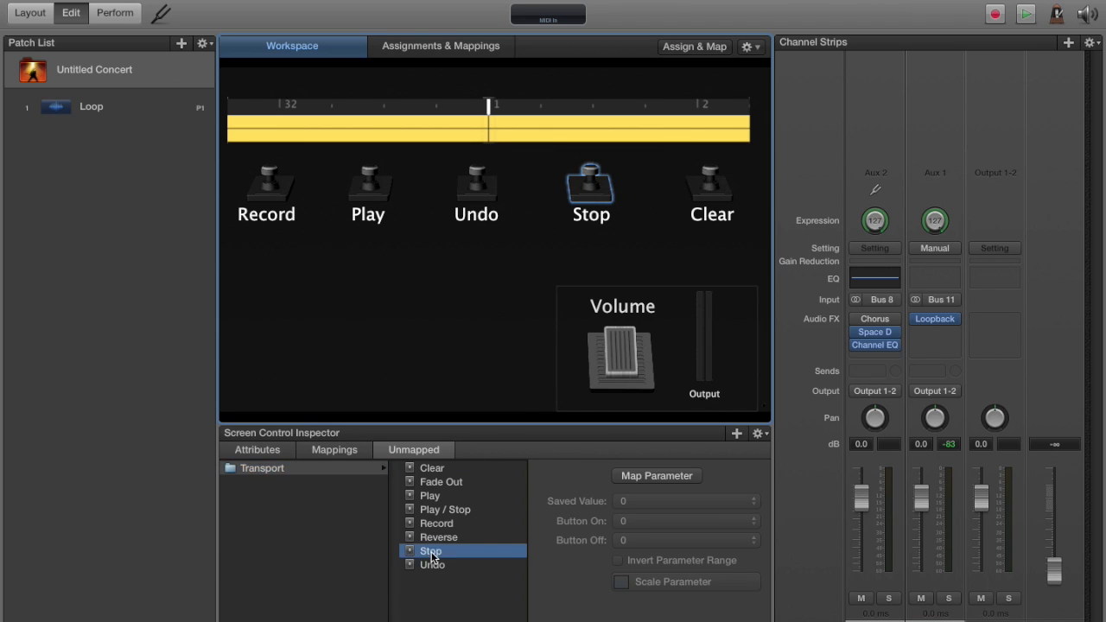
{"action": "left_click", "coordinate": [710, 185]}
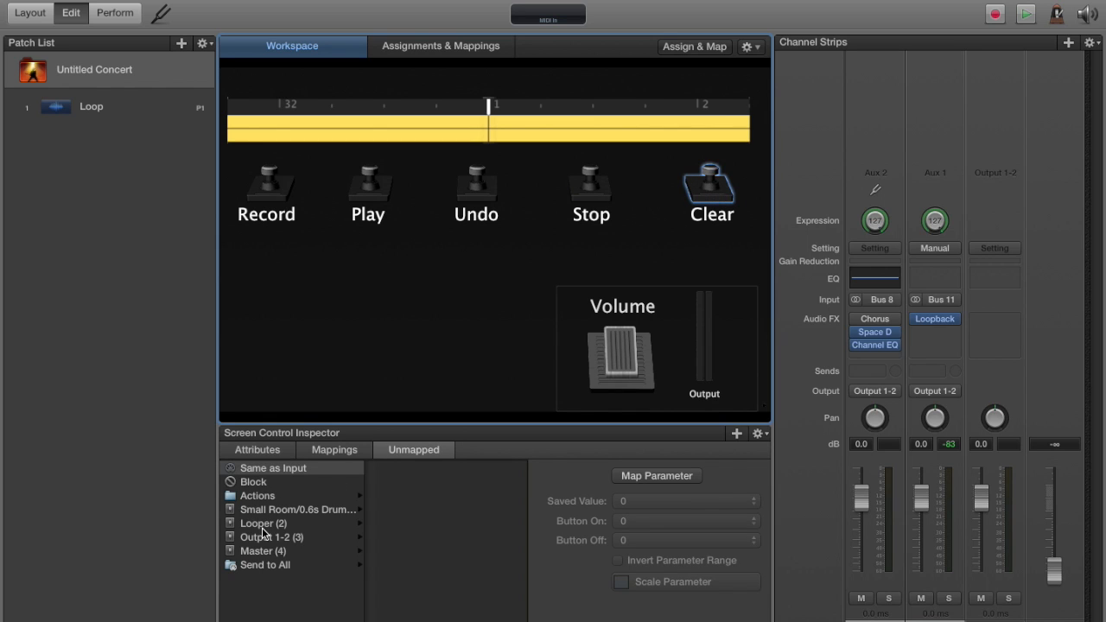
Step: Assign Looper > Loopback > Transport > Clear to the Clear foot switch, then select the volume pedal
{"action": "left_click", "coordinate": [263, 523]}
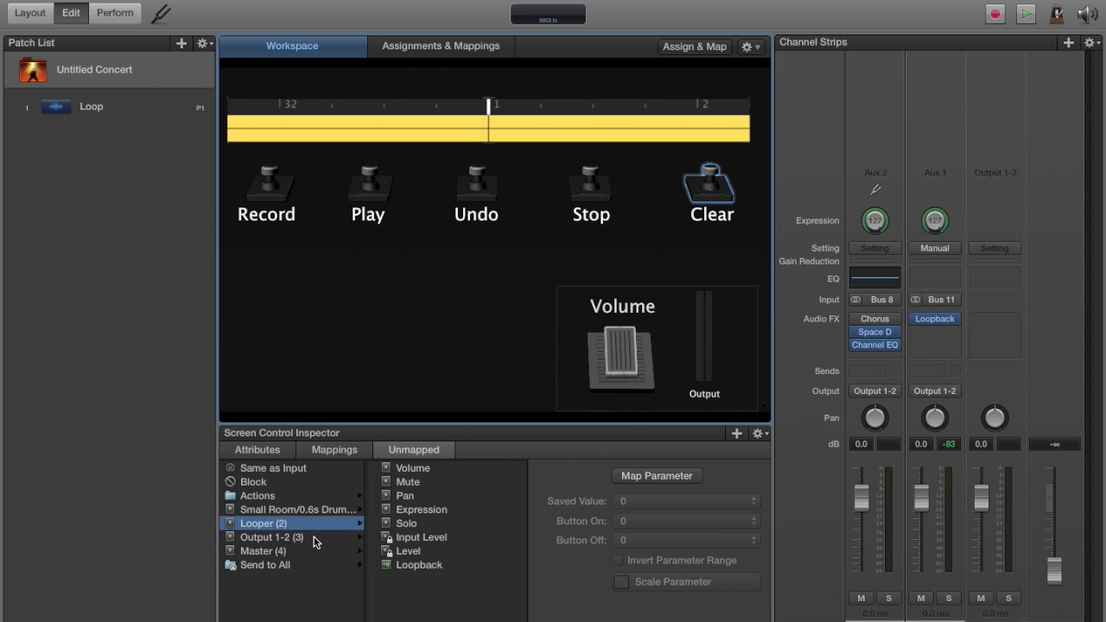
{"action": "left_click", "coordinate": [263, 564]}
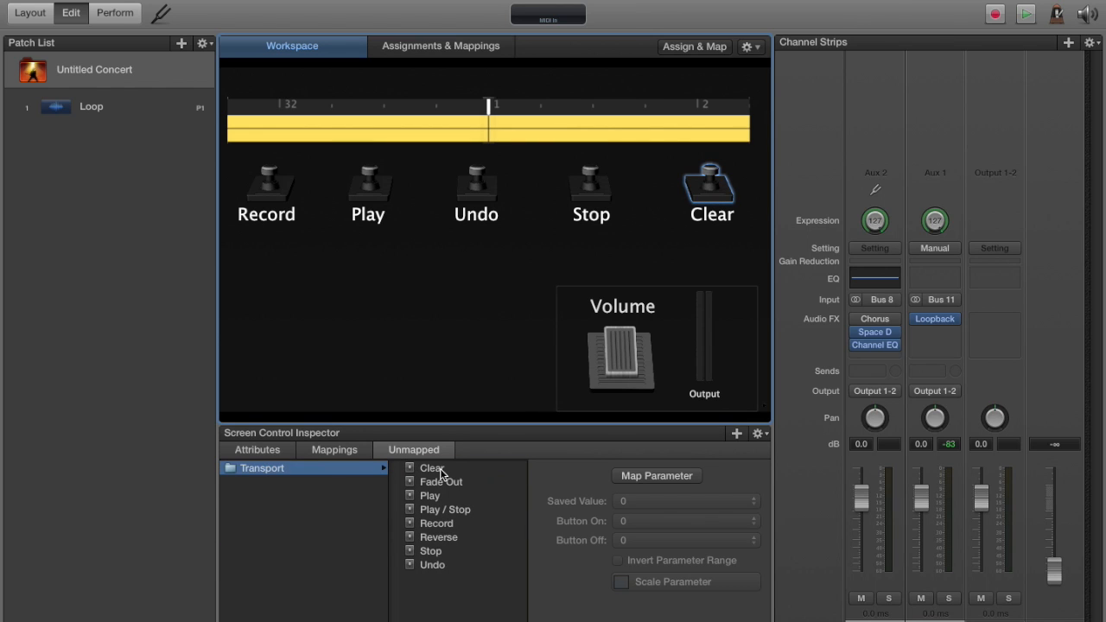
{"action": "mouse_move", "coordinate": [482, 556]}
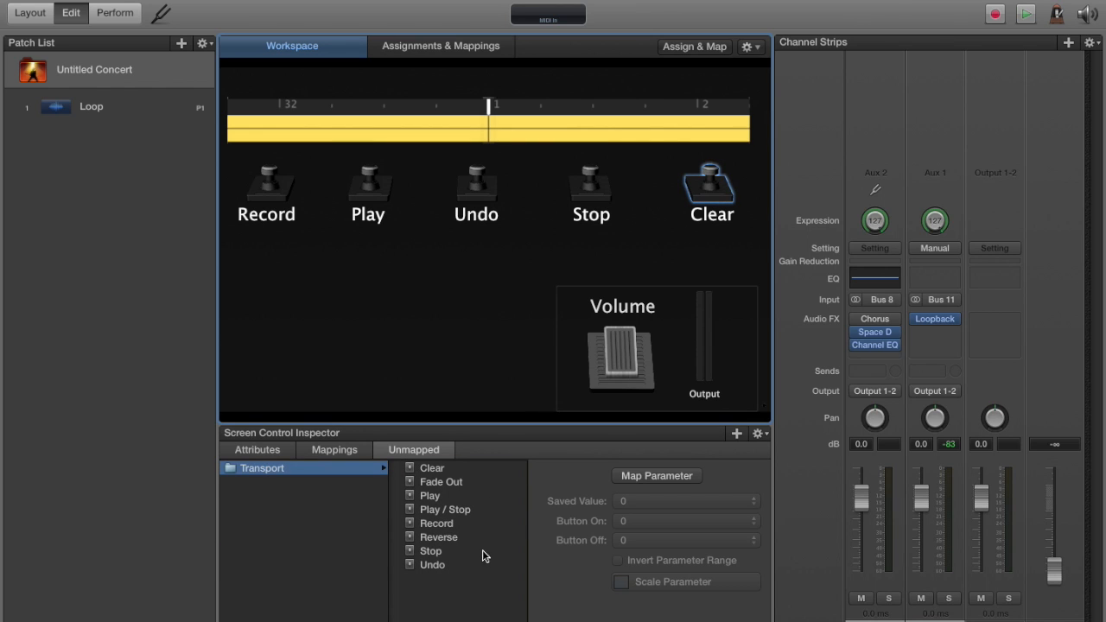
{"action": "left_click", "coordinate": [432, 467]}
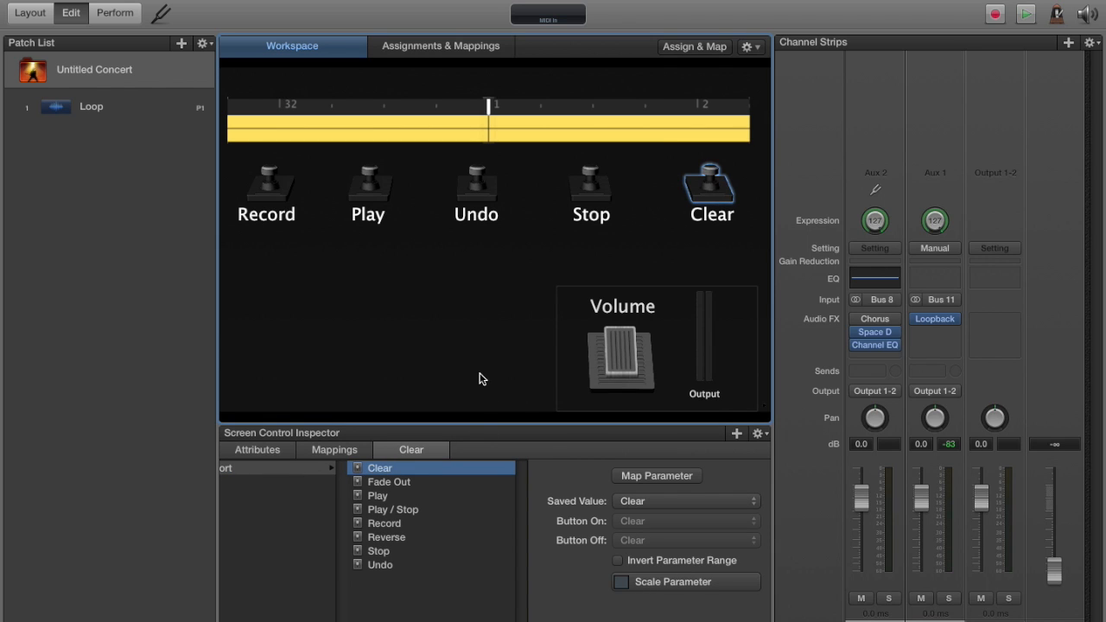
{"action": "left_click", "coordinate": [620, 358]}
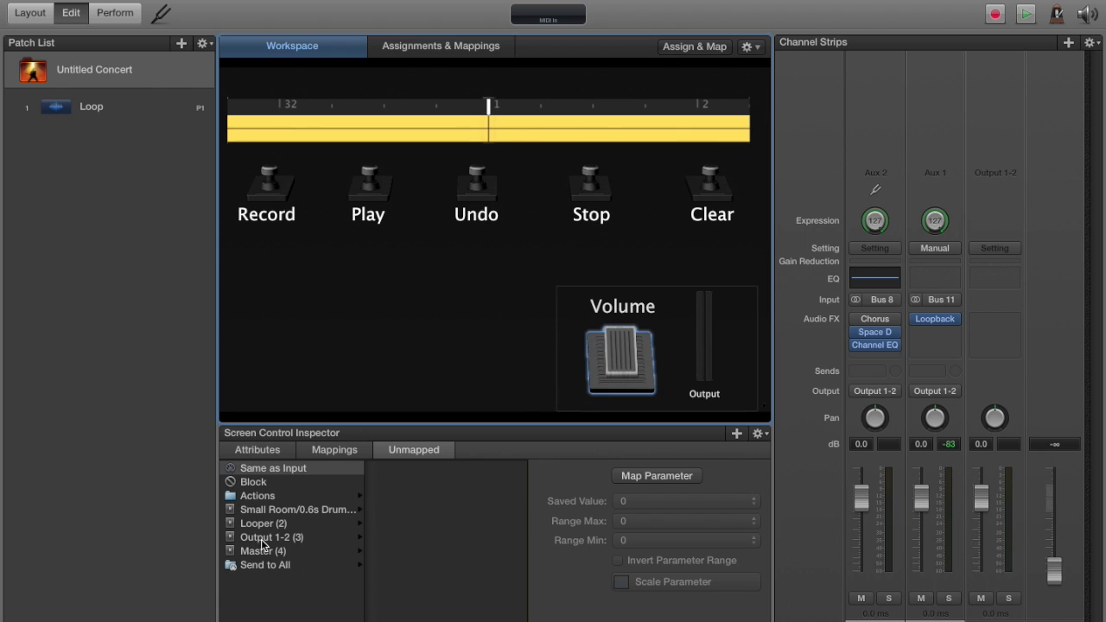
Step: Assign Output 1-2 Volume to the volume pedal and Output 1-2 Level to the meter
{"action": "left_click", "coordinate": [271, 536]}
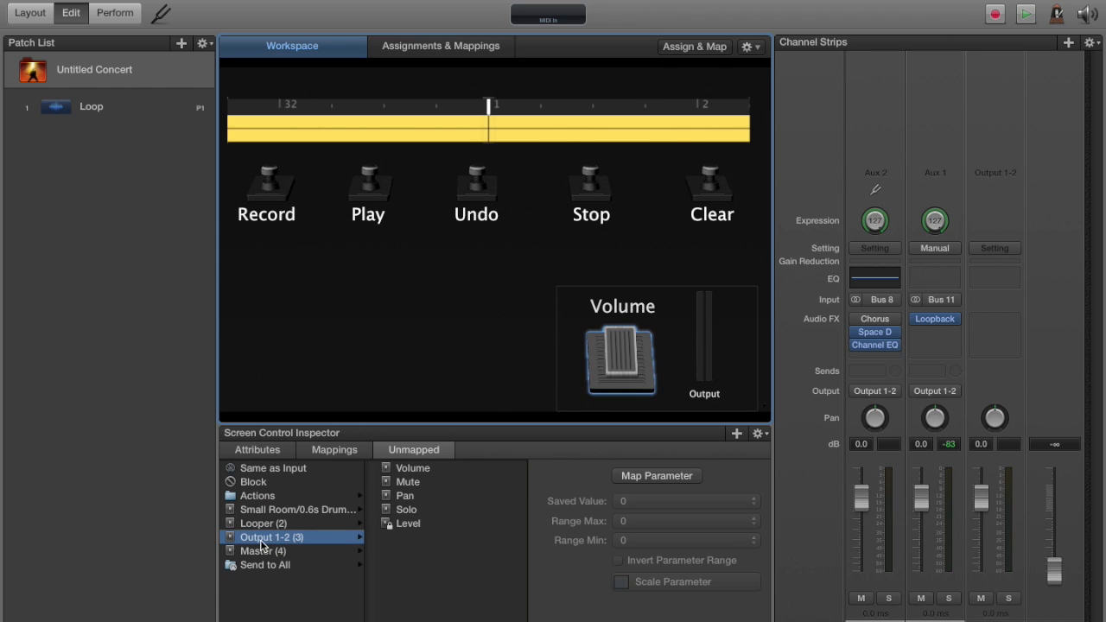
{"action": "mouse_move", "coordinate": [433, 510]}
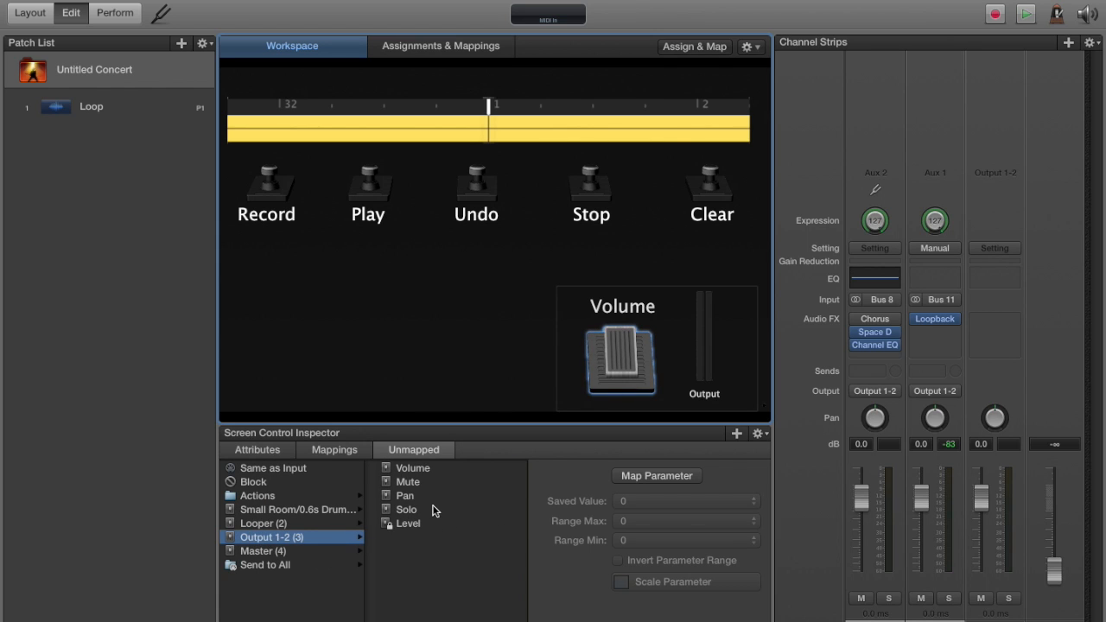
{"action": "left_click", "coordinate": [411, 467]}
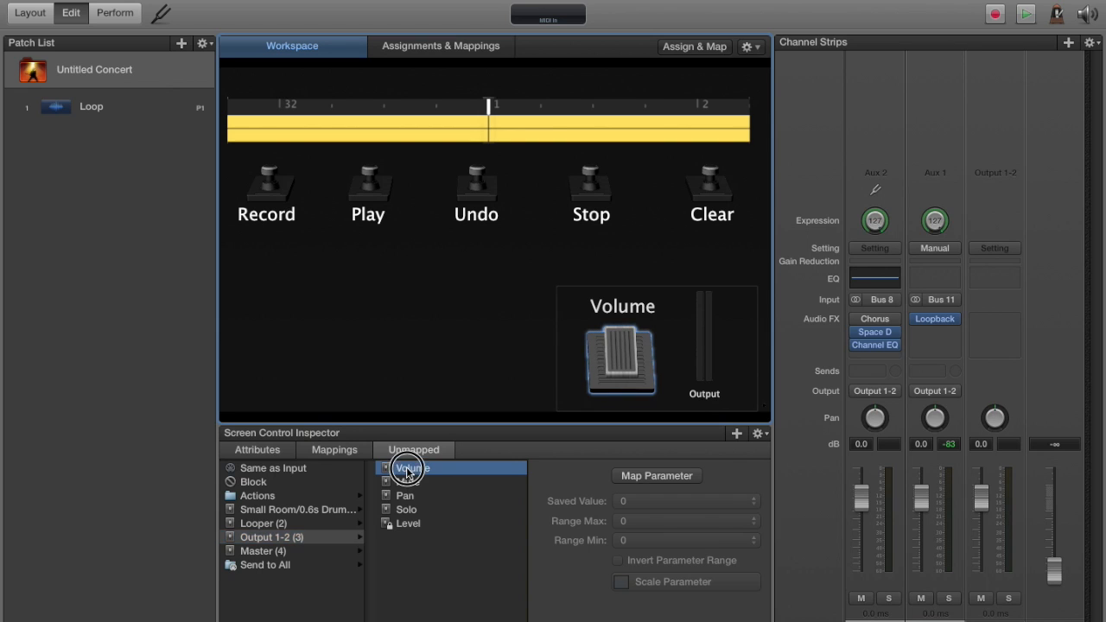
{"action": "left_click", "coordinate": [406, 468]}
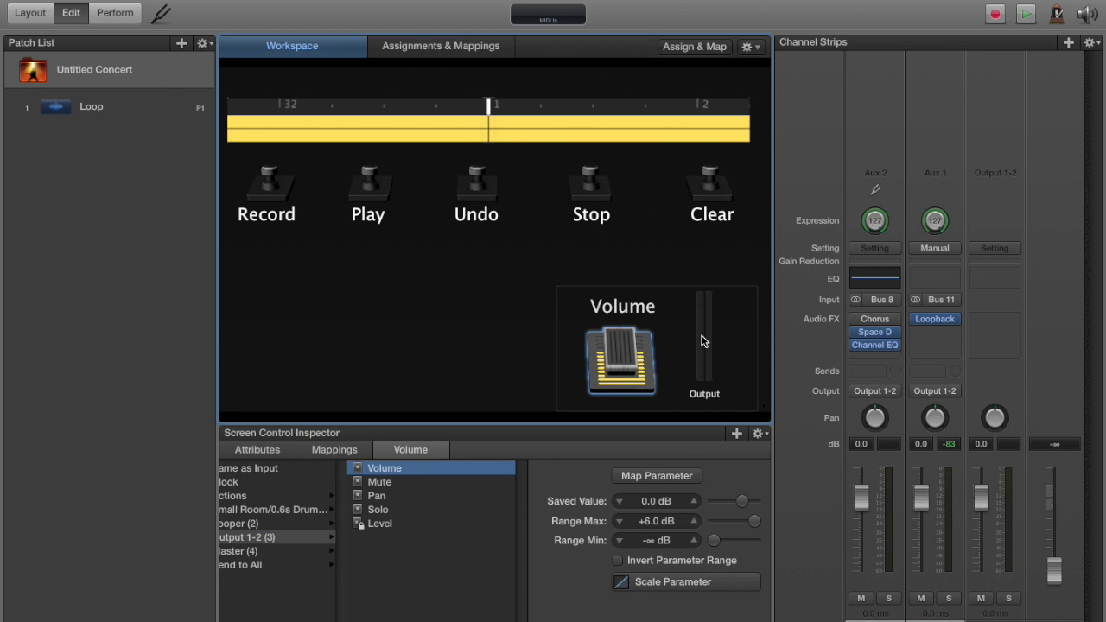
{"action": "left_click", "coordinate": [378, 522]}
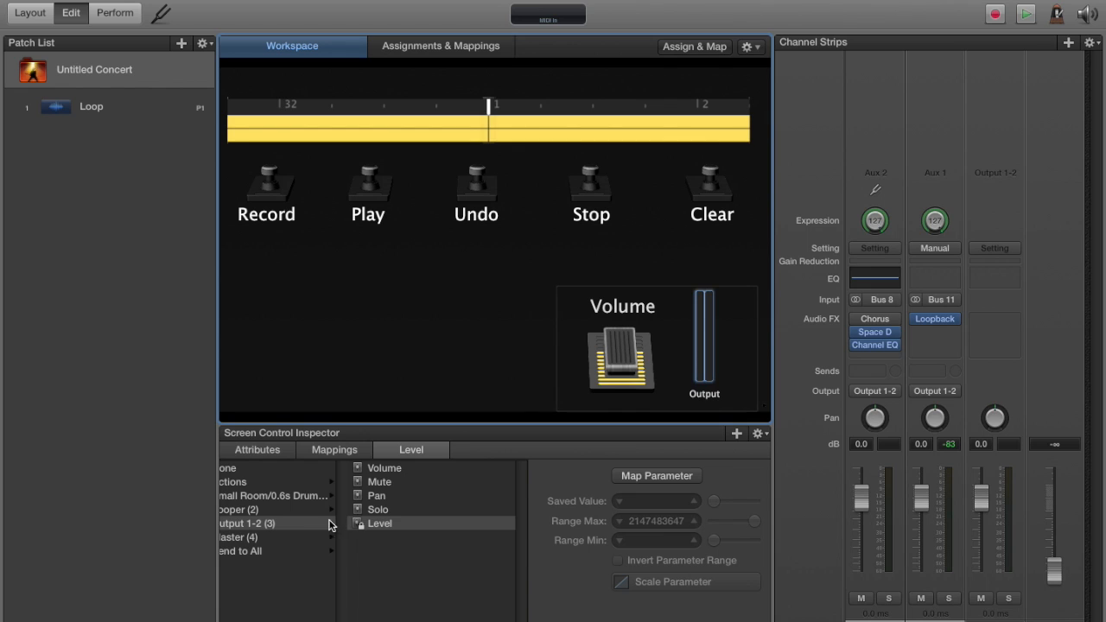
{"action": "mouse_move", "coordinate": [253, 555]}
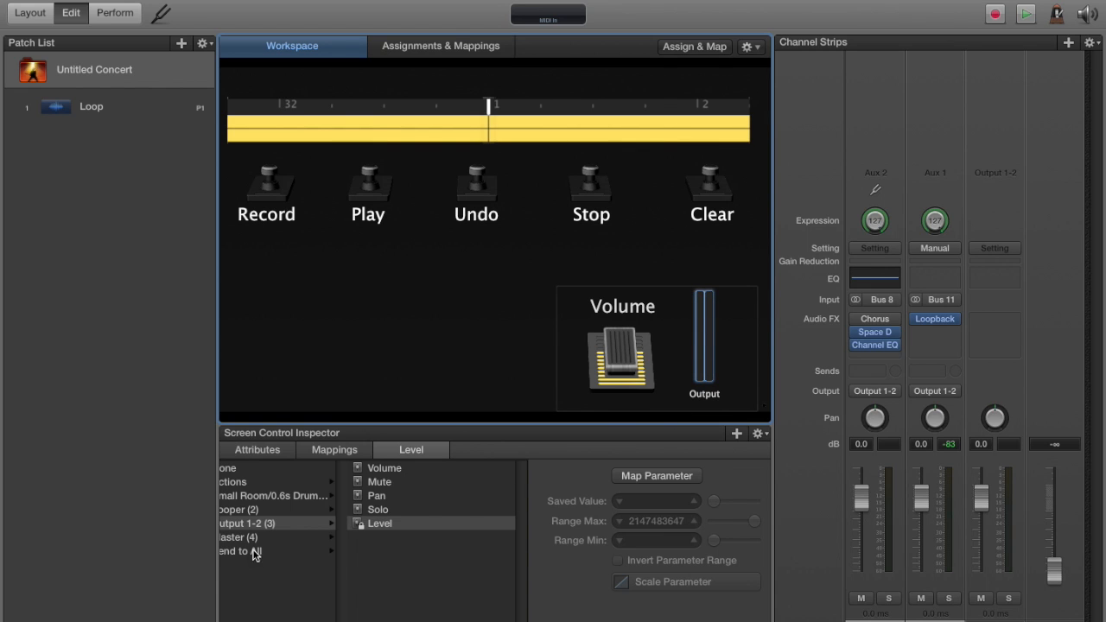
{"action": "mouse_move", "coordinate": [371, 347]}
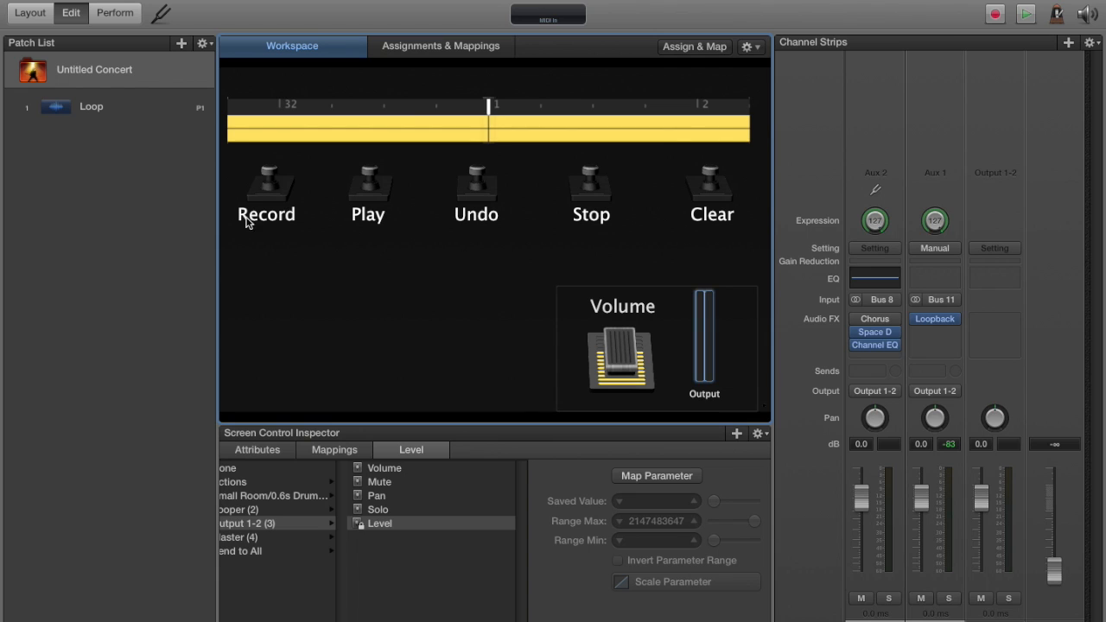
{"action": "mouse_move", "coordinate": [505, 201]}
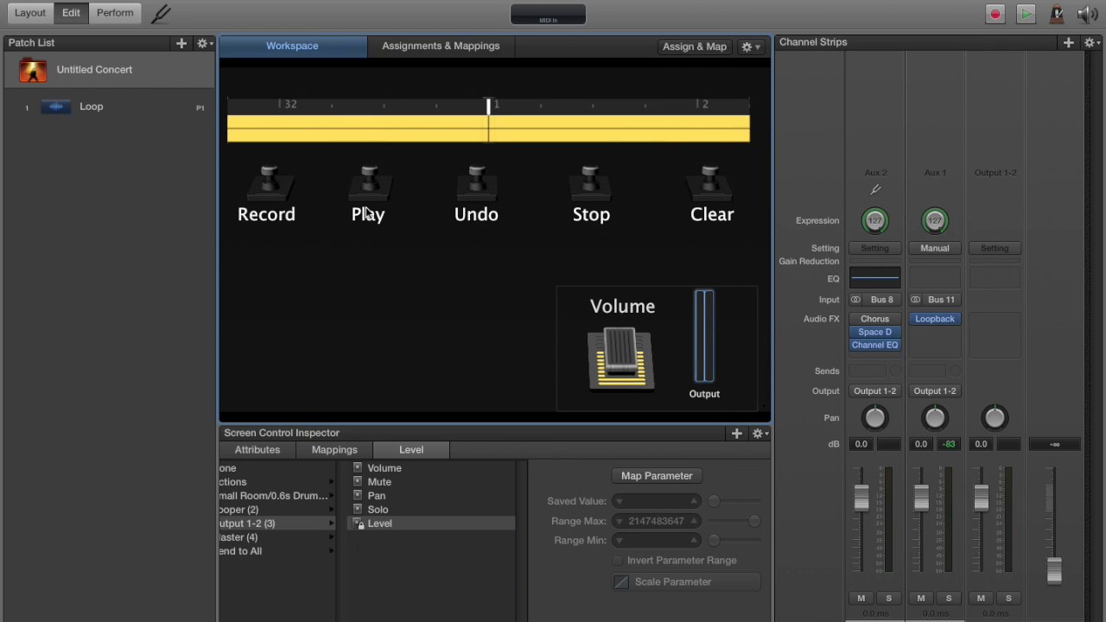
{"action": "mouse_move", "coordinate": [424, 152]}
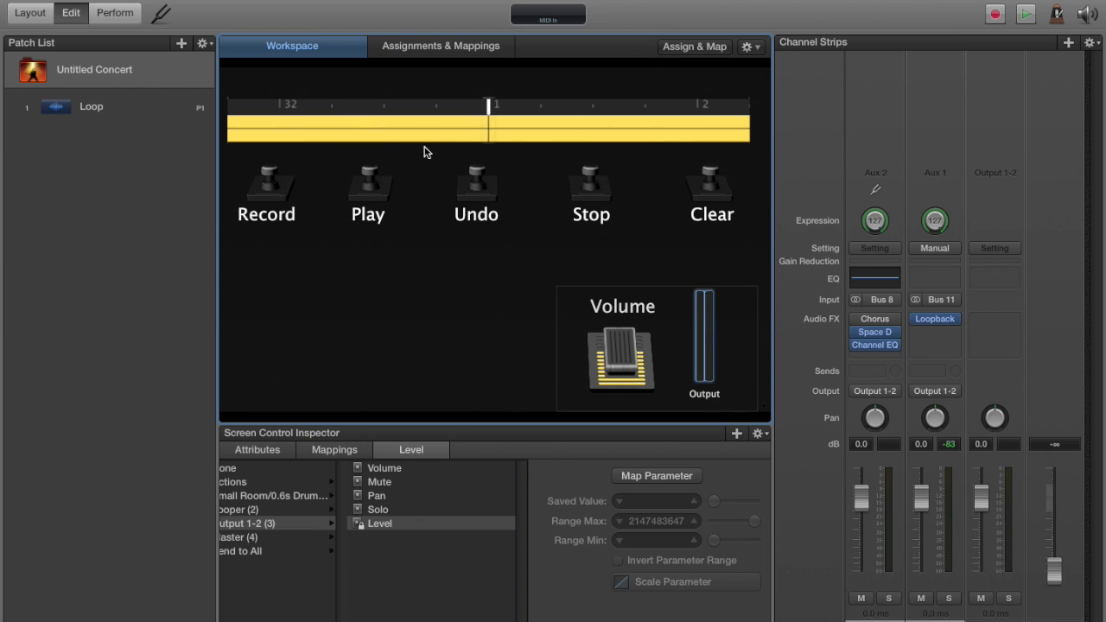
{"action": "mouse_move", "coordinate": [464, 195]}
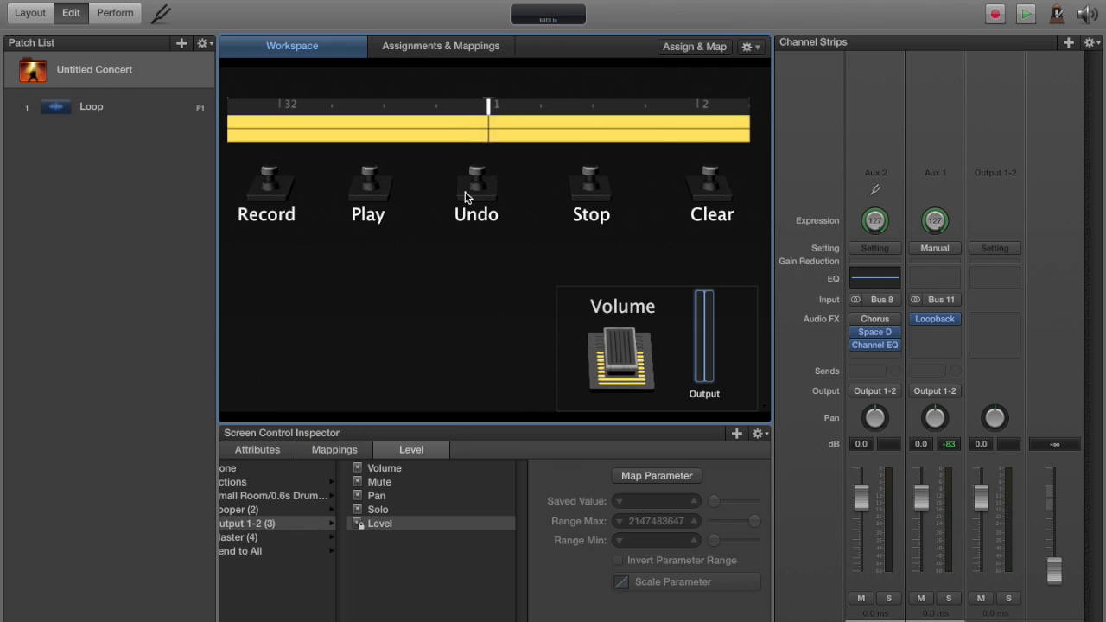
{"action": "mouse_move", "coordinate": [124, 30]}
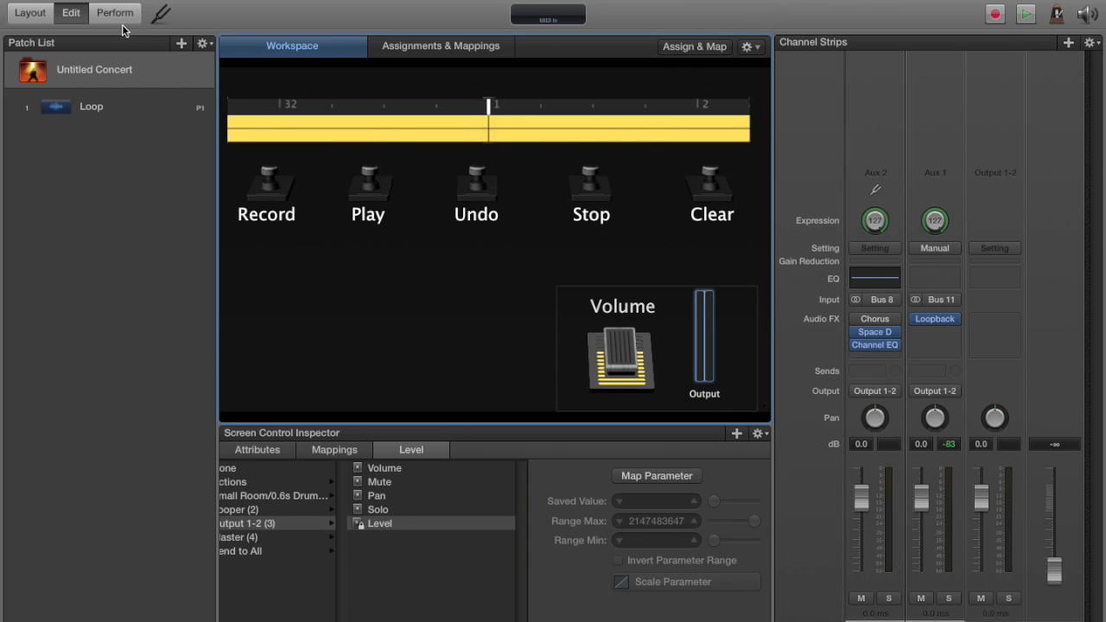
{"action": "mouse_move", "coordinate": [115, 12]}
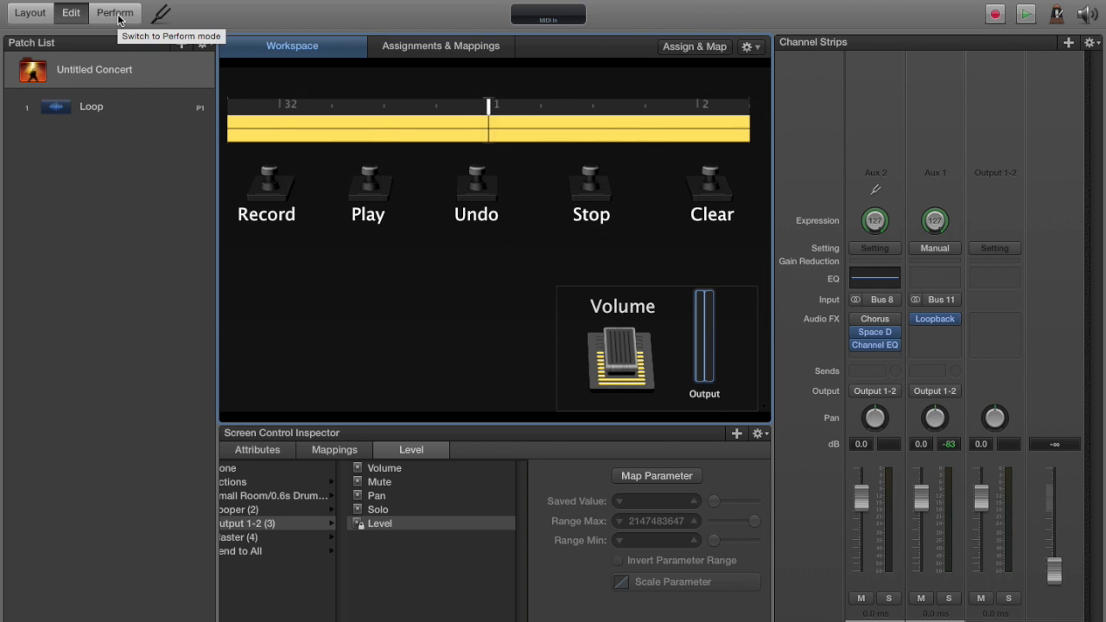
Step: Switch the looper concert to Perform mode from the toolbar
{"action": "left_click", "coordinate": [115, 12]}
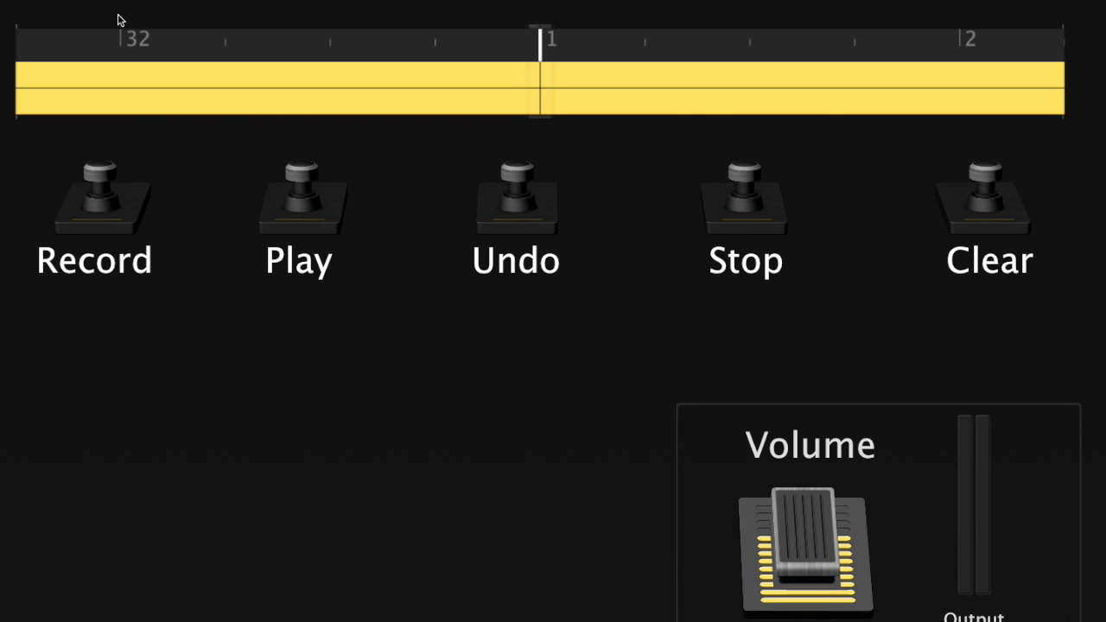
{"action": "left_click", "coordinate": [93, 198]}
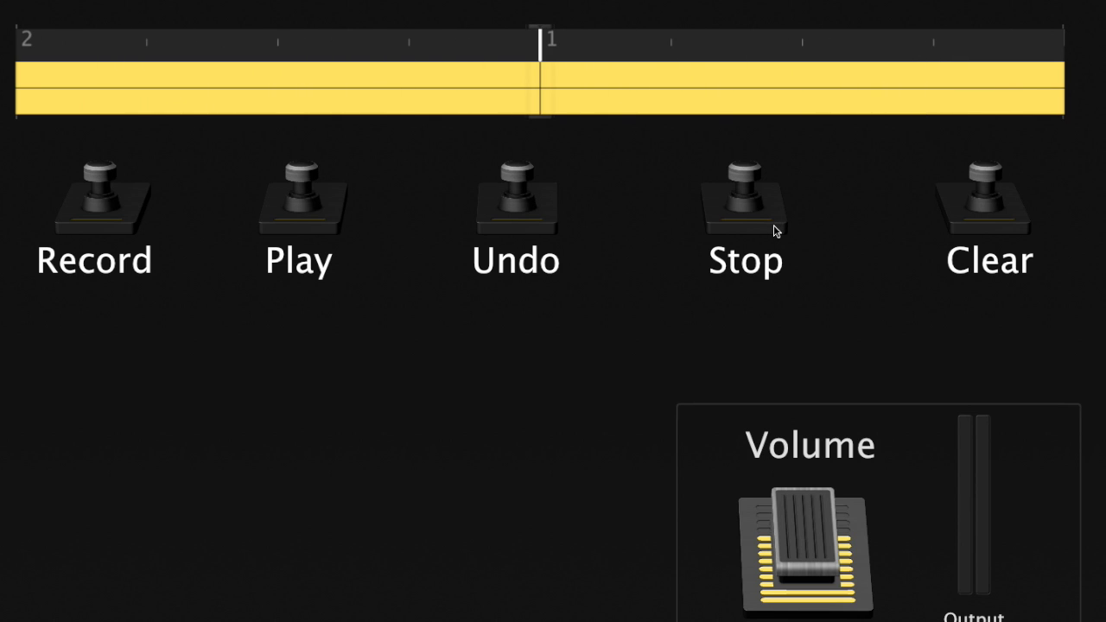
{"action": "mouse_move", "coordinate": [913, 234]}
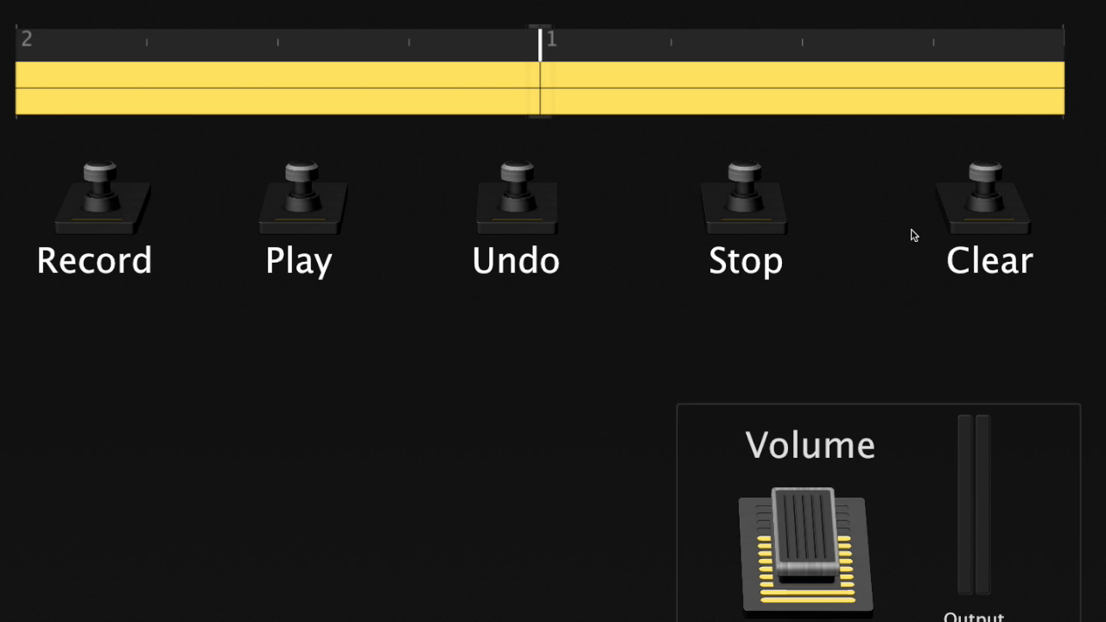